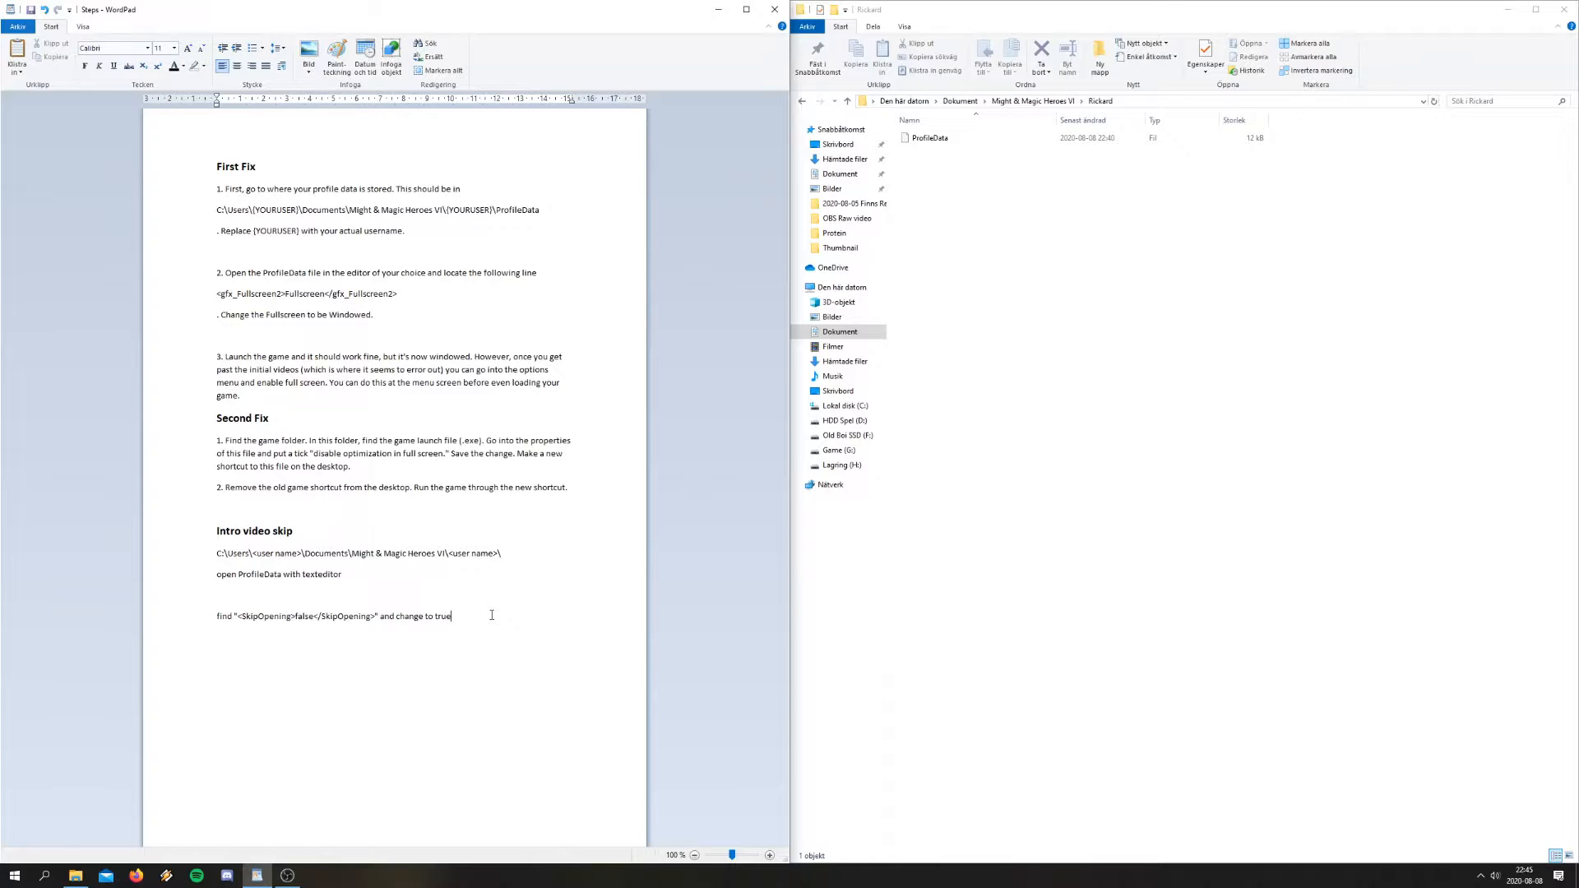
pyautogui.moveTo(381, 579)
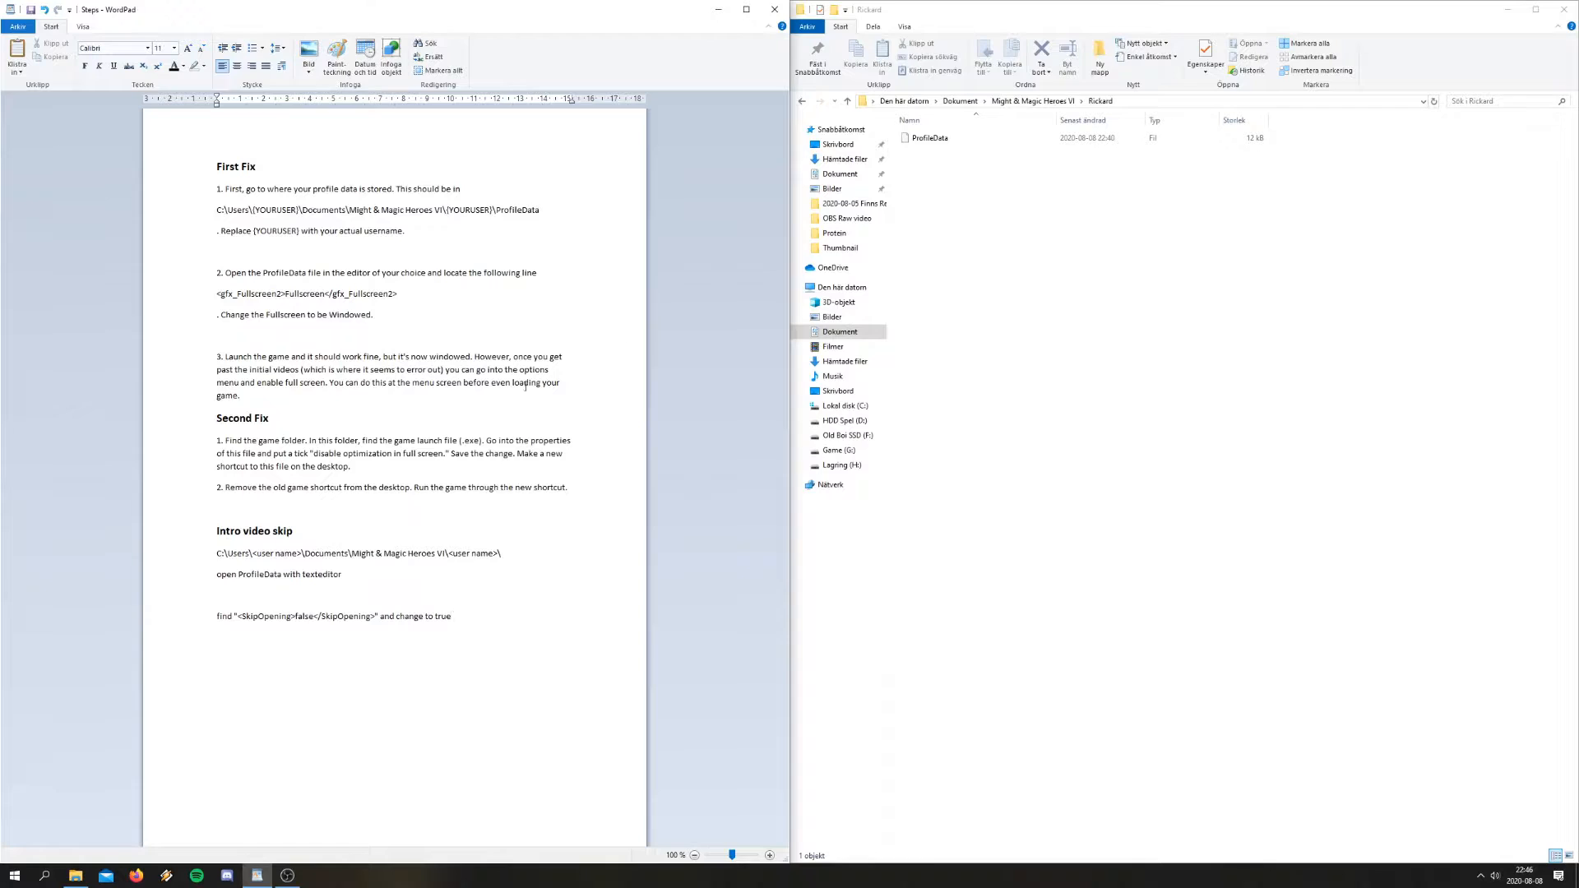
pyautogui.moveTo(1017, 219)
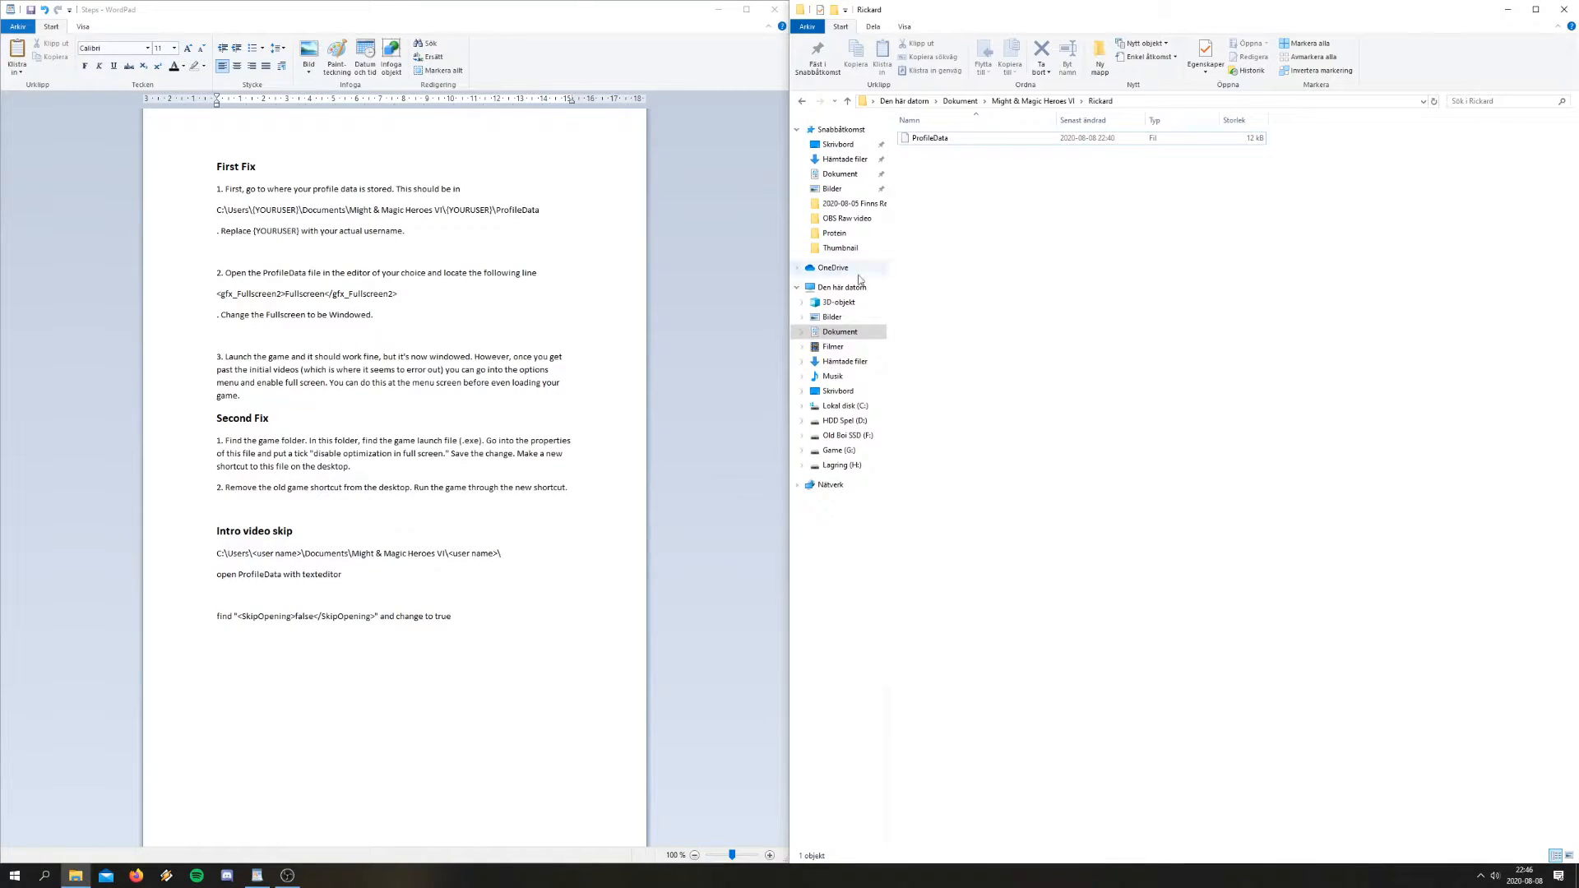
# Navigate Documents › Might & Magic Heroes VI › Rickard profile folder
pyautogui.click(841, 287)
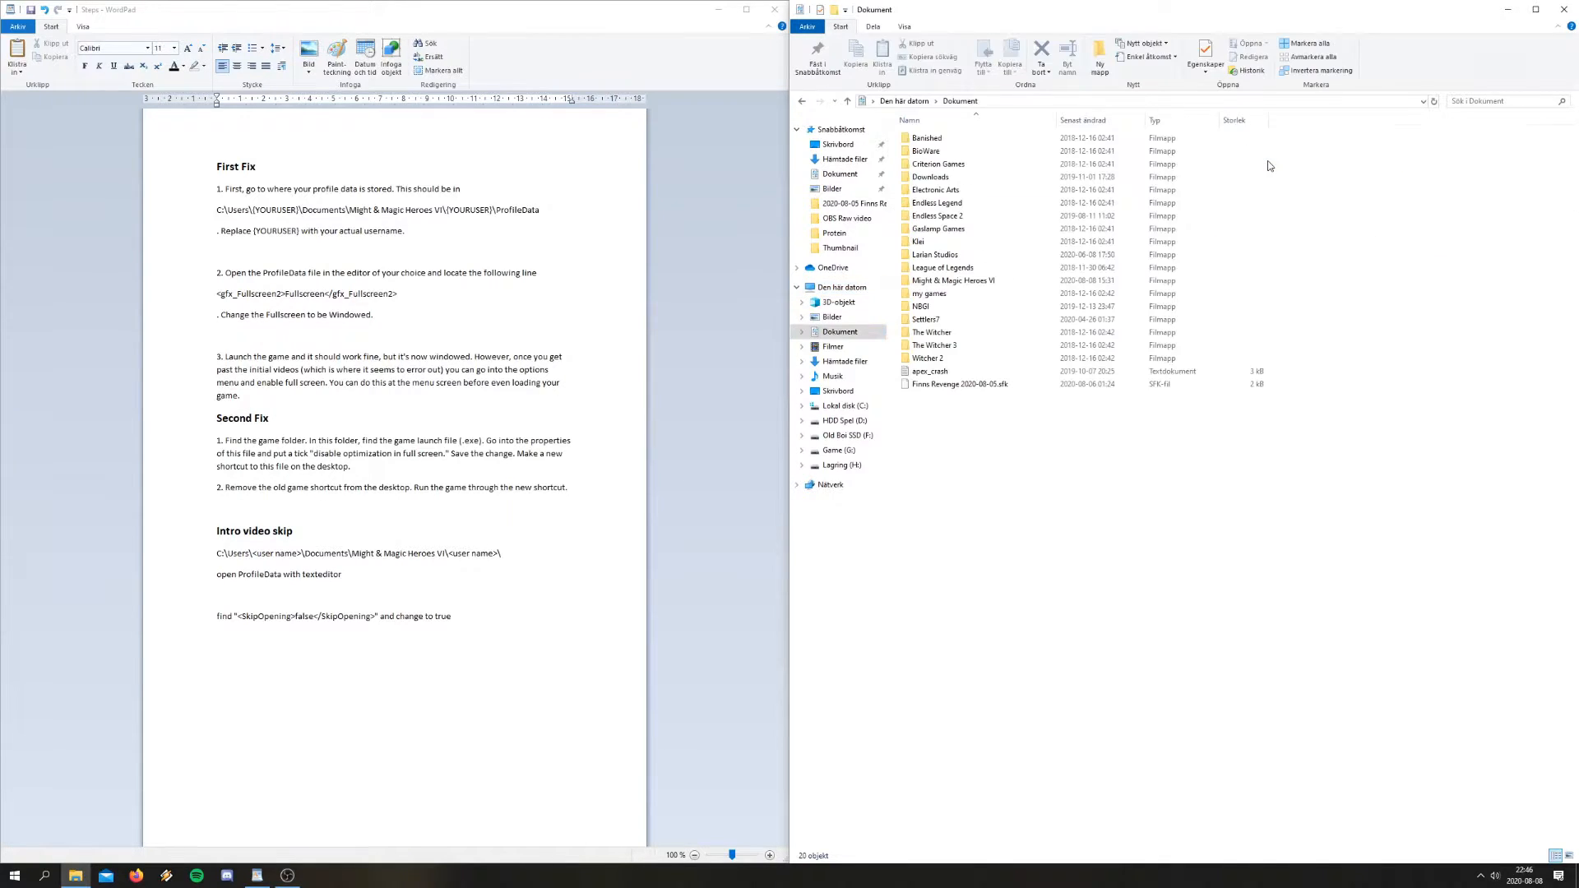
pyautogui.moveTo(977, 280)
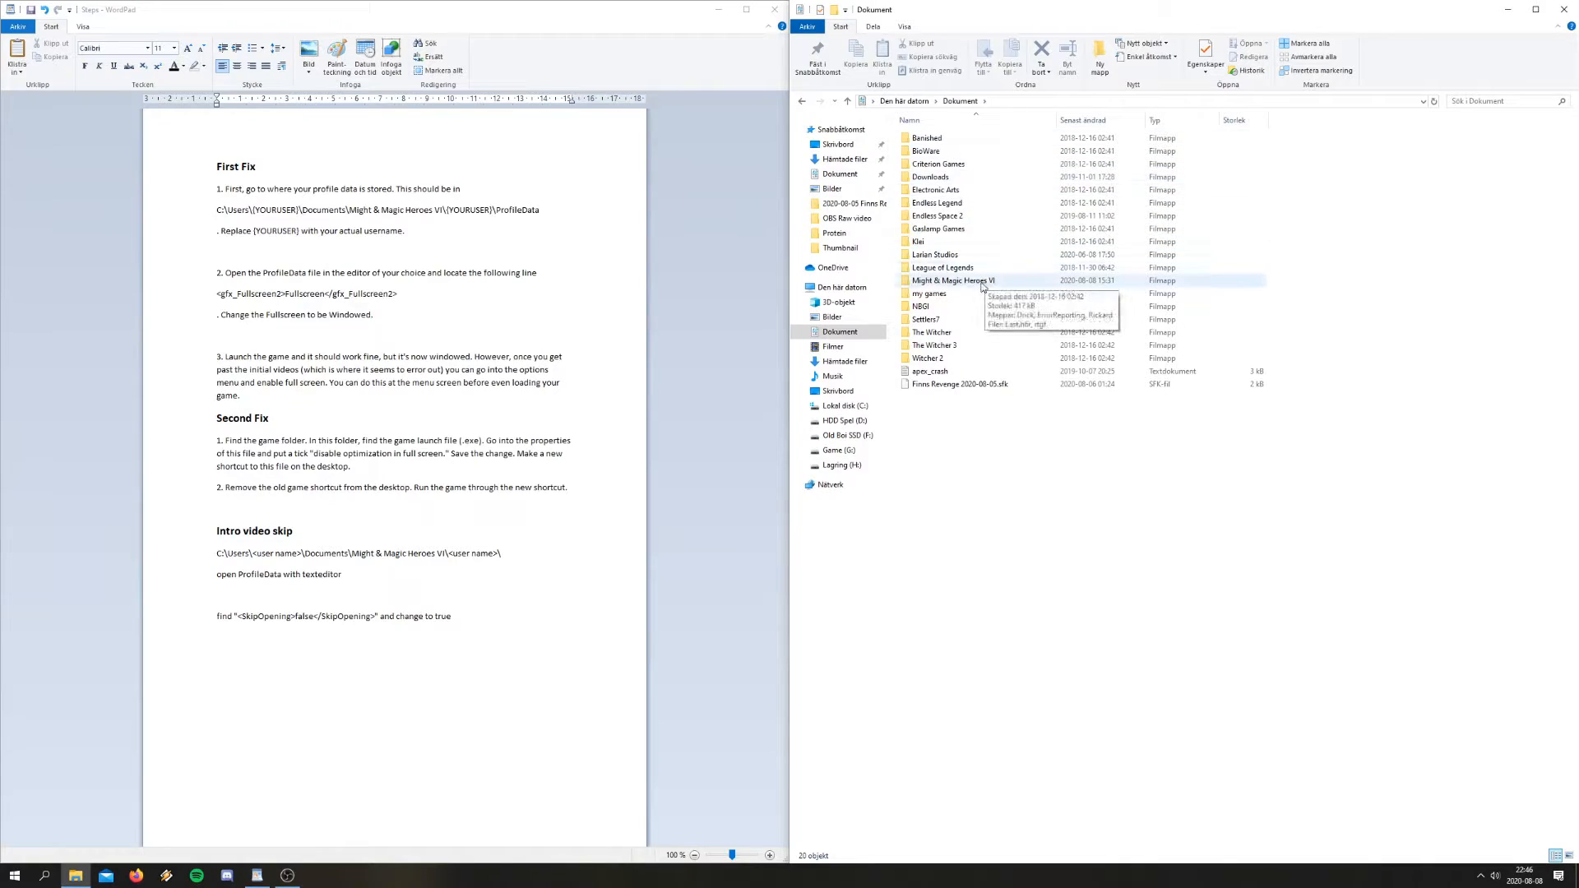
pyautogui.doubleClick(959, 280)
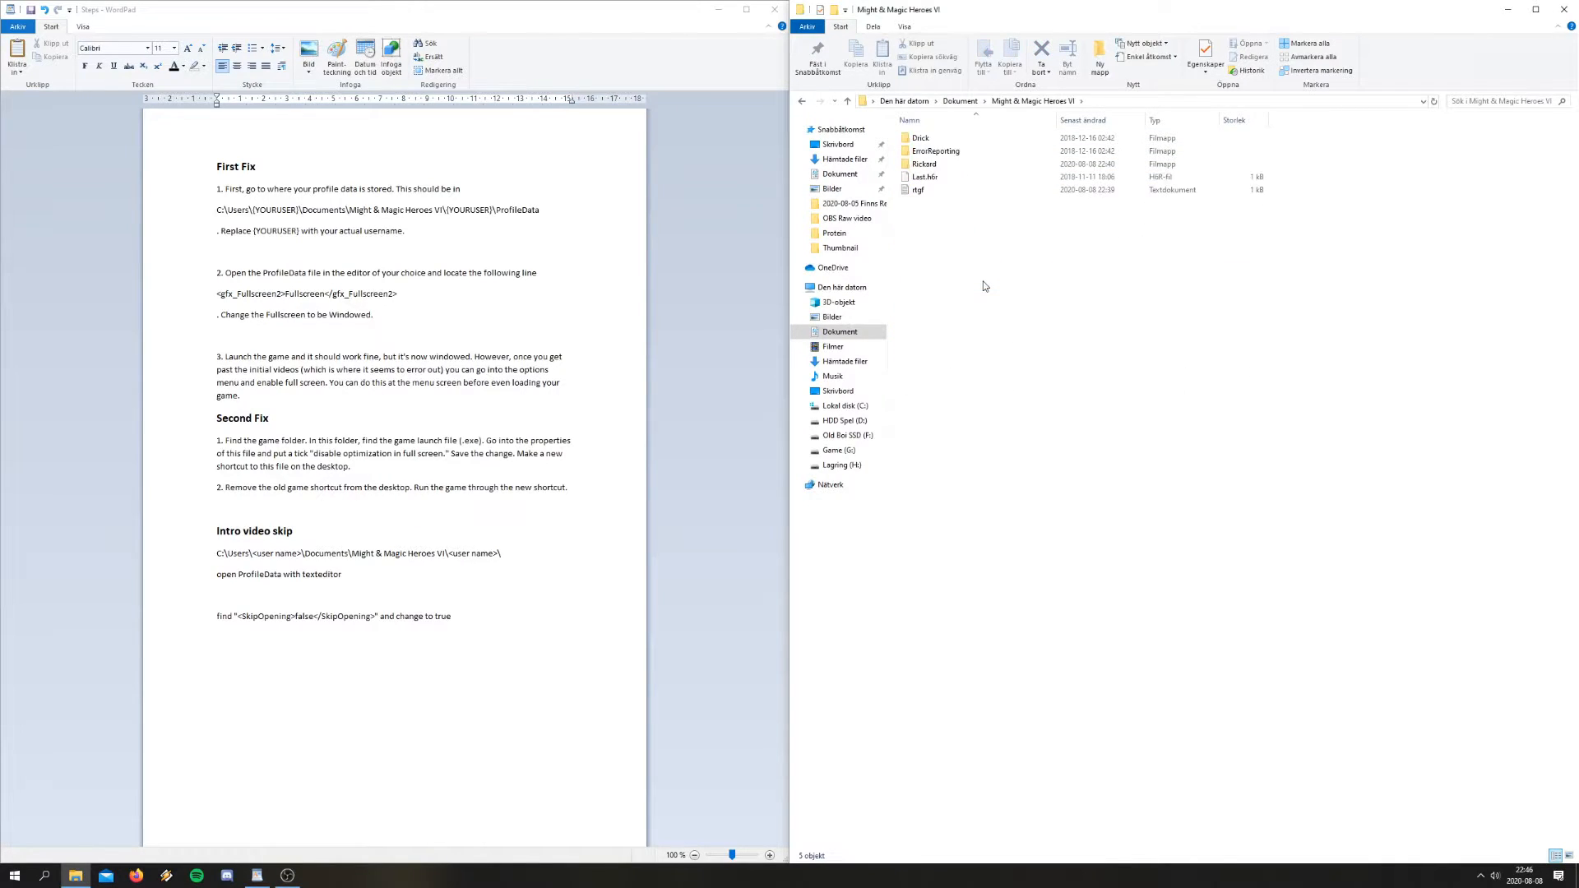
pyautogui.click(924, 163)
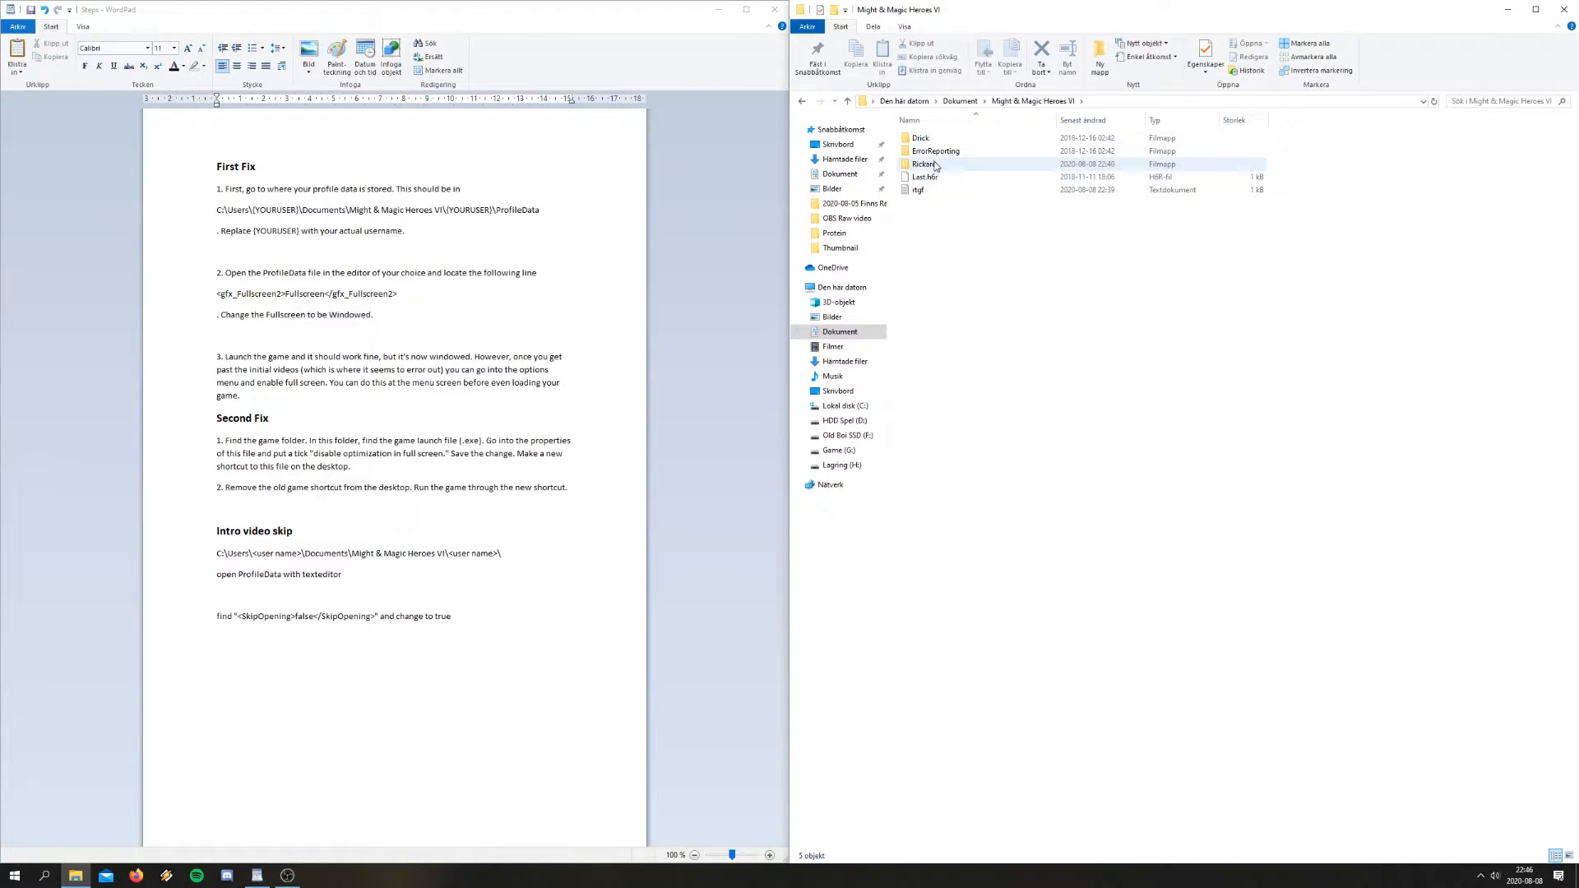
pyautogui.doubleClick(923, 163)
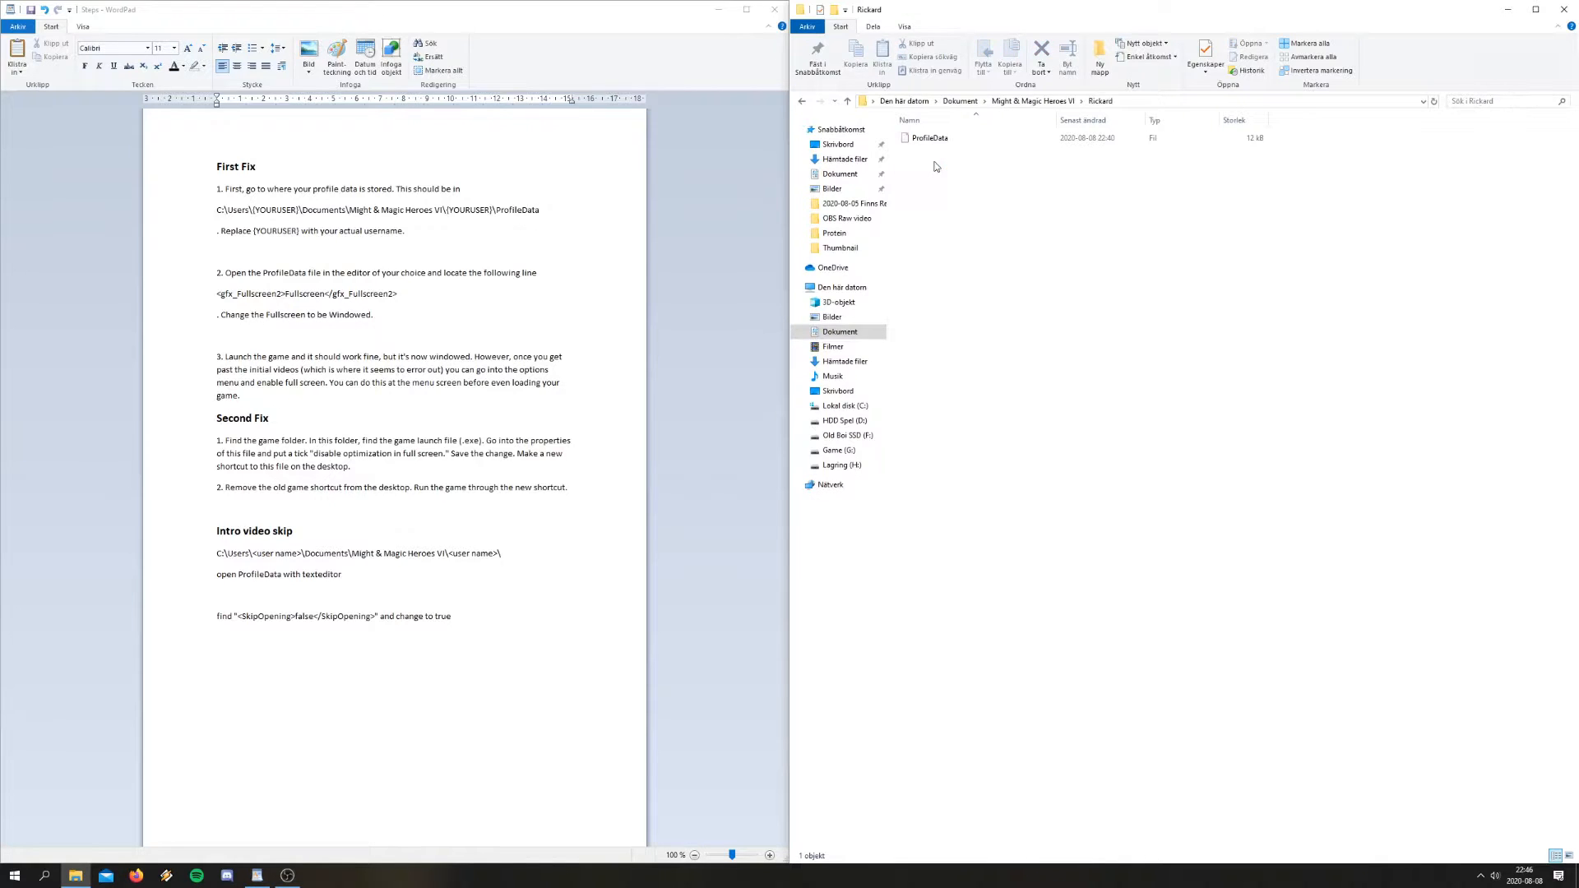
# Open the ProfileData file with Notepad (Anteckningar) via Öppna med
pyautogui.click(927, 138)
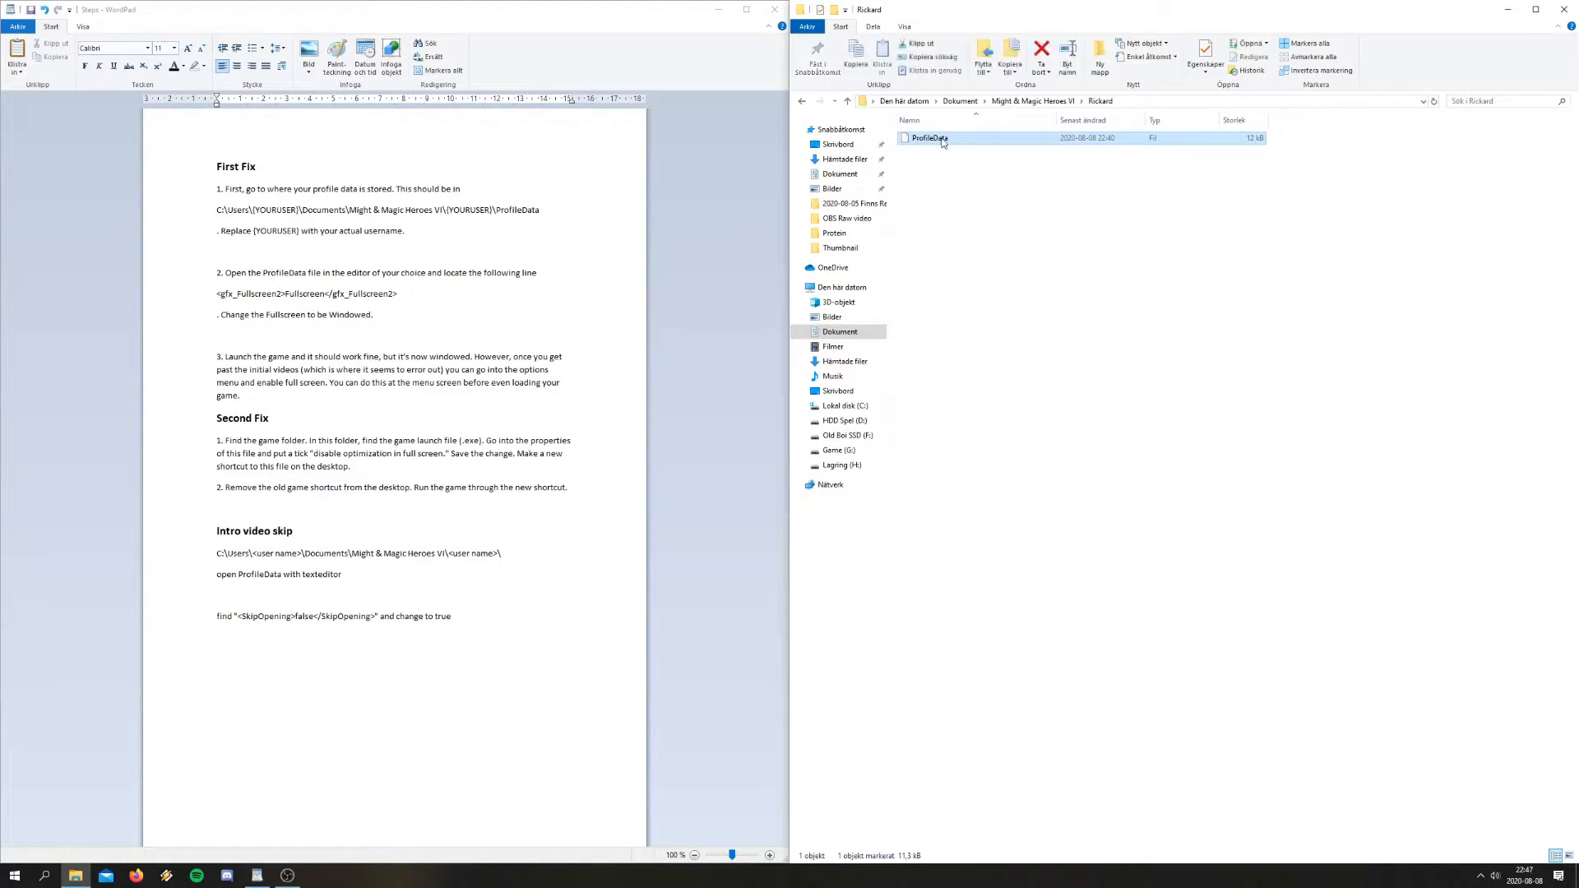
pyautogui.rightClick(928, 138)
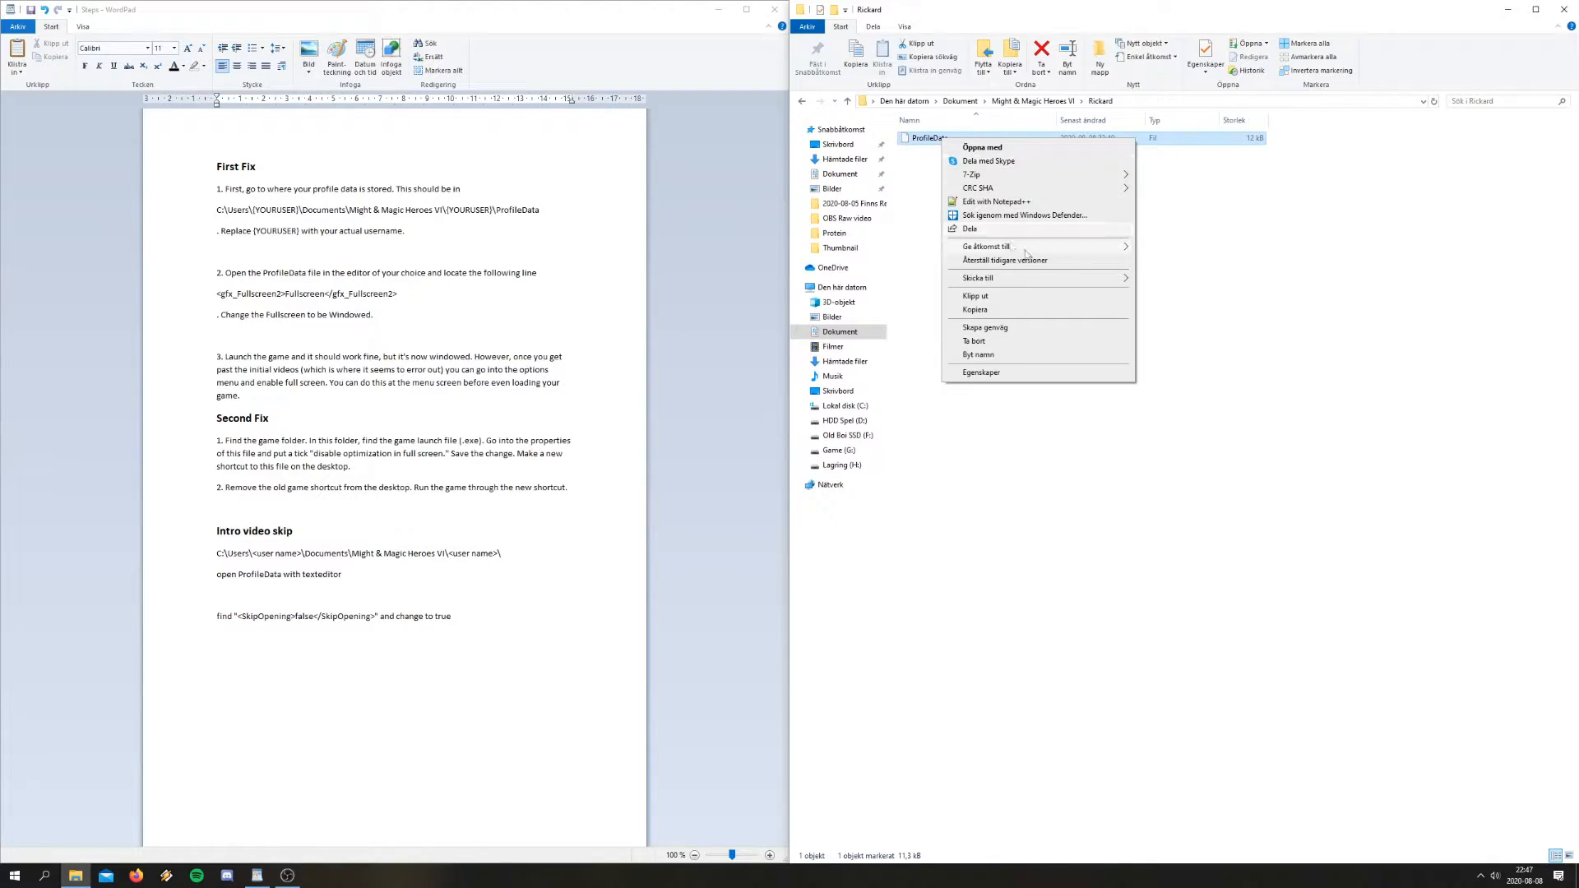
pyautogui.moveTo(994, 201)
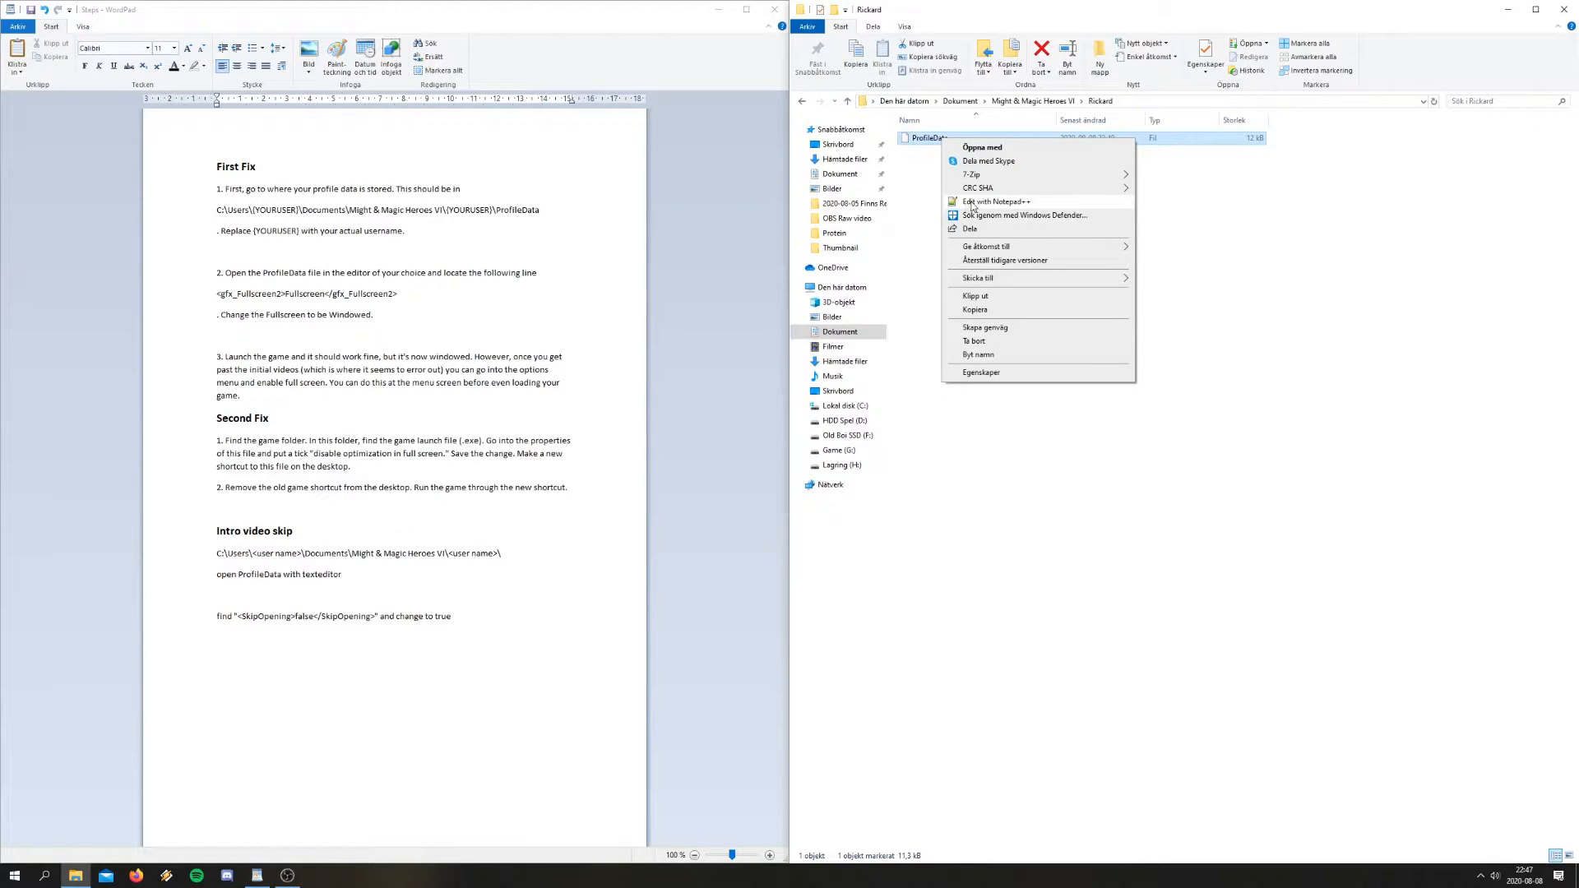
pyautogui.moveTo(992, 188)
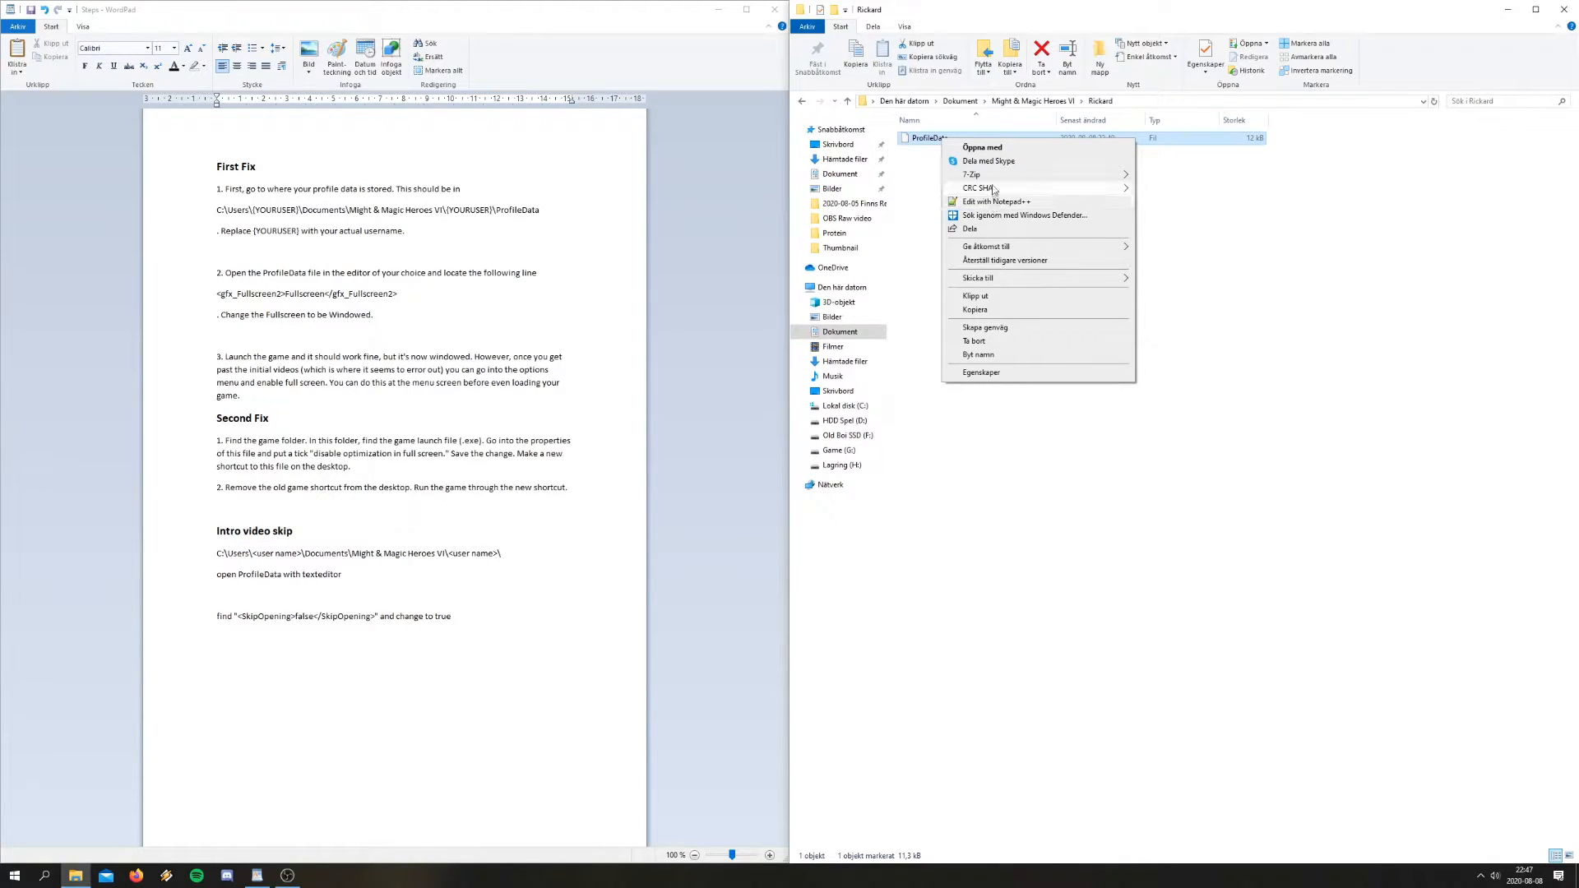
pyautogui.click(979, 147)
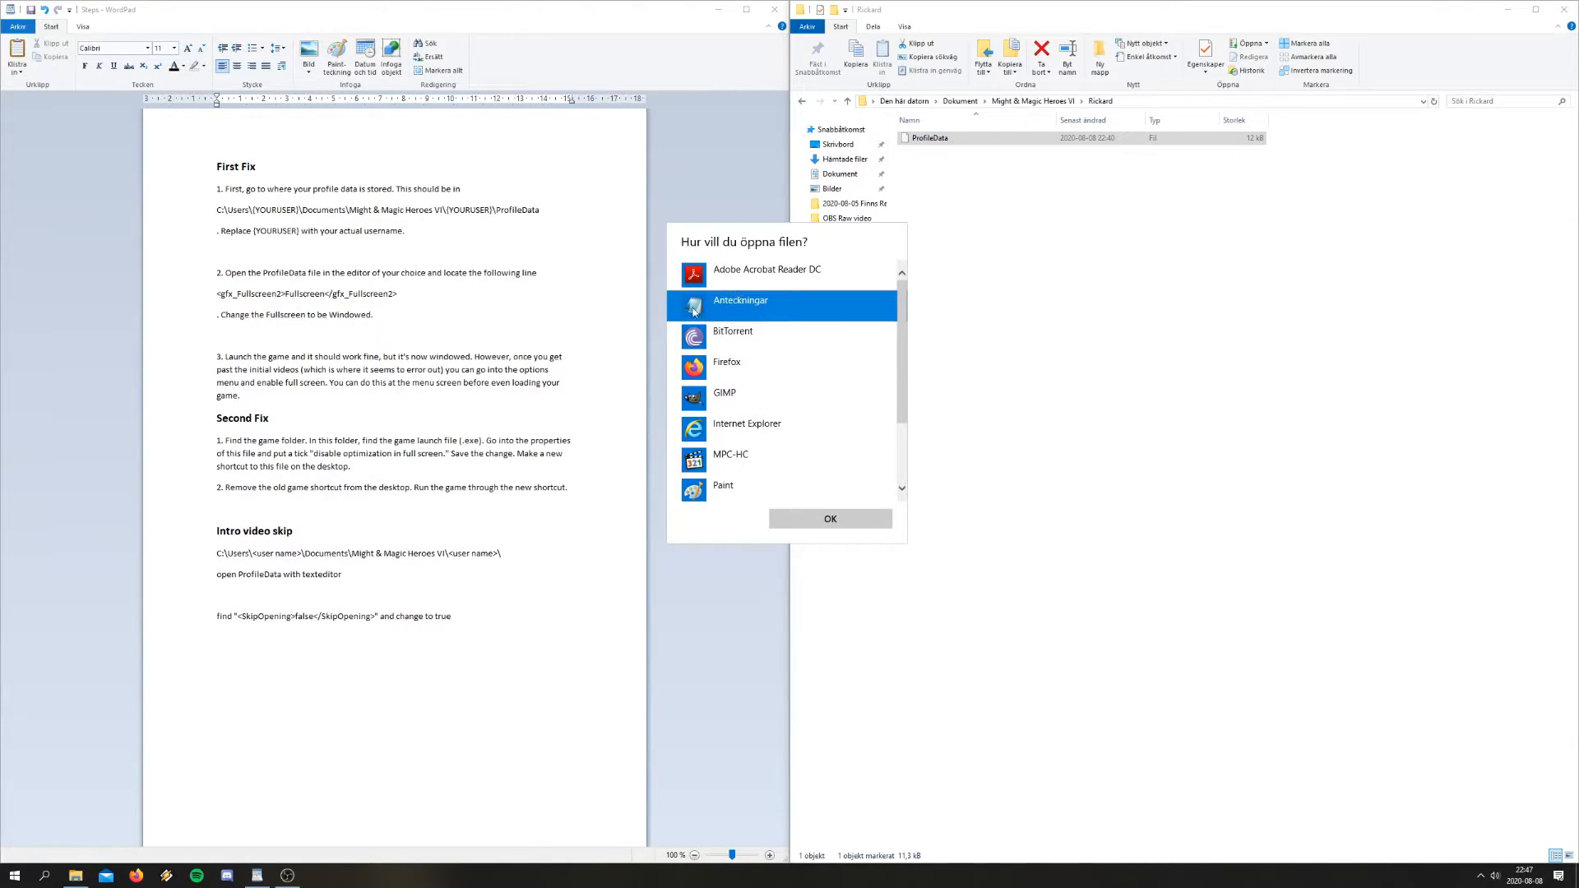
pyautogui.click(829, 517)
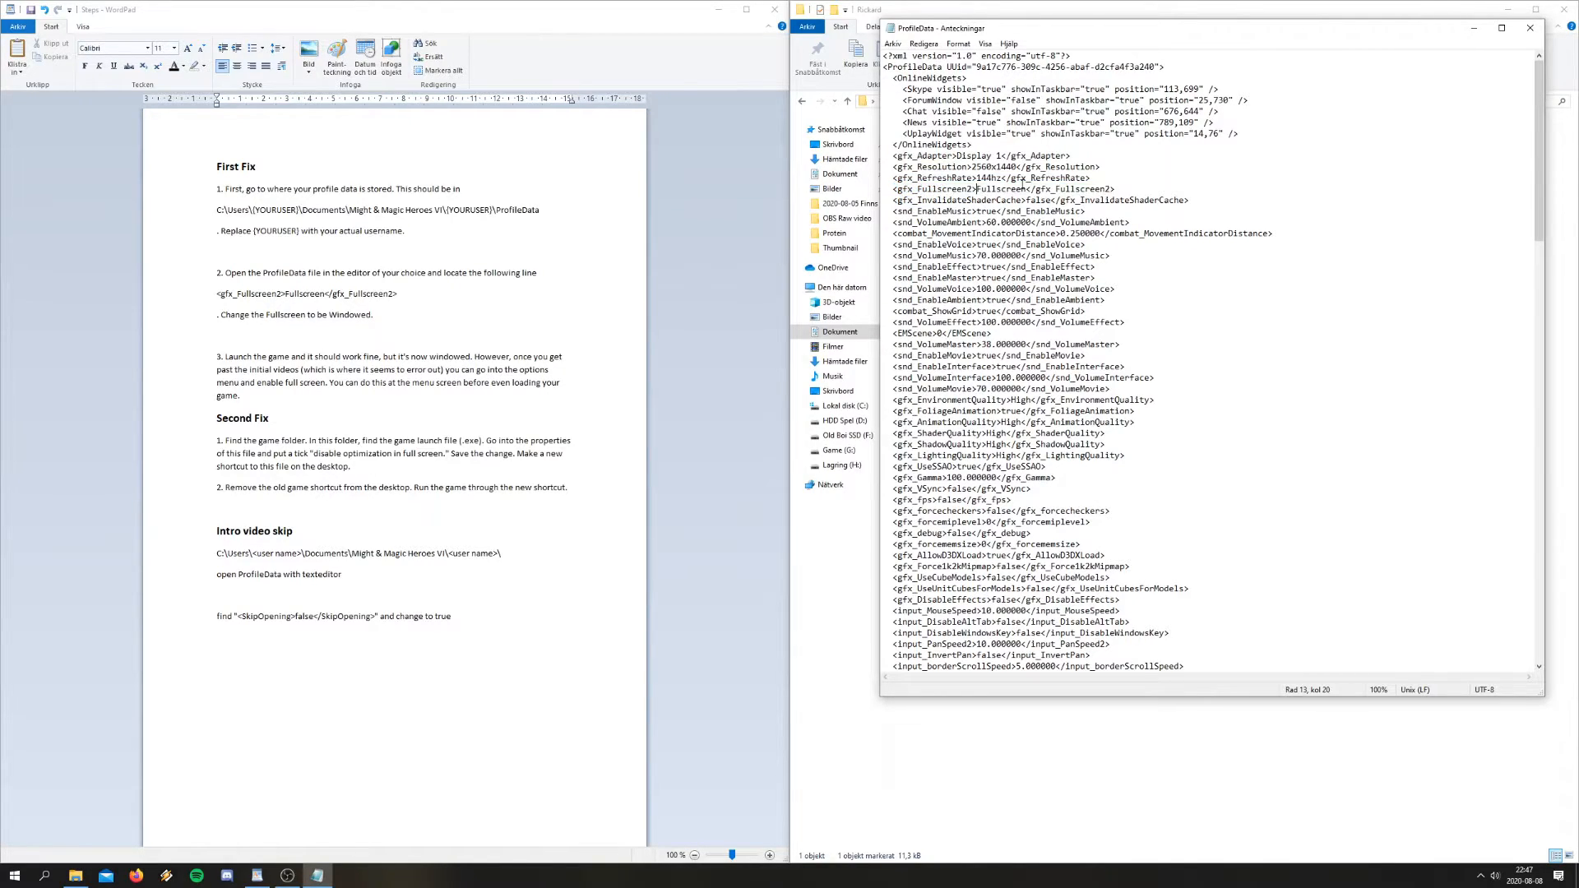
# Replace the gfx_Fullscreen2 value 'Fullscreen' with 'Windowed'
pyautogui.doubleClick(999, 189)
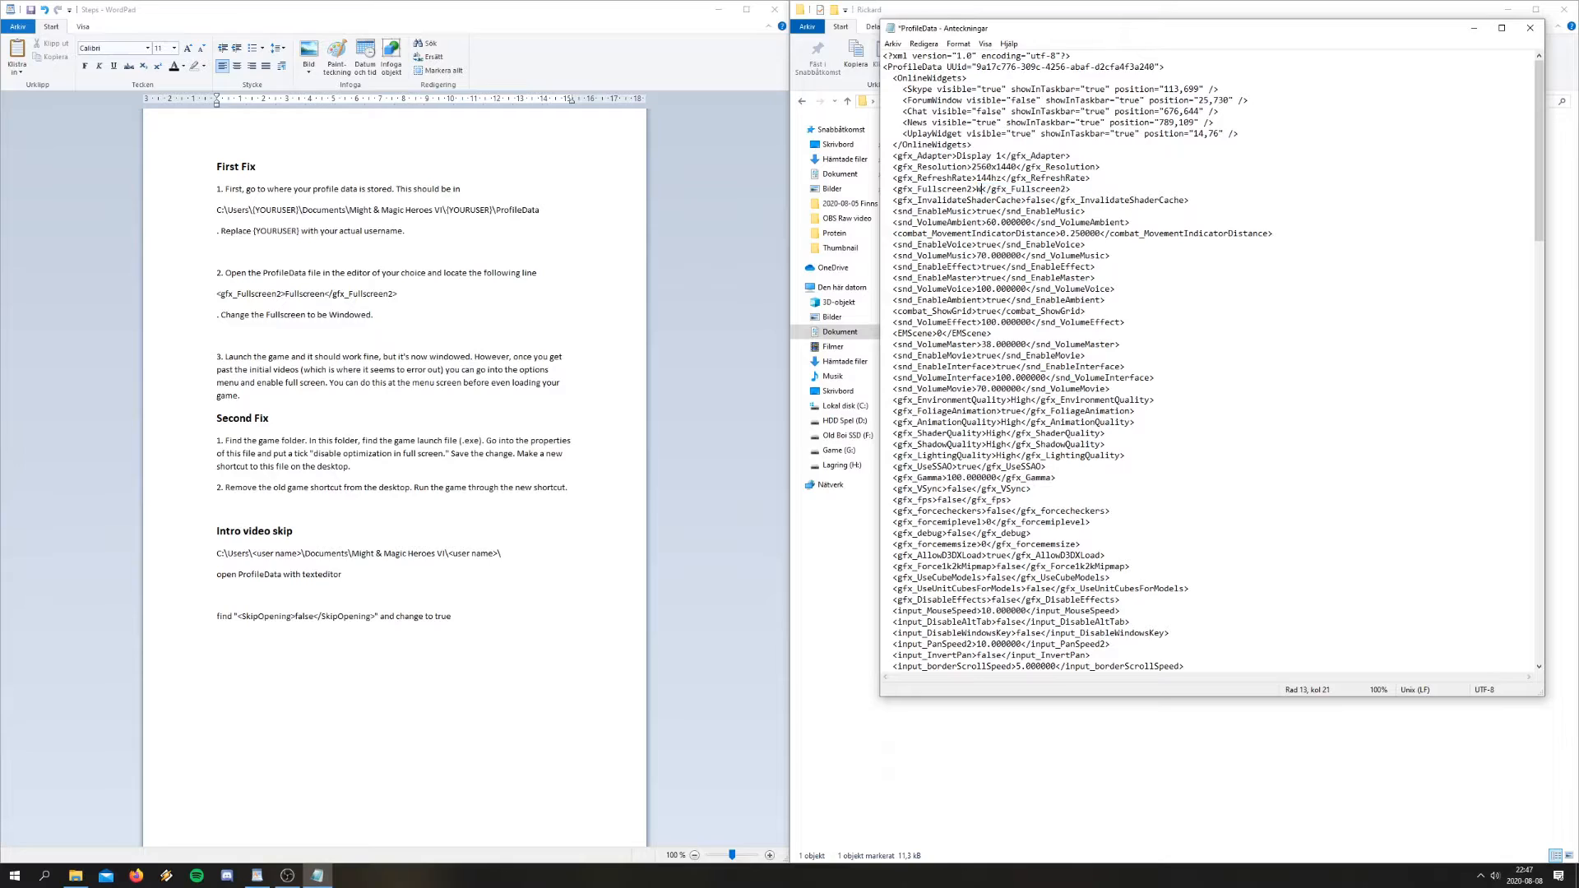
pyautogui.write('Windowed')
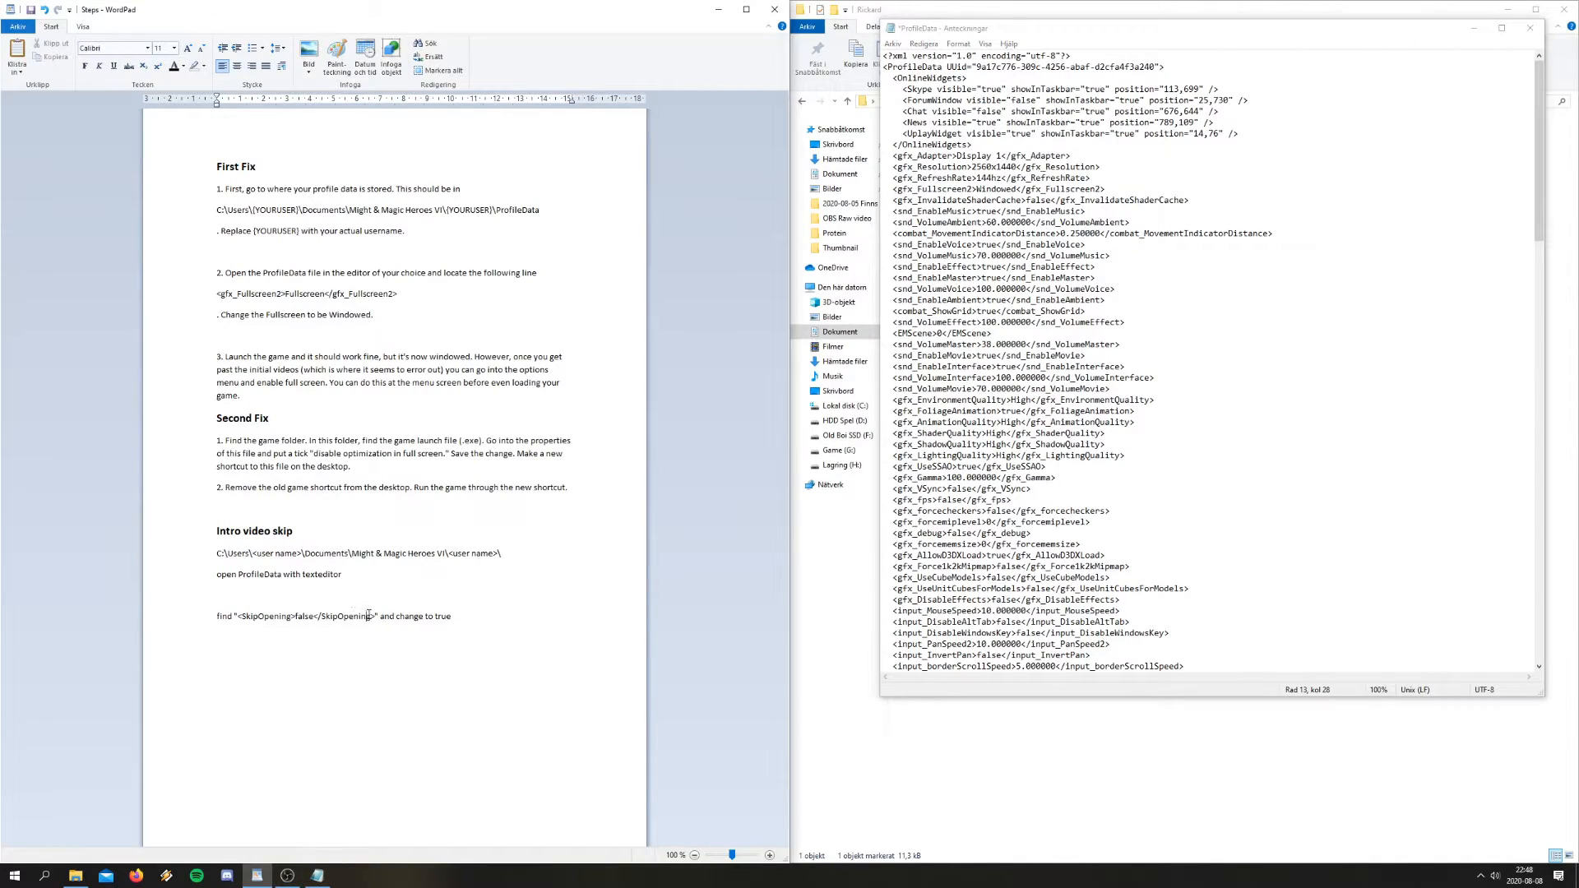
# Copy 'SkipOpening' from the guide notes and enter it in Notepad's Find box
pyautogui.doubleClick(302, 615)
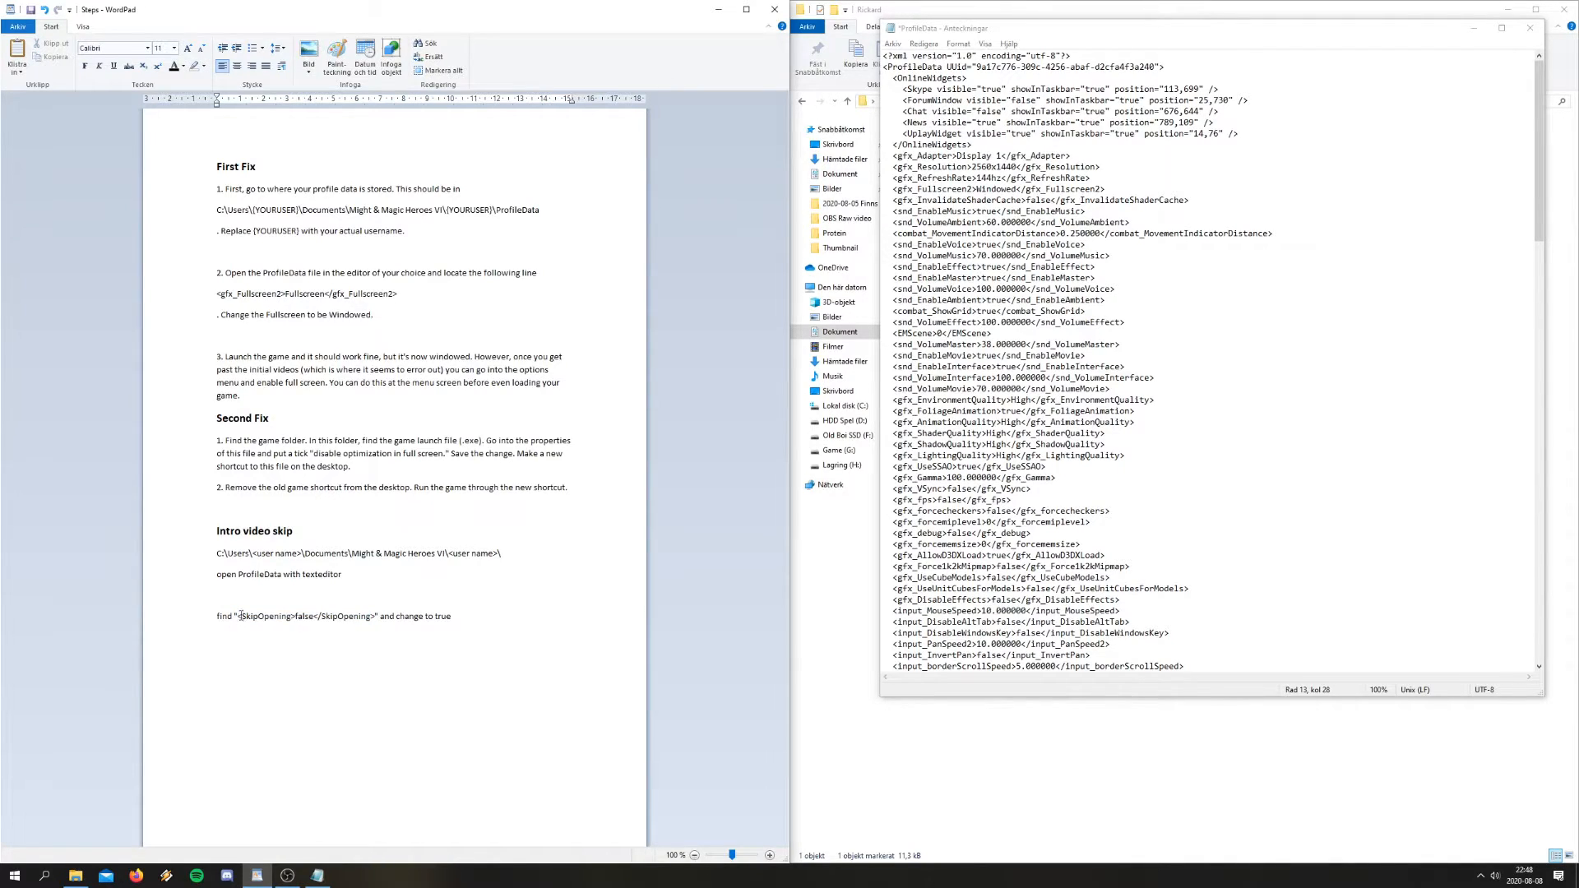
pyautogui.doubleClick(265, 615)
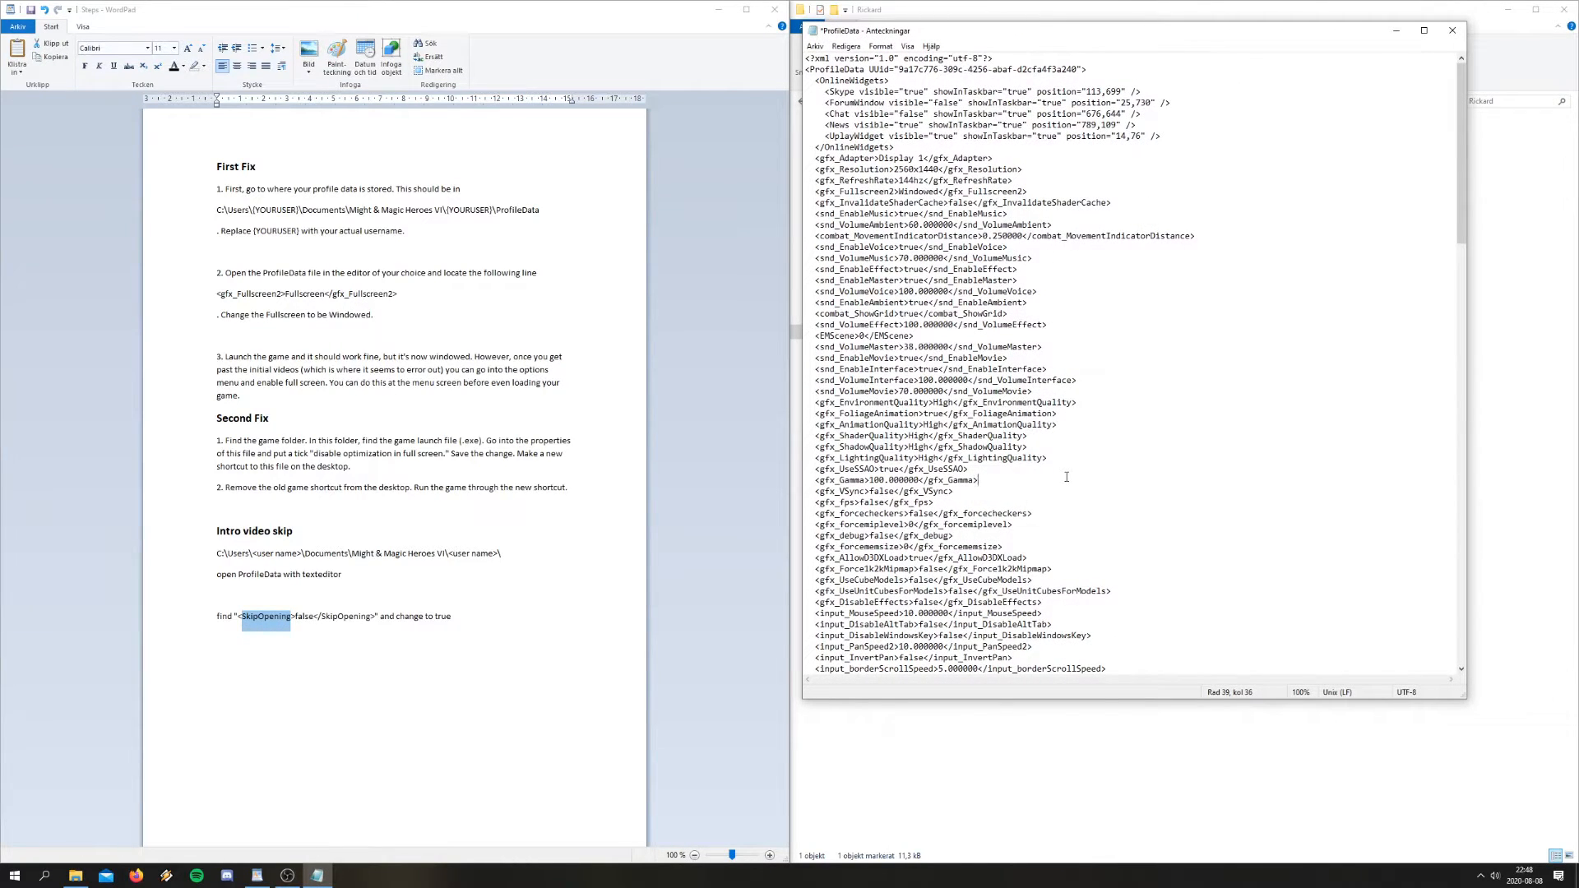
pyautogui.press('ctrl+f')
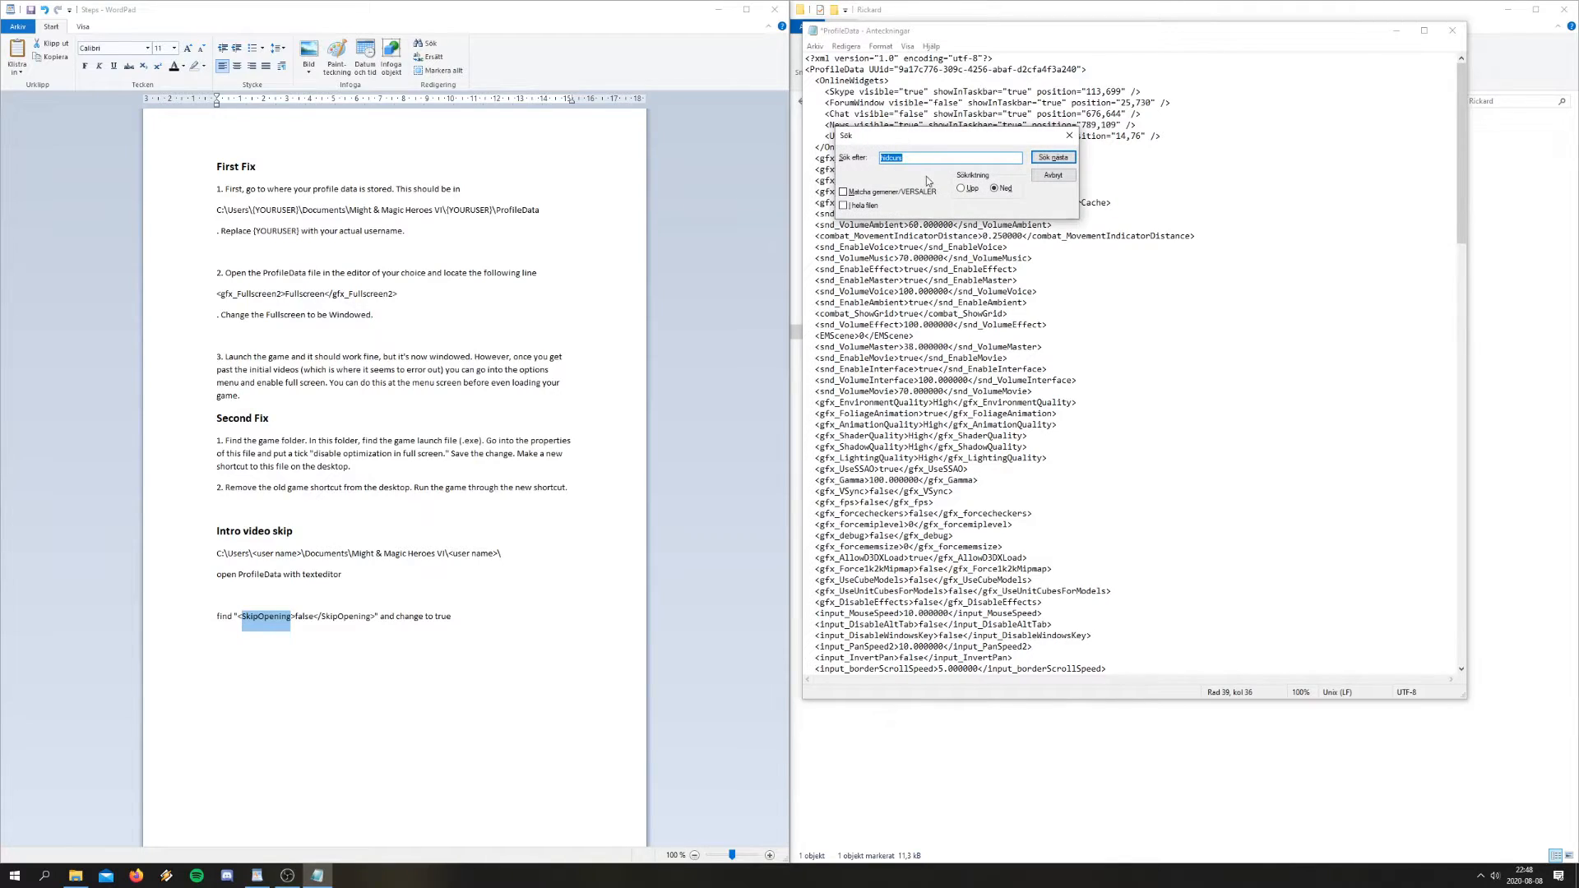
pyautogui.write('SkipOpening')
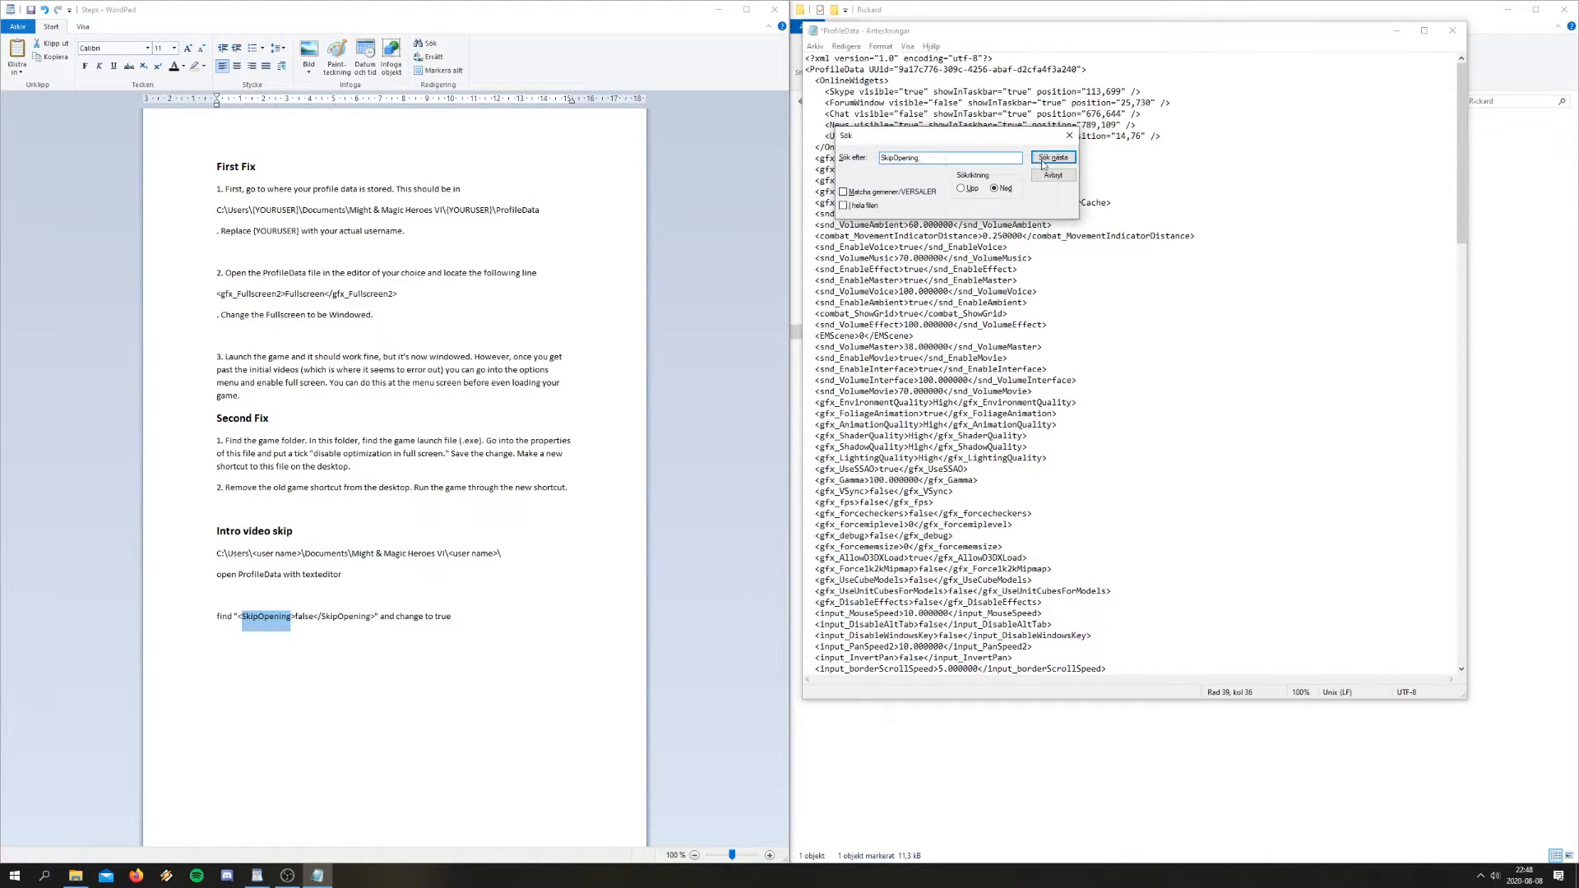
# Search for the SkipOpening entry, then open Notepad's Arkiv menu to close the file
pyautogui.click(1054, 157)
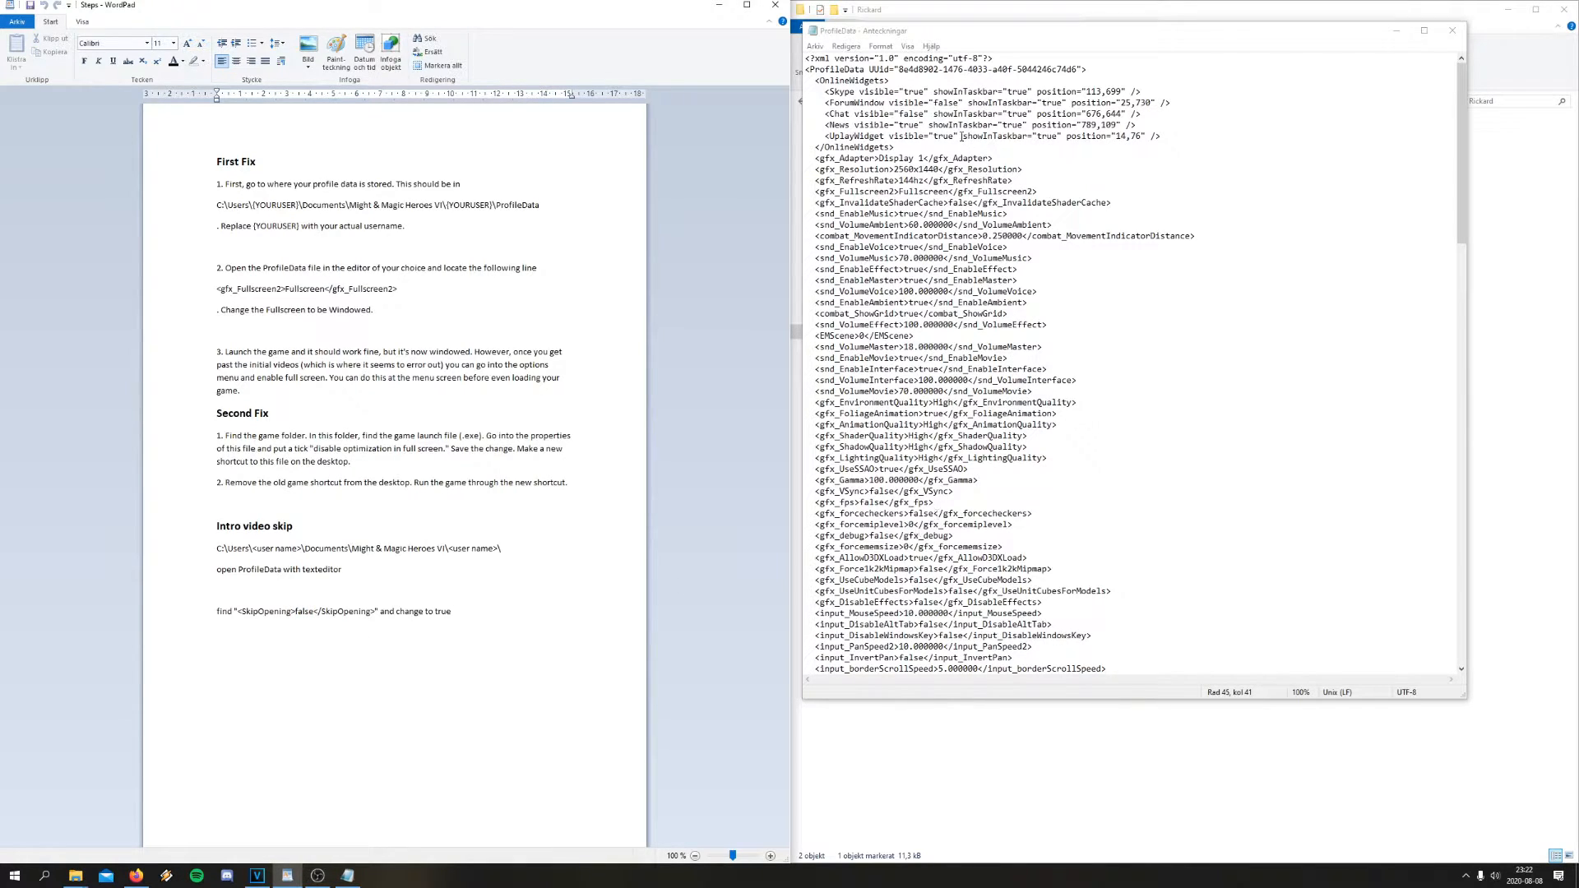
pyautogui.click(815, 46)
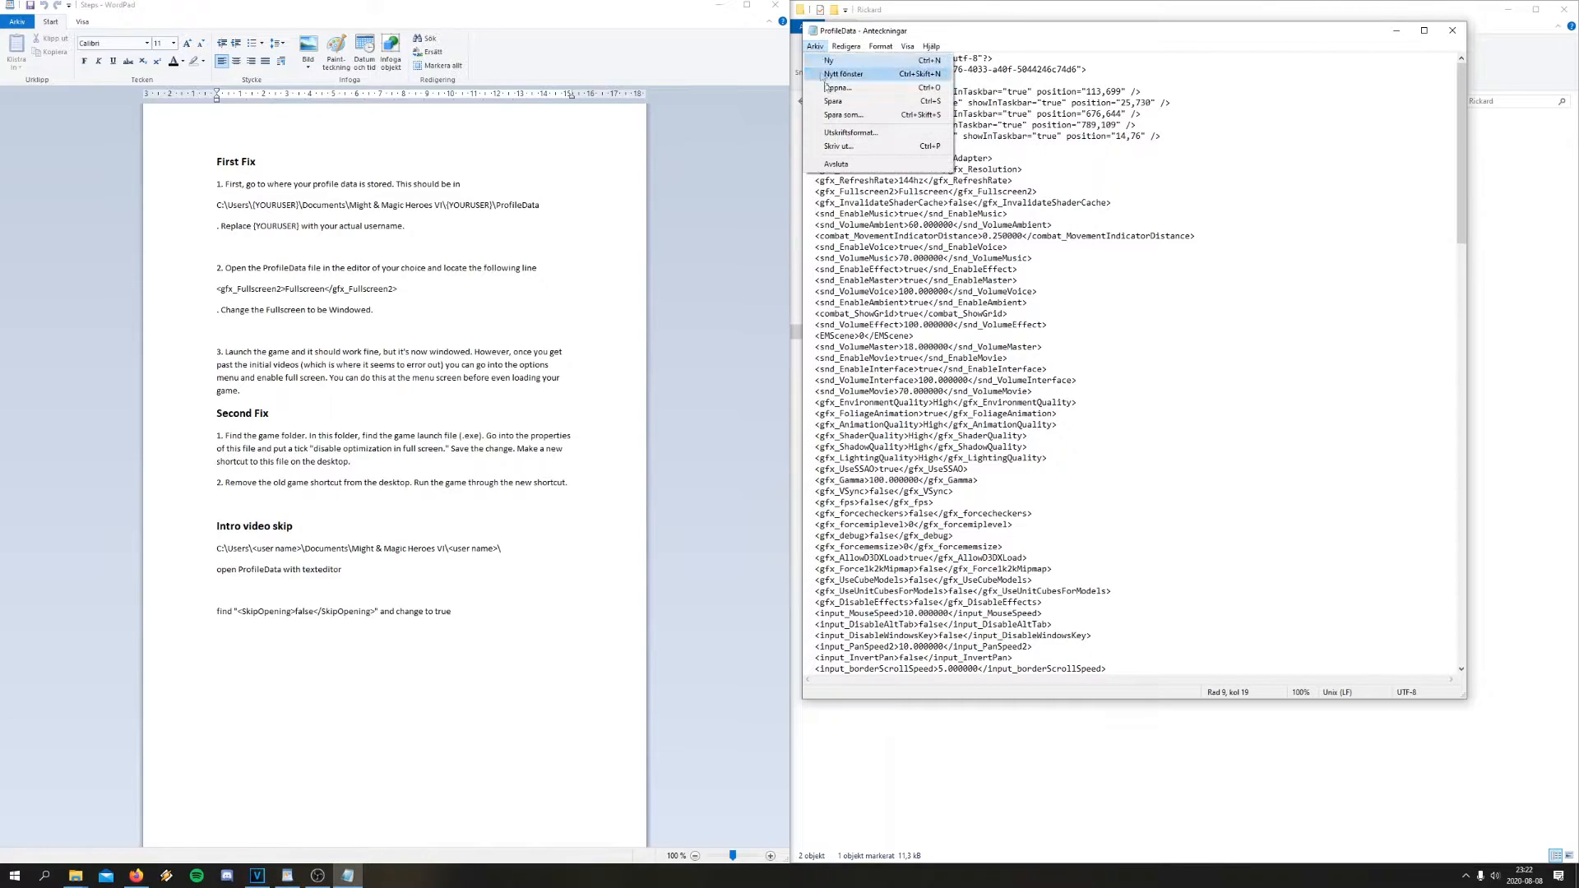
pyautogui.moveTo(853, 100)
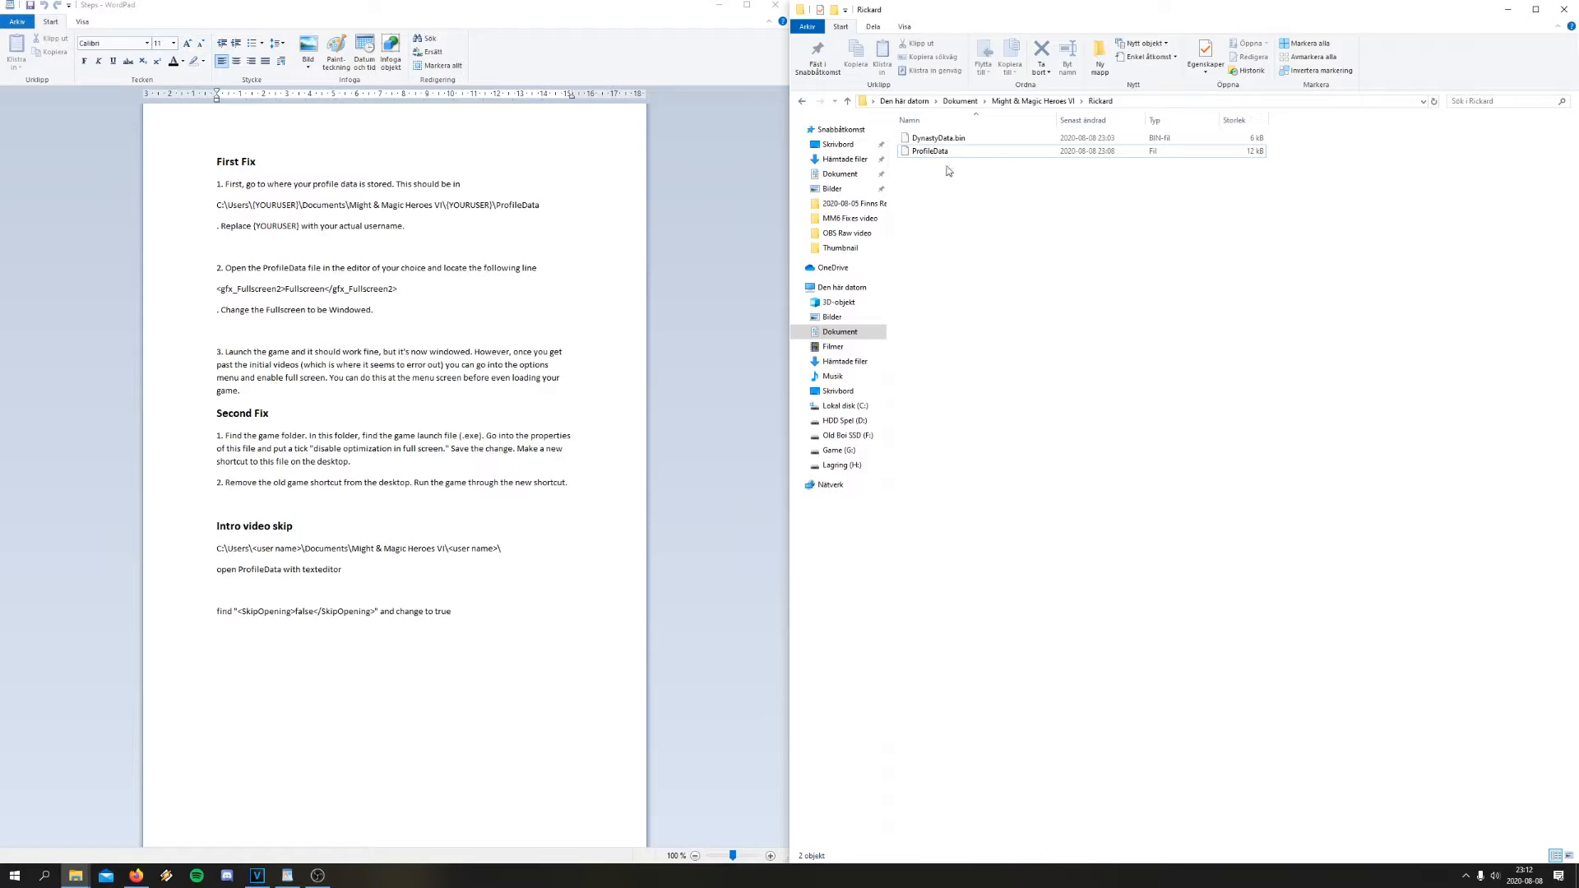
pyautogui.click(928, 150)
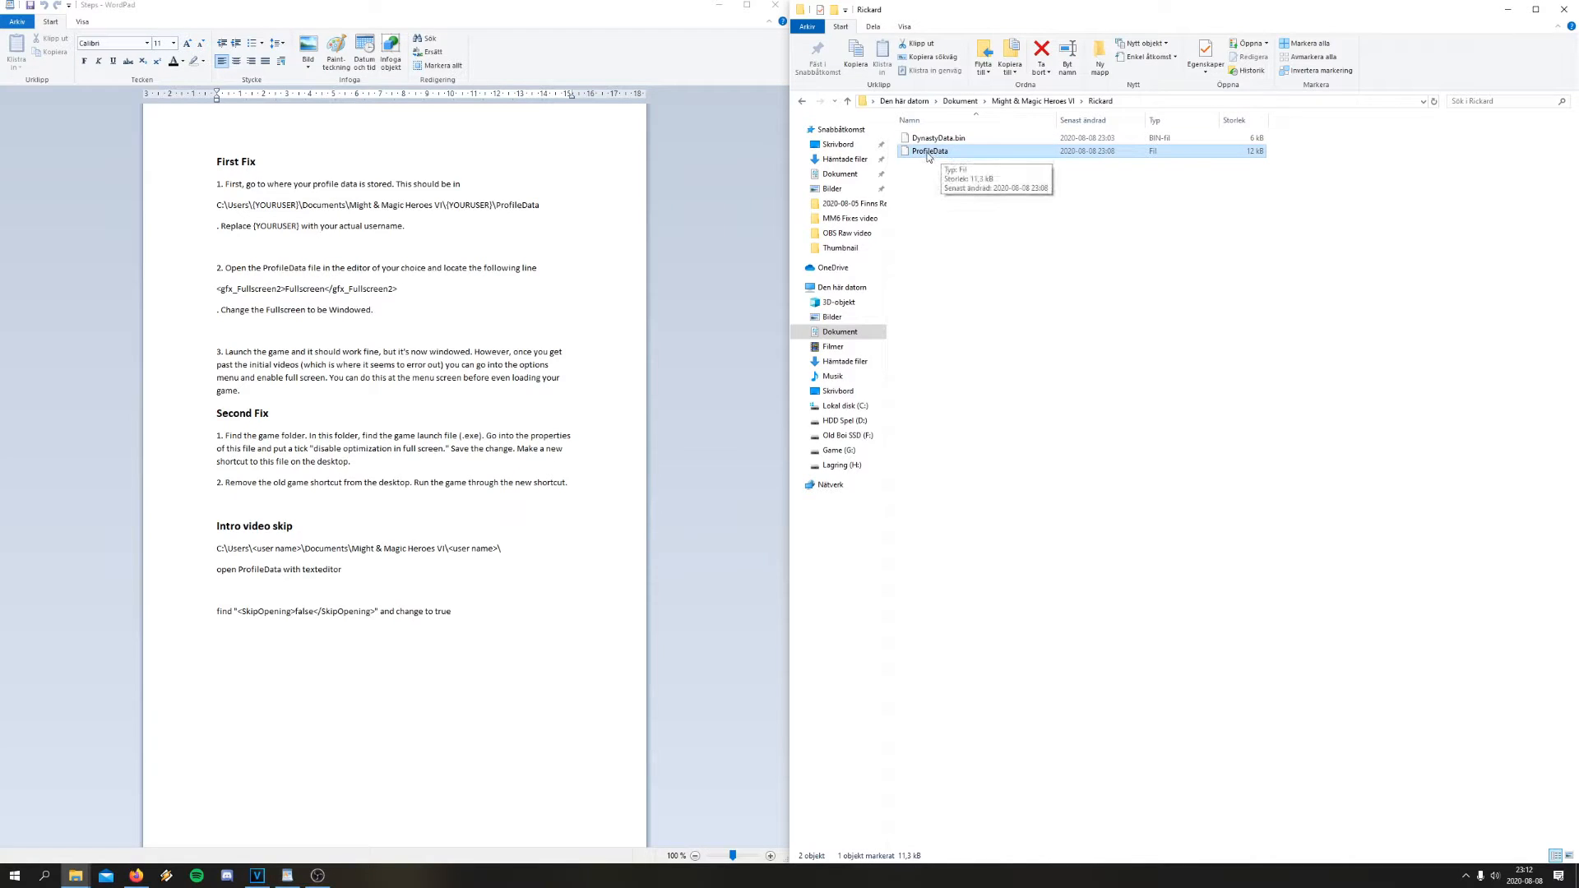
pyautogui.moveTo(950, 159)
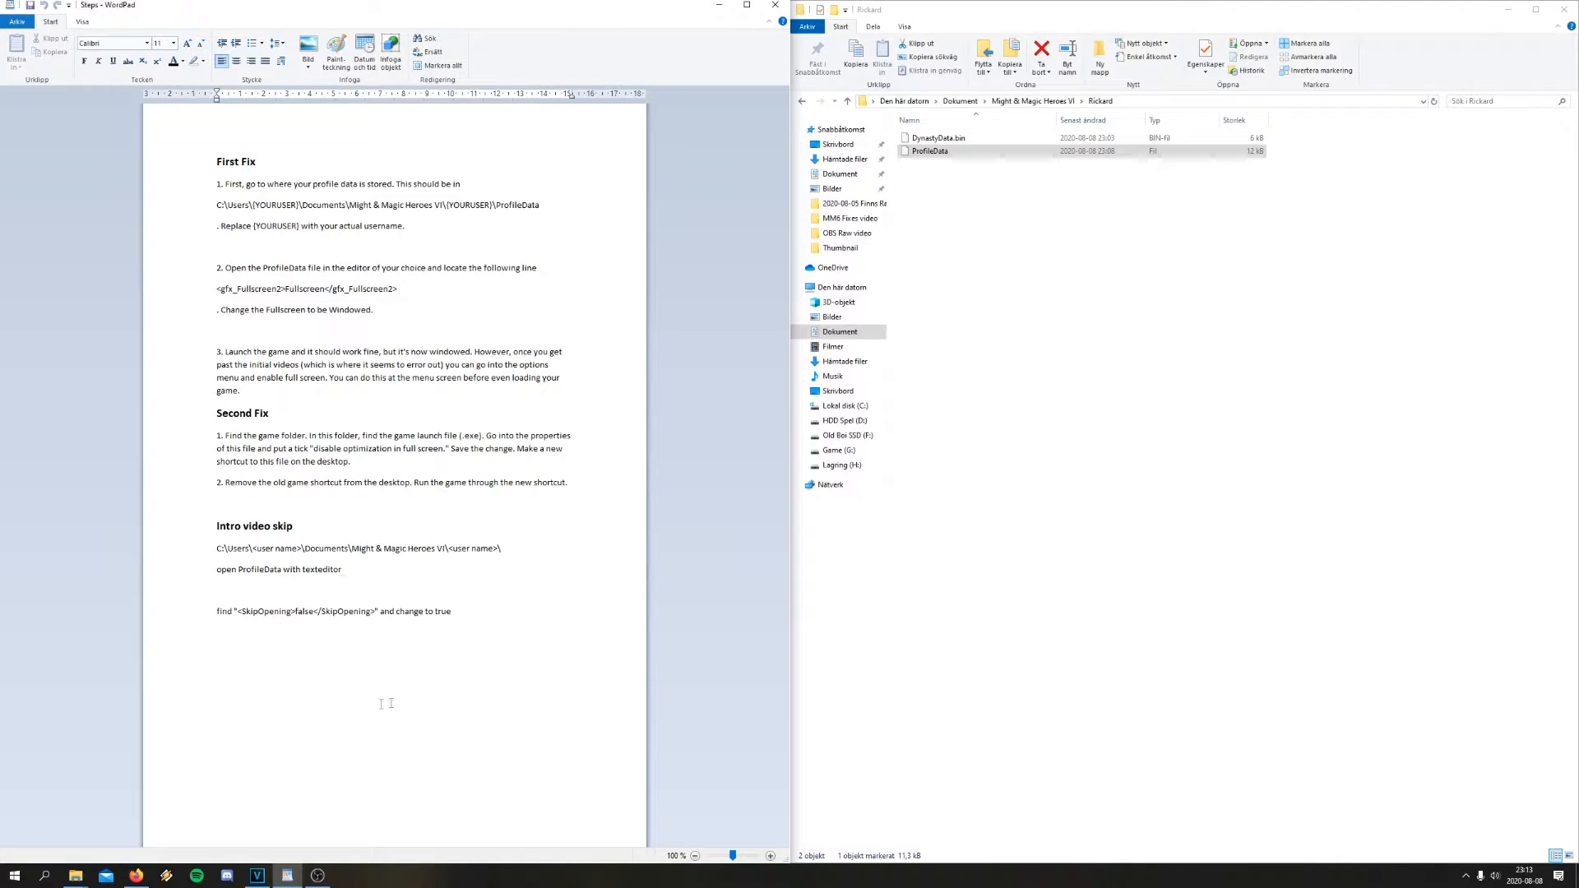
# Go to This PC to show the computer's drives and main folders
pyautogui.click(834, 287)
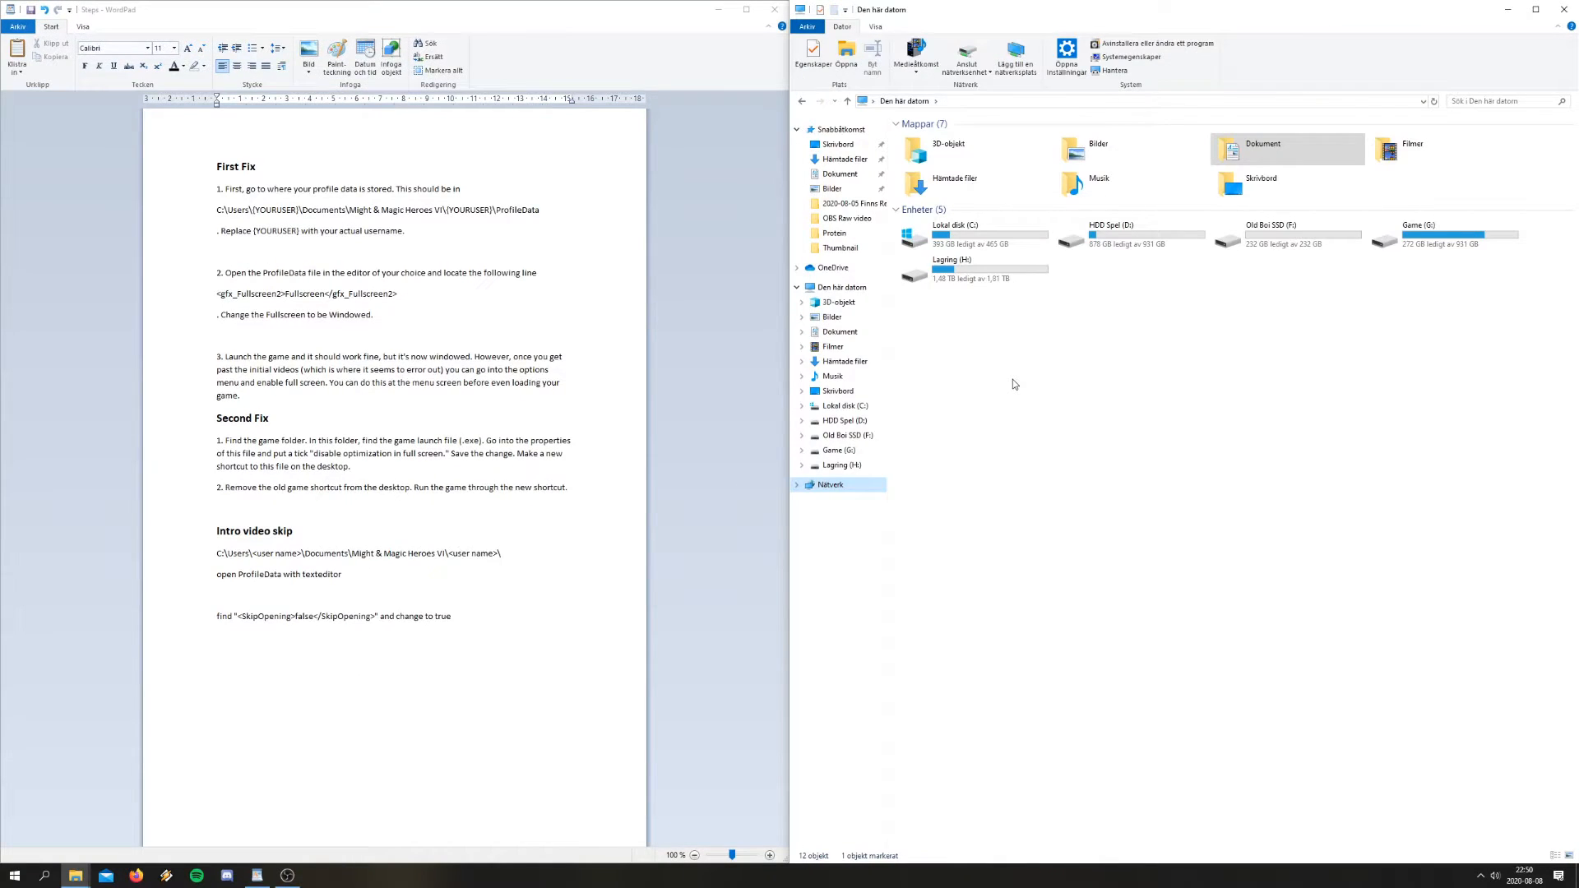
pyautogui.moveTo(1041, 380)
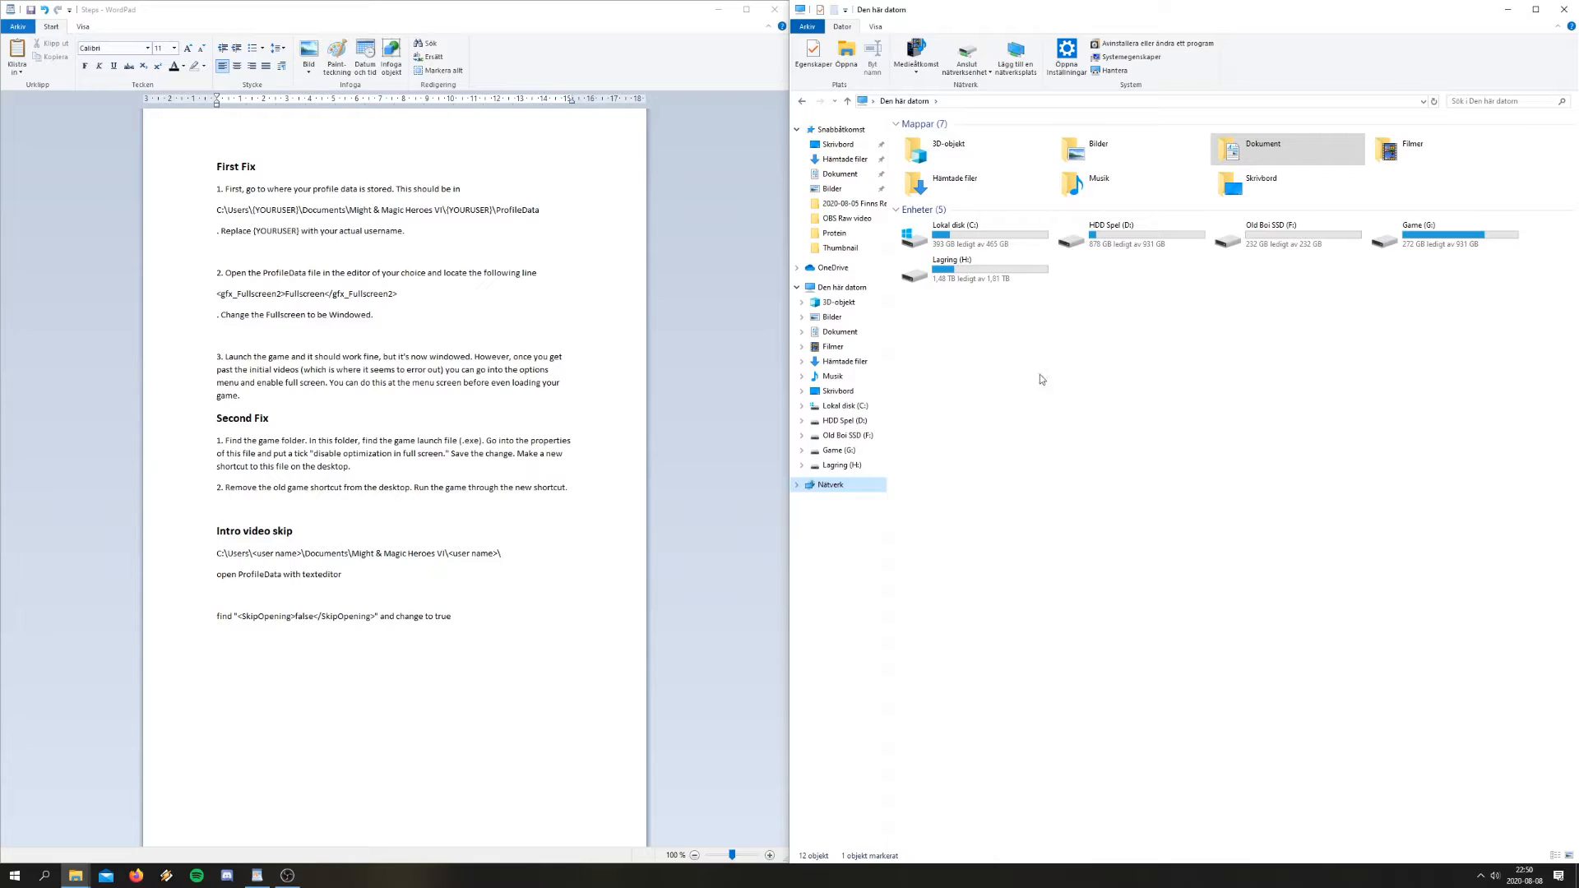
pyautogui.moveTo(1026, 384)
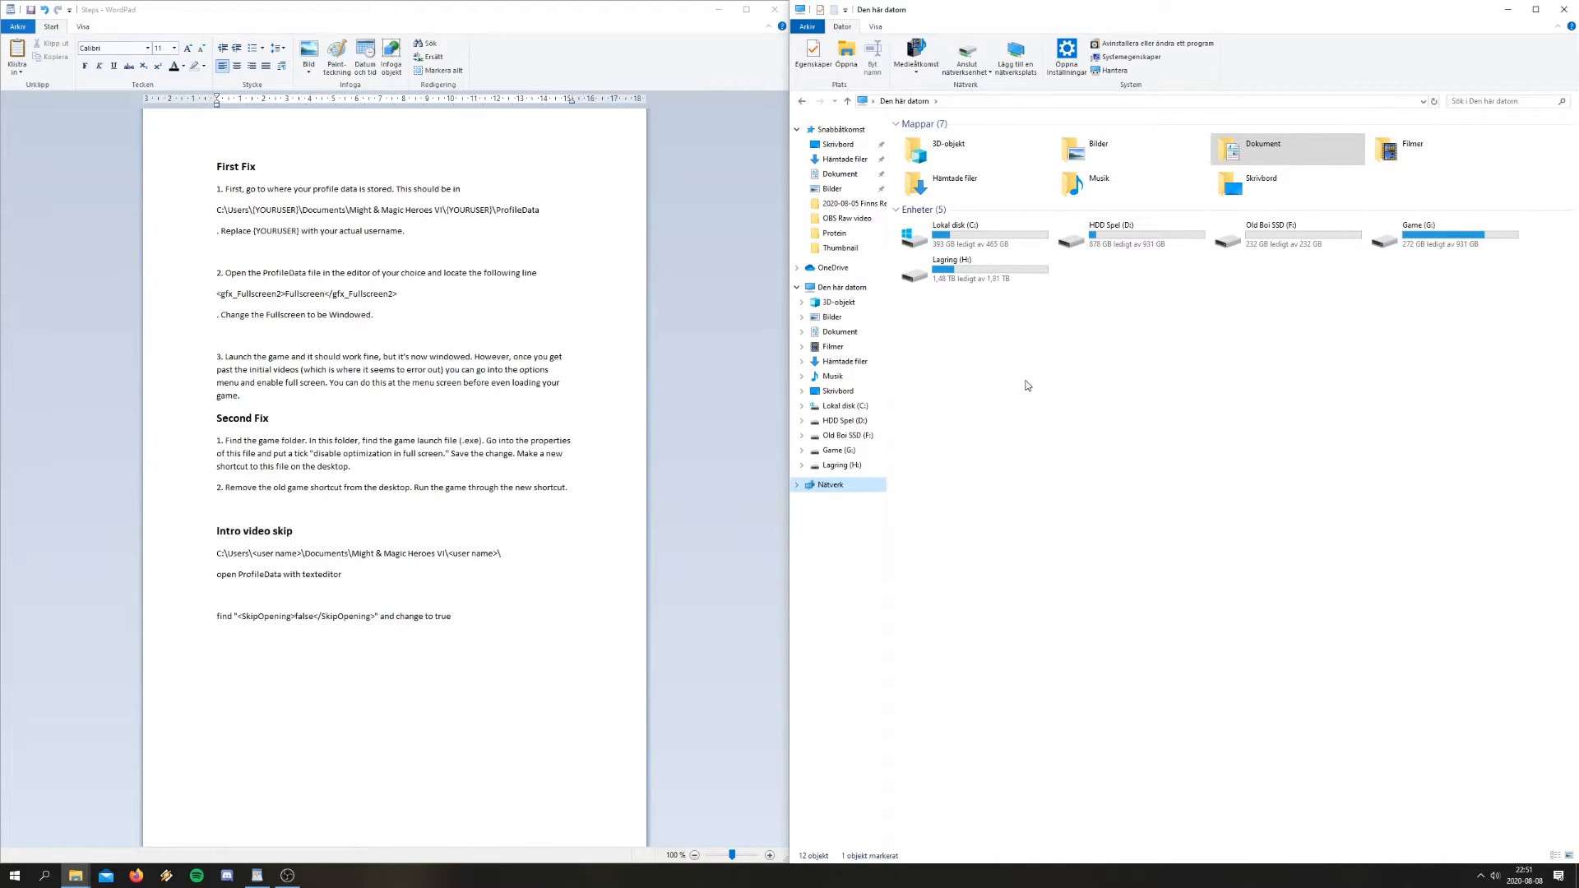
pyautogui.moveTo(1037, 337)
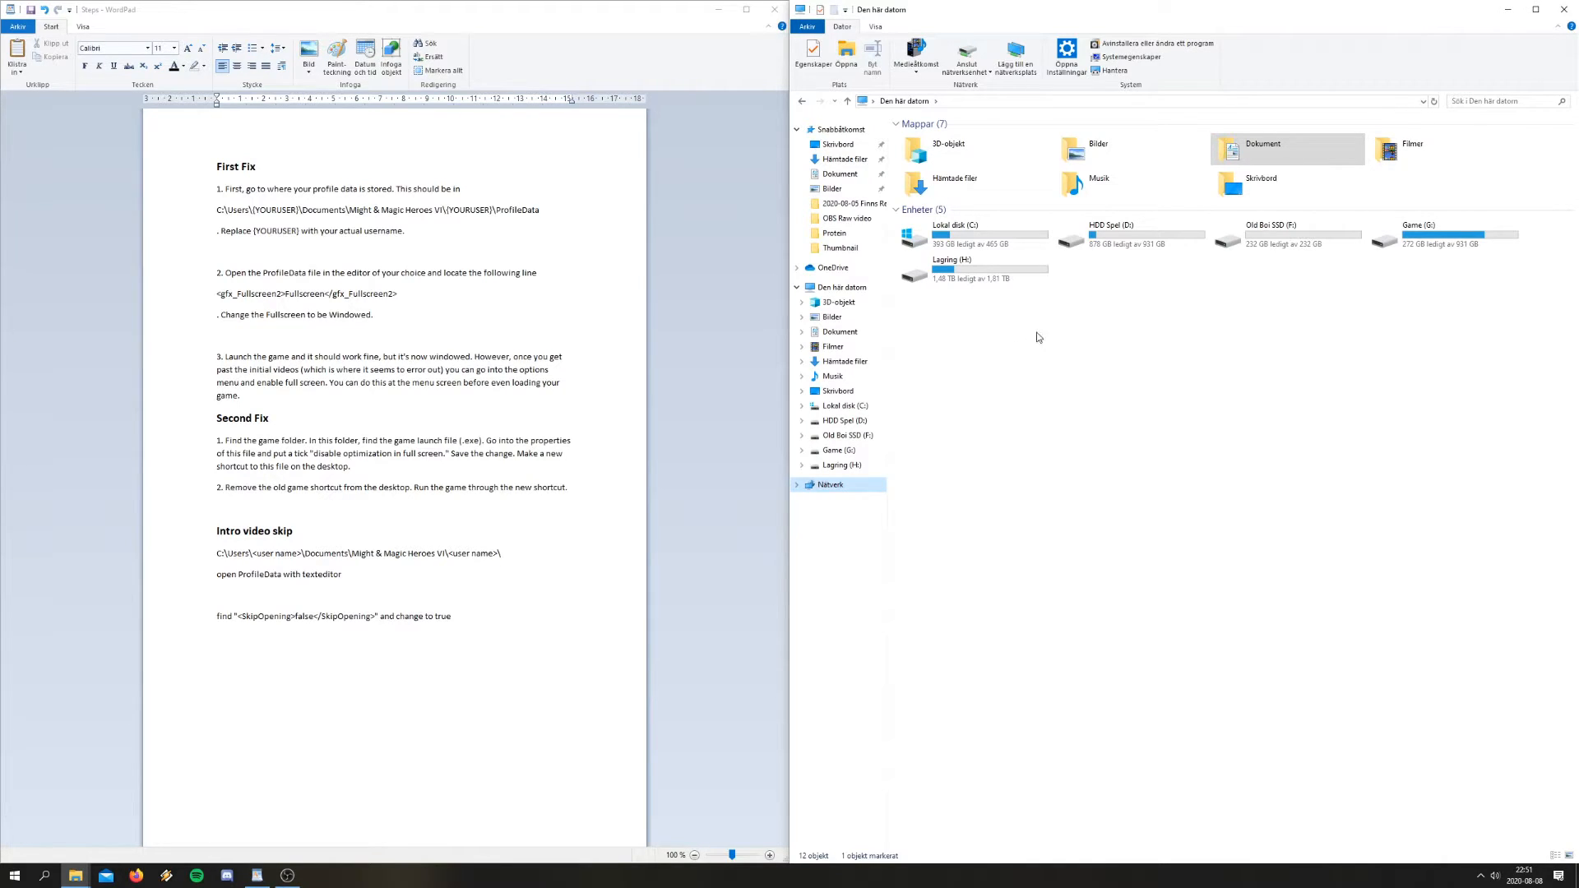
pyautogui.moveTo(1055, 327)
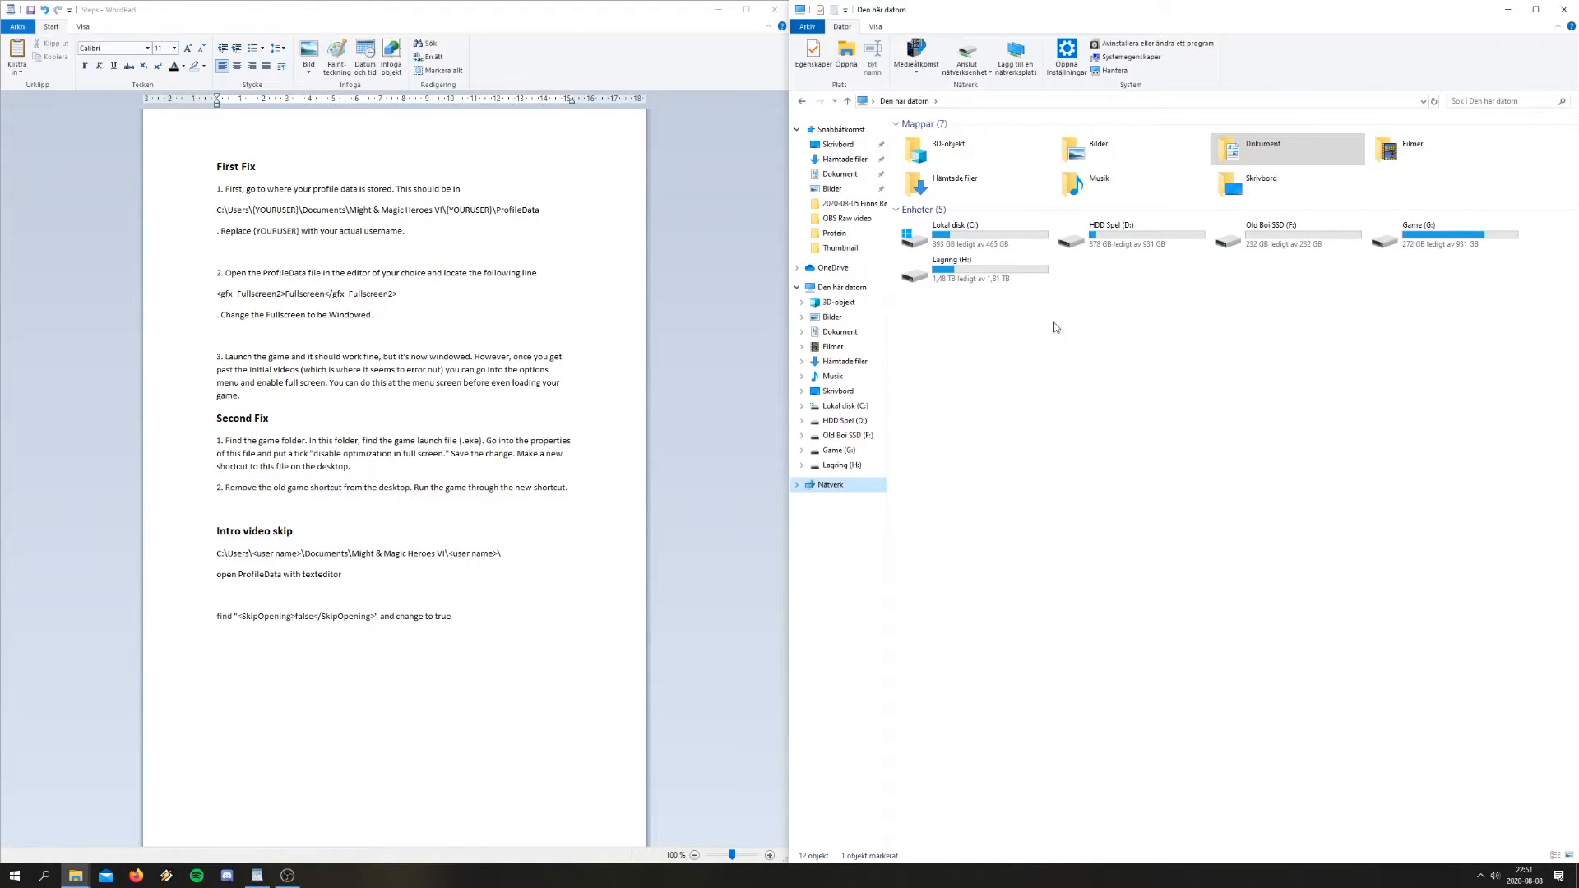
pyautogui.moveTo(1037, 337)
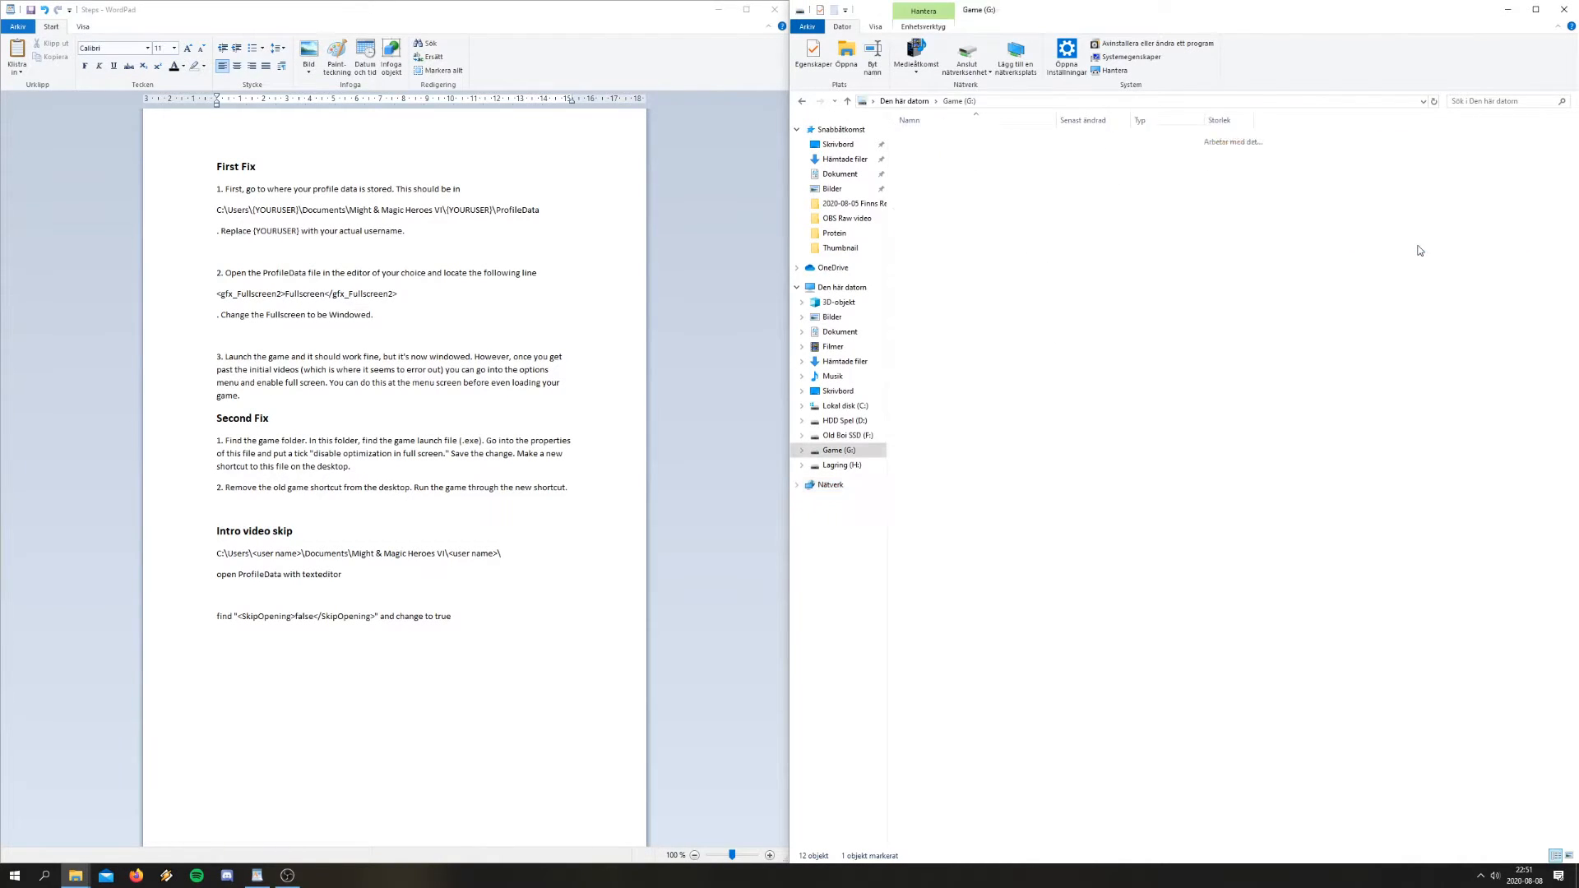
# Browse Game (G:) › Steam › steamapps › common › Might and Magic Heroes VI
pyautogui.doubleClick(926, 137)
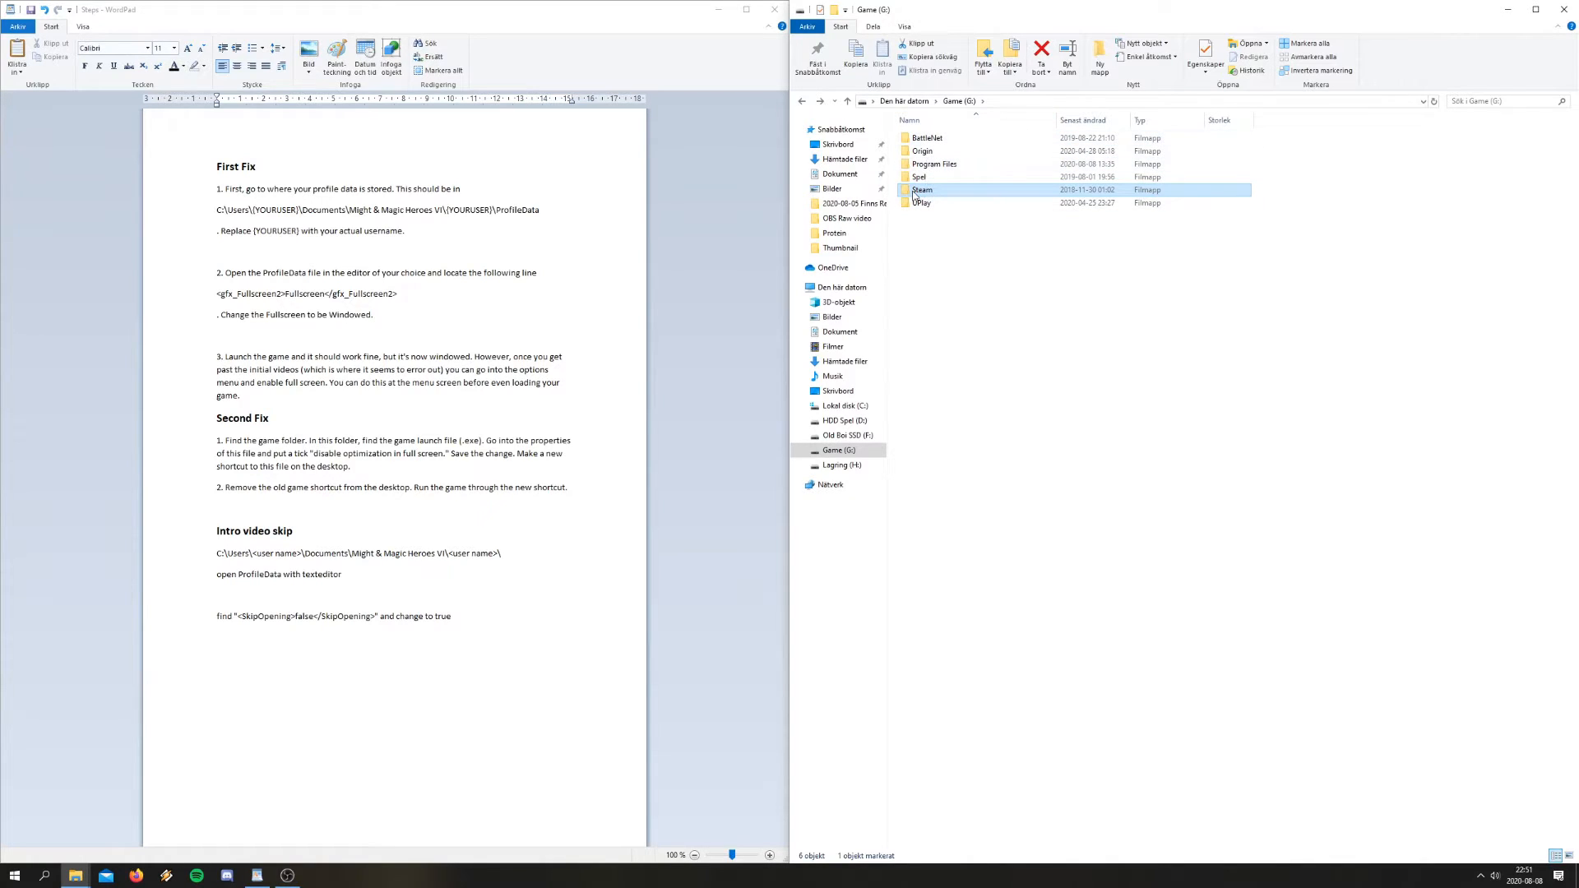
pyautogui.doubleClick(923, 189)
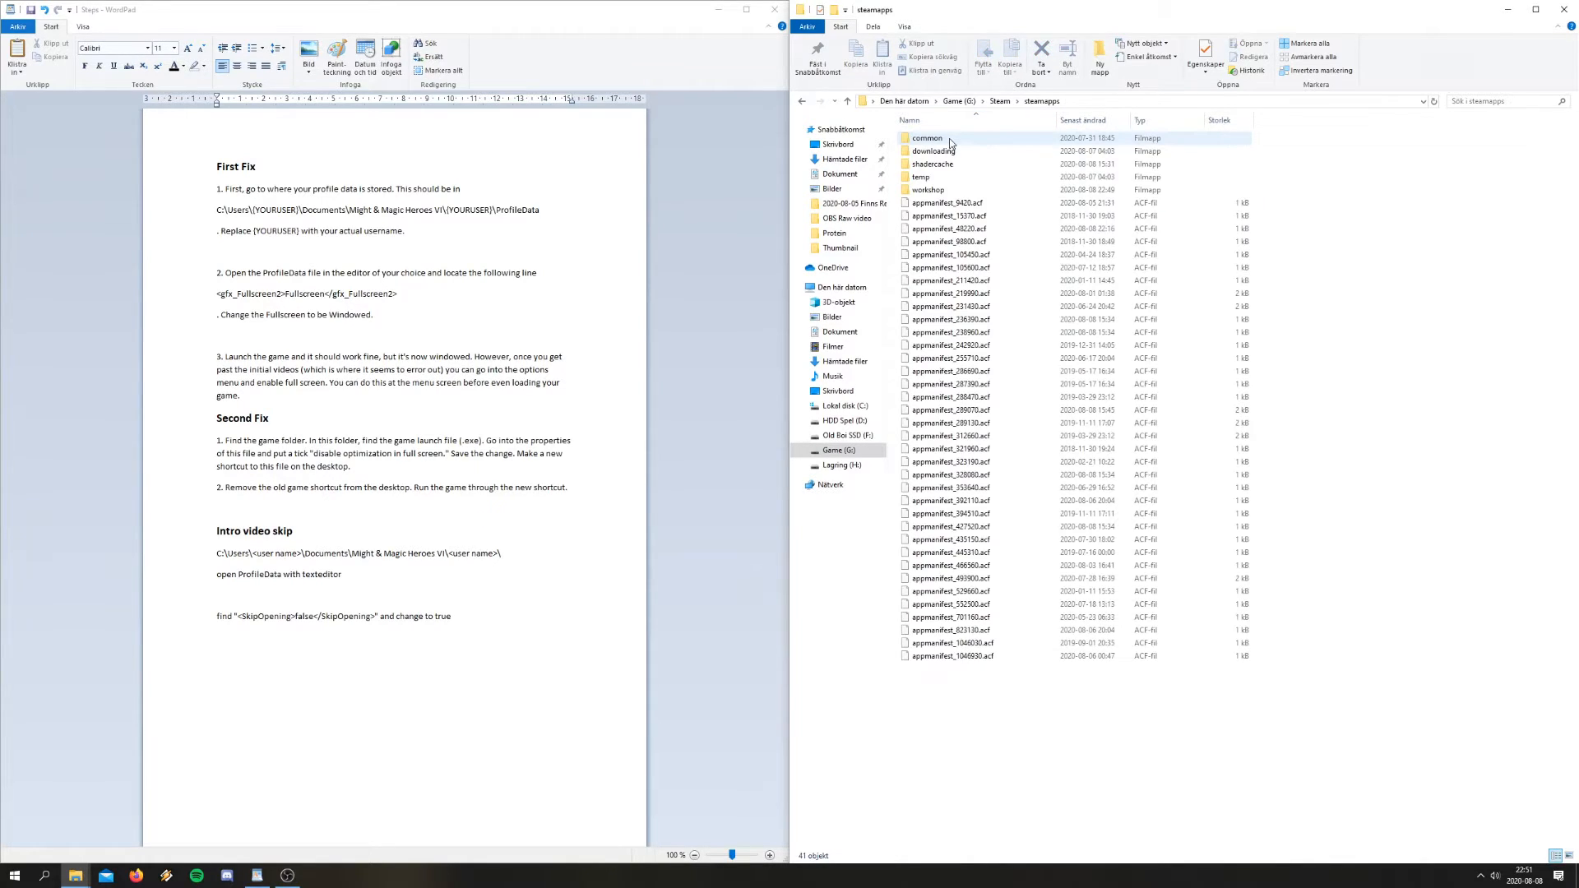
pyautogui.doubleClick(924, 137)
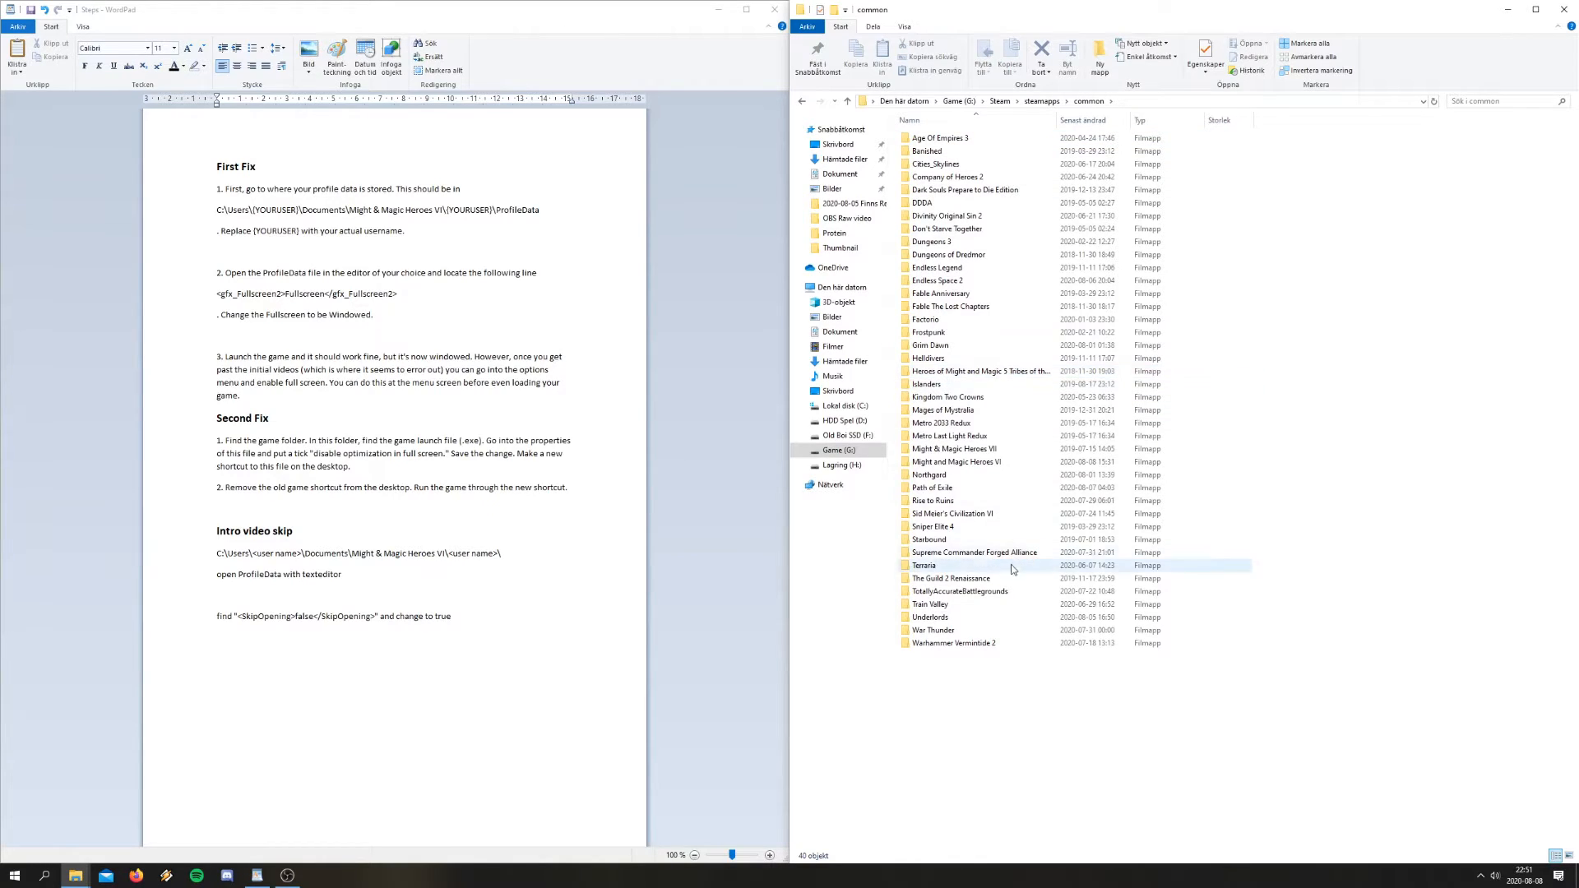
pyautogui.click(956, 461)
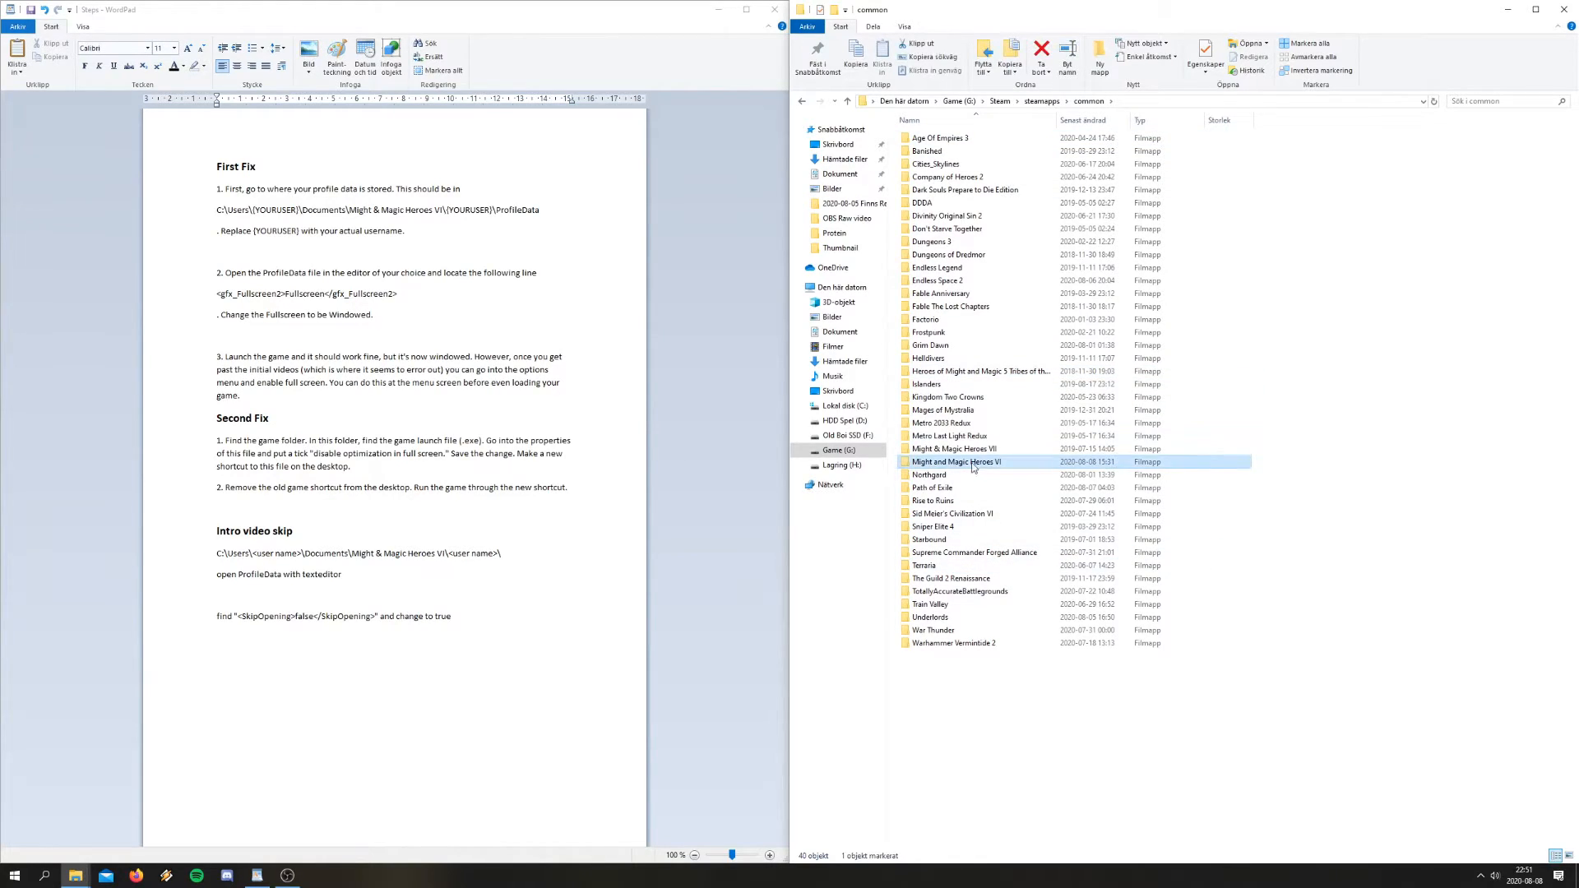
pyautogui.doubleClick(955, 461)
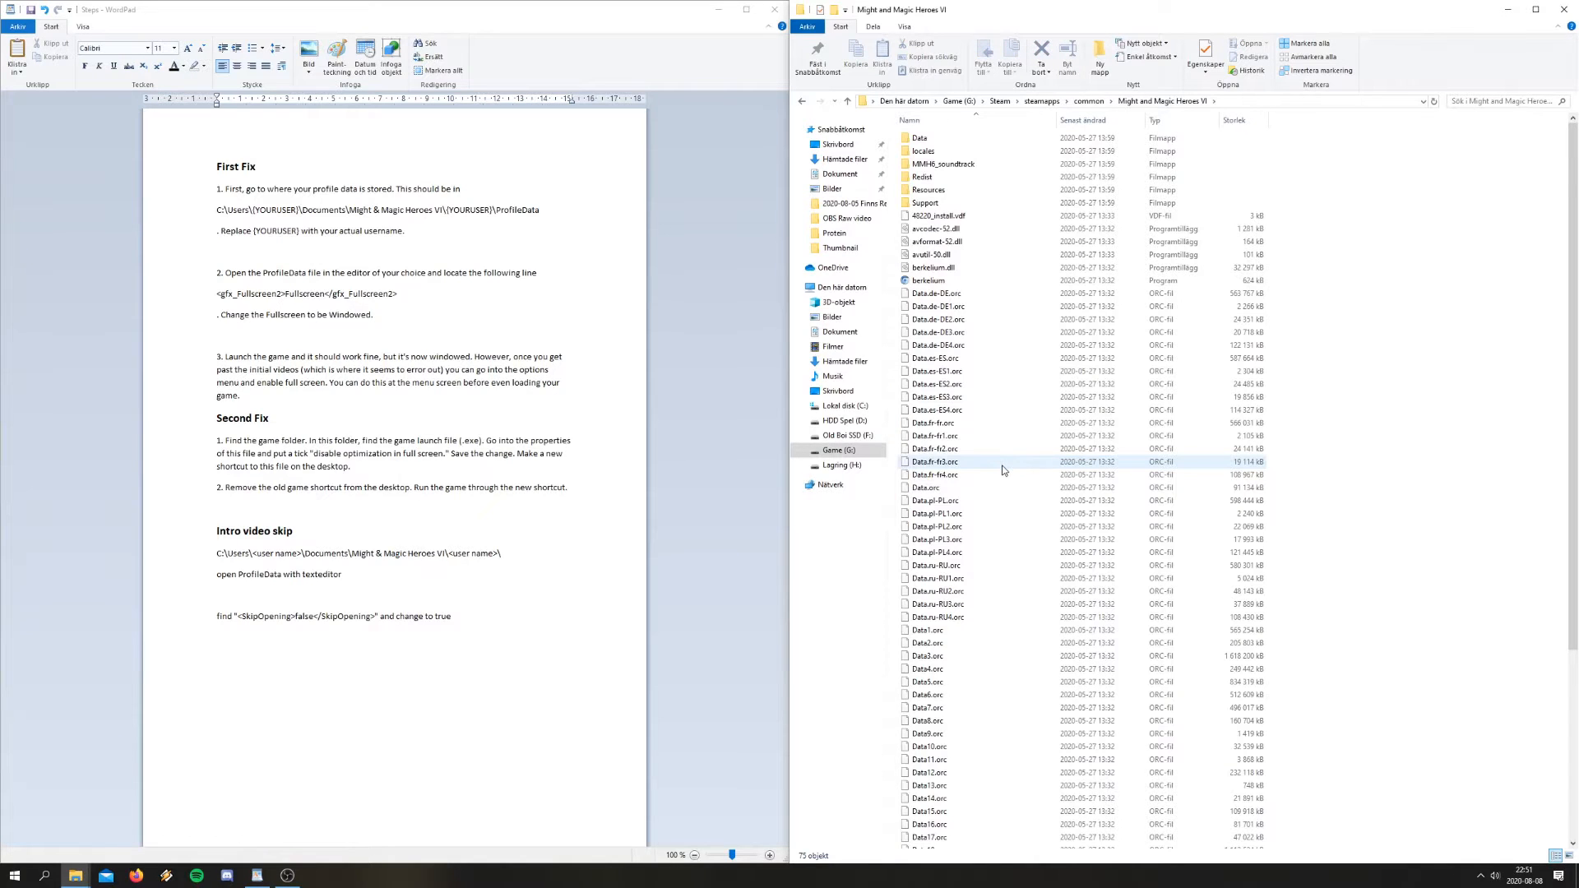
# Scroll down and select the Might & Magic Heroes VI .exe (version 2.1.1.0, 31.0 MB)
pyautogui.scroll(-3)
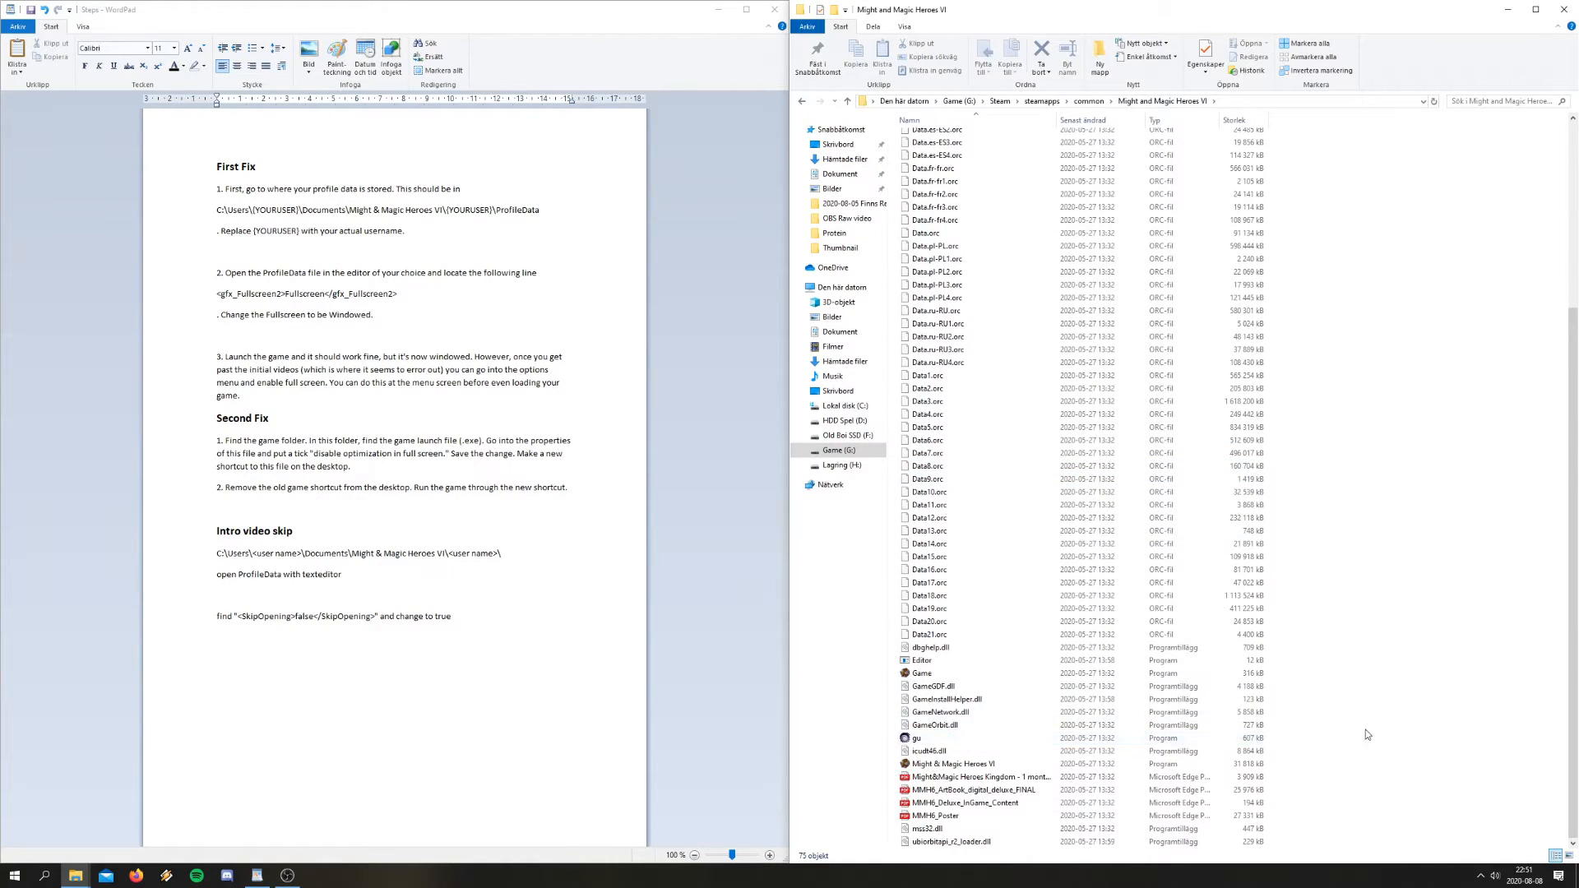
pyautogui.moveTo(985, 760)
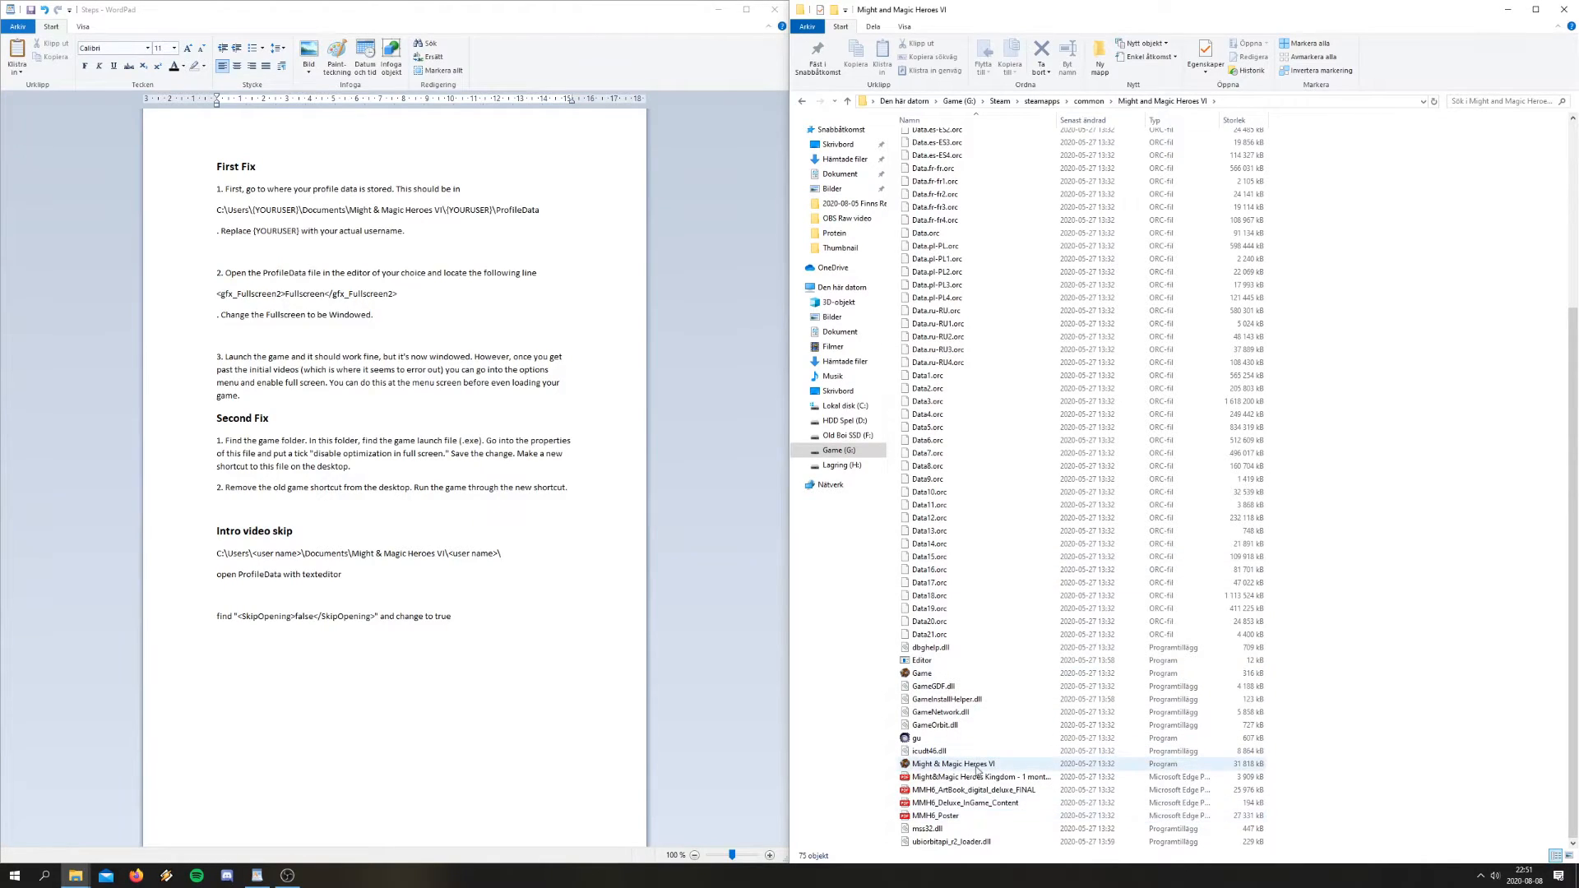
pyautogui.click(949, 763)
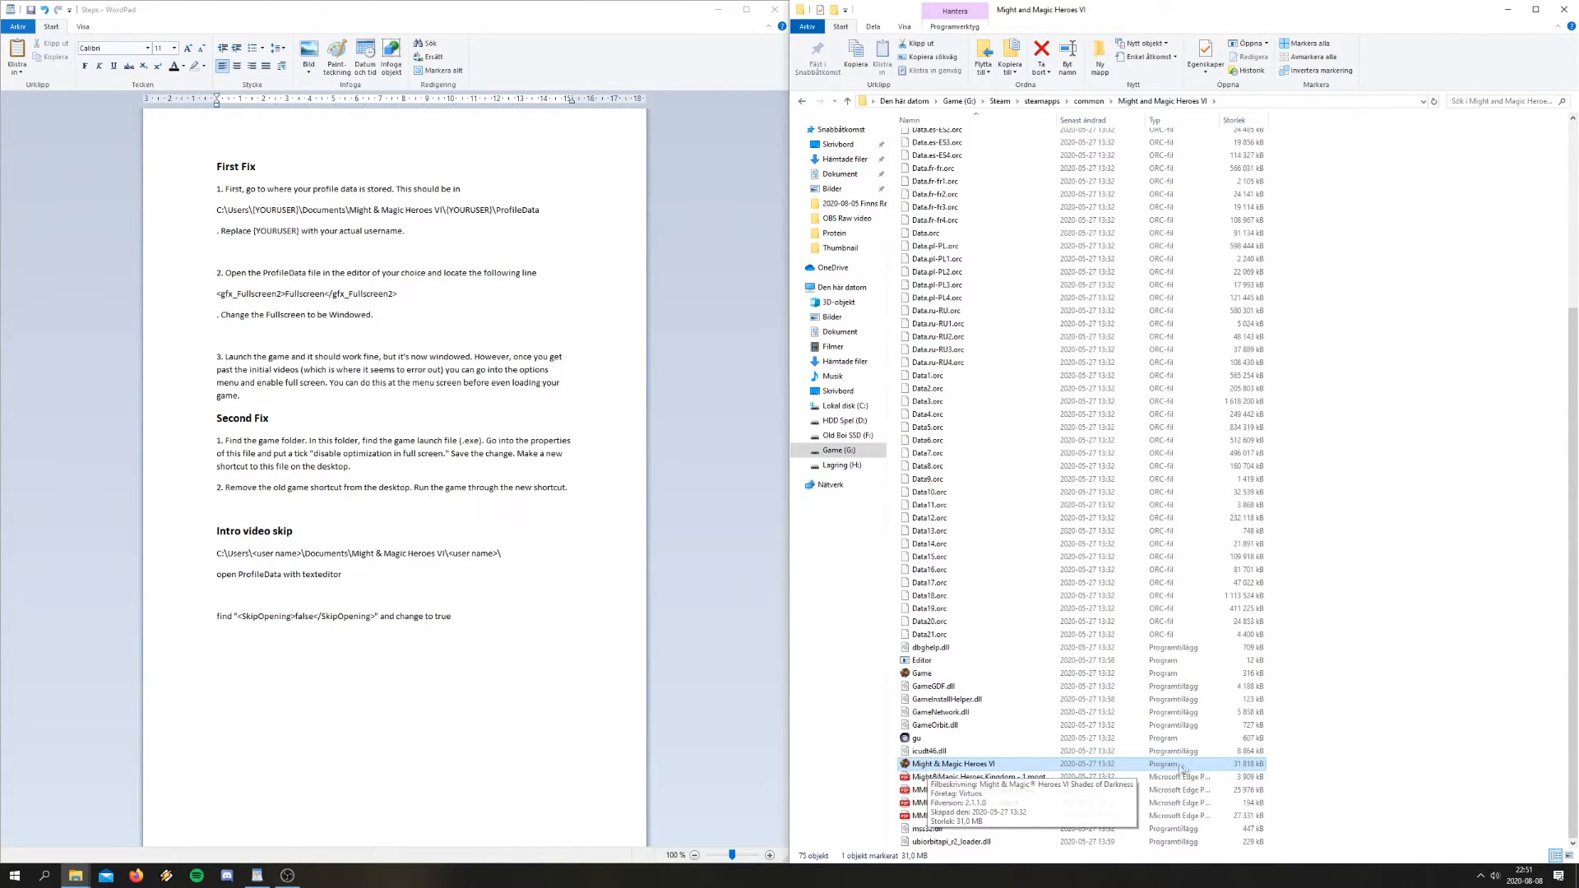
pyautogui.moveTo(997, 766)
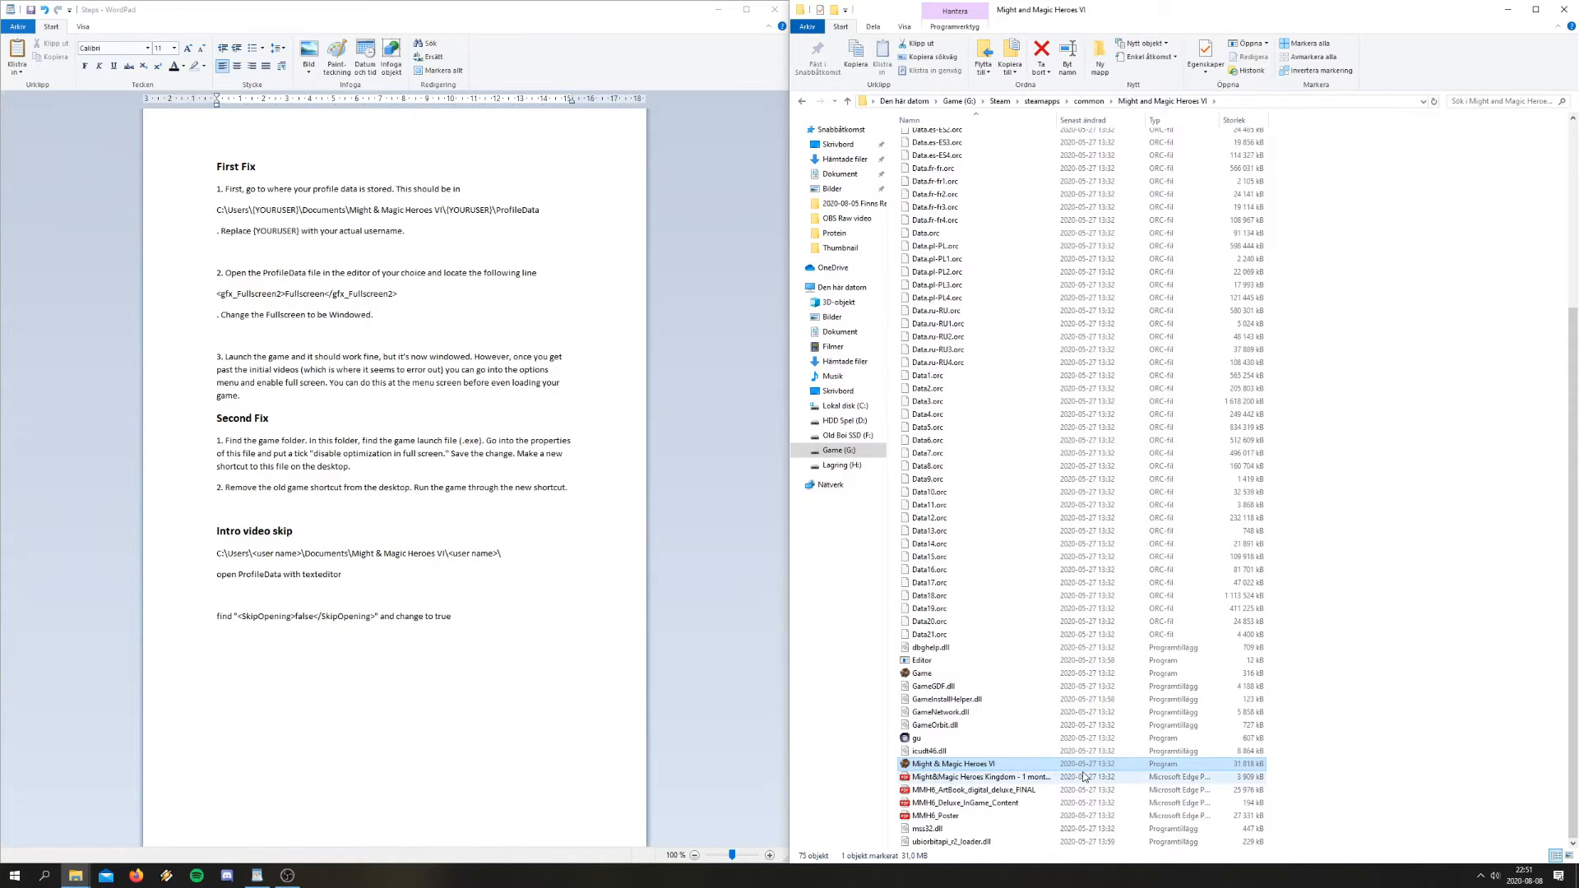
# Open Egenskaper (Properties) for the Might & Magic Heroes VI .exe
pyautogui.rightClick(948, 763)
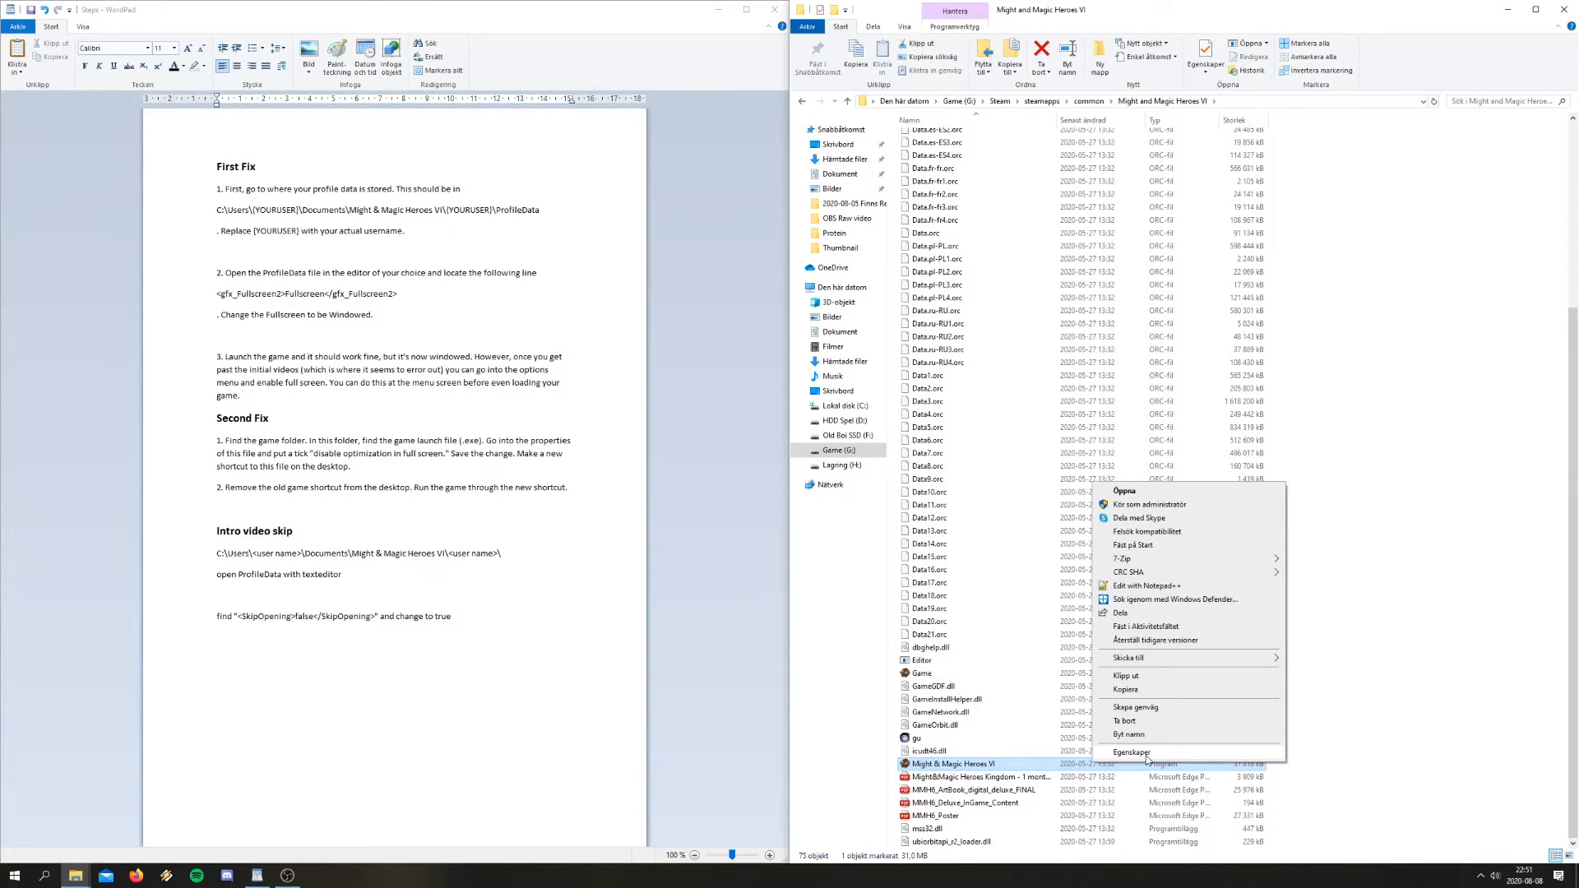
pyautogui.click(1130, 753)
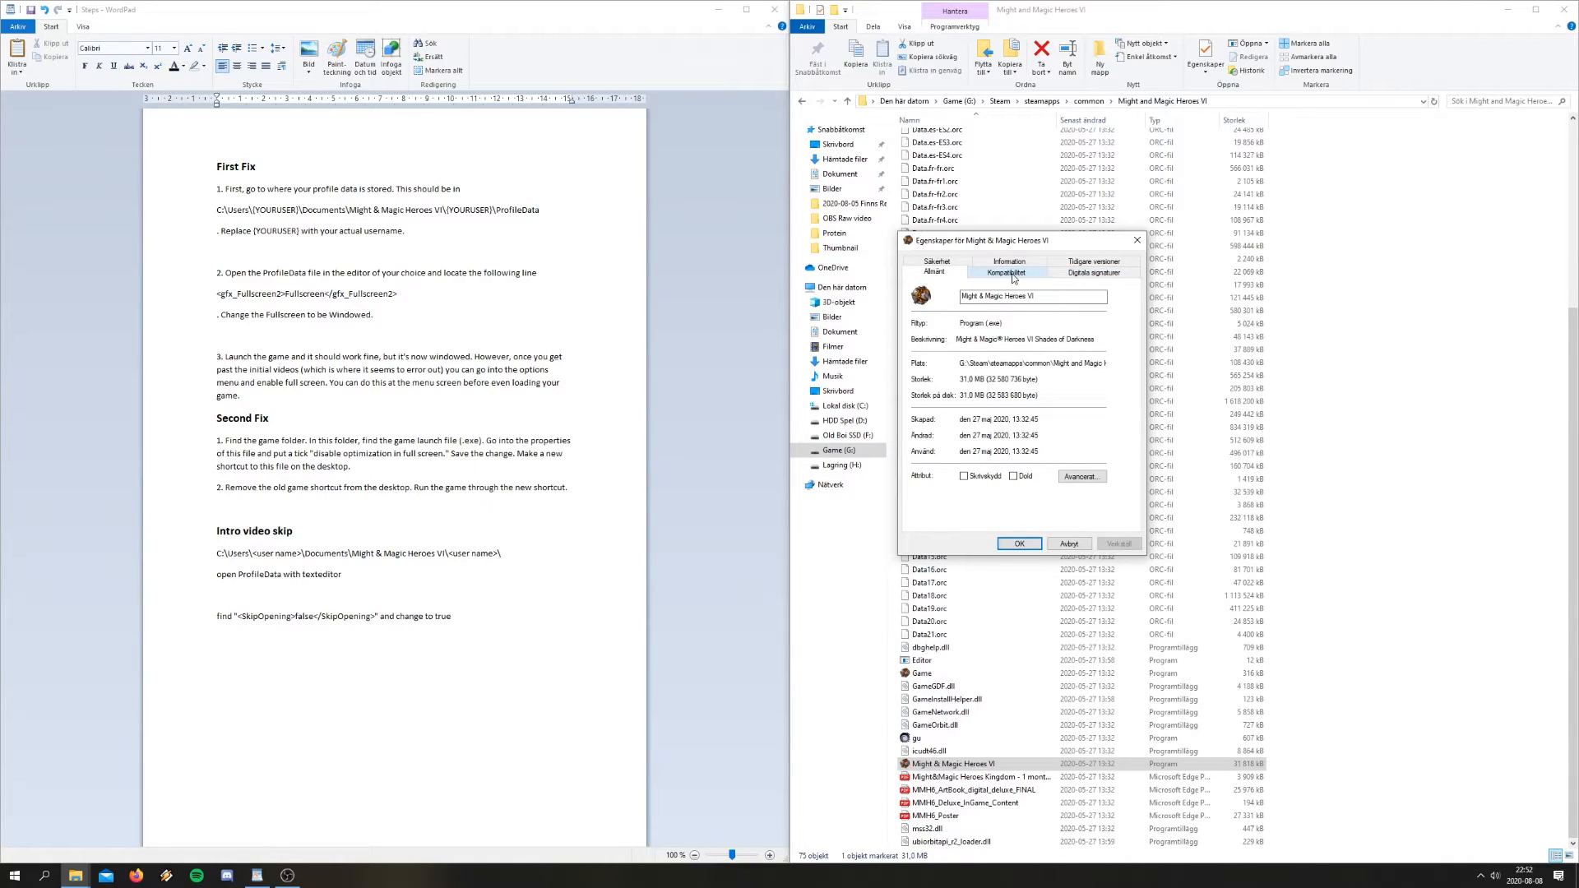
# On the Kompatibilitet tab, leave compatibility mode off and tick Inaktivera helskärmsoptimering
pyautogui.click(1005, 273)
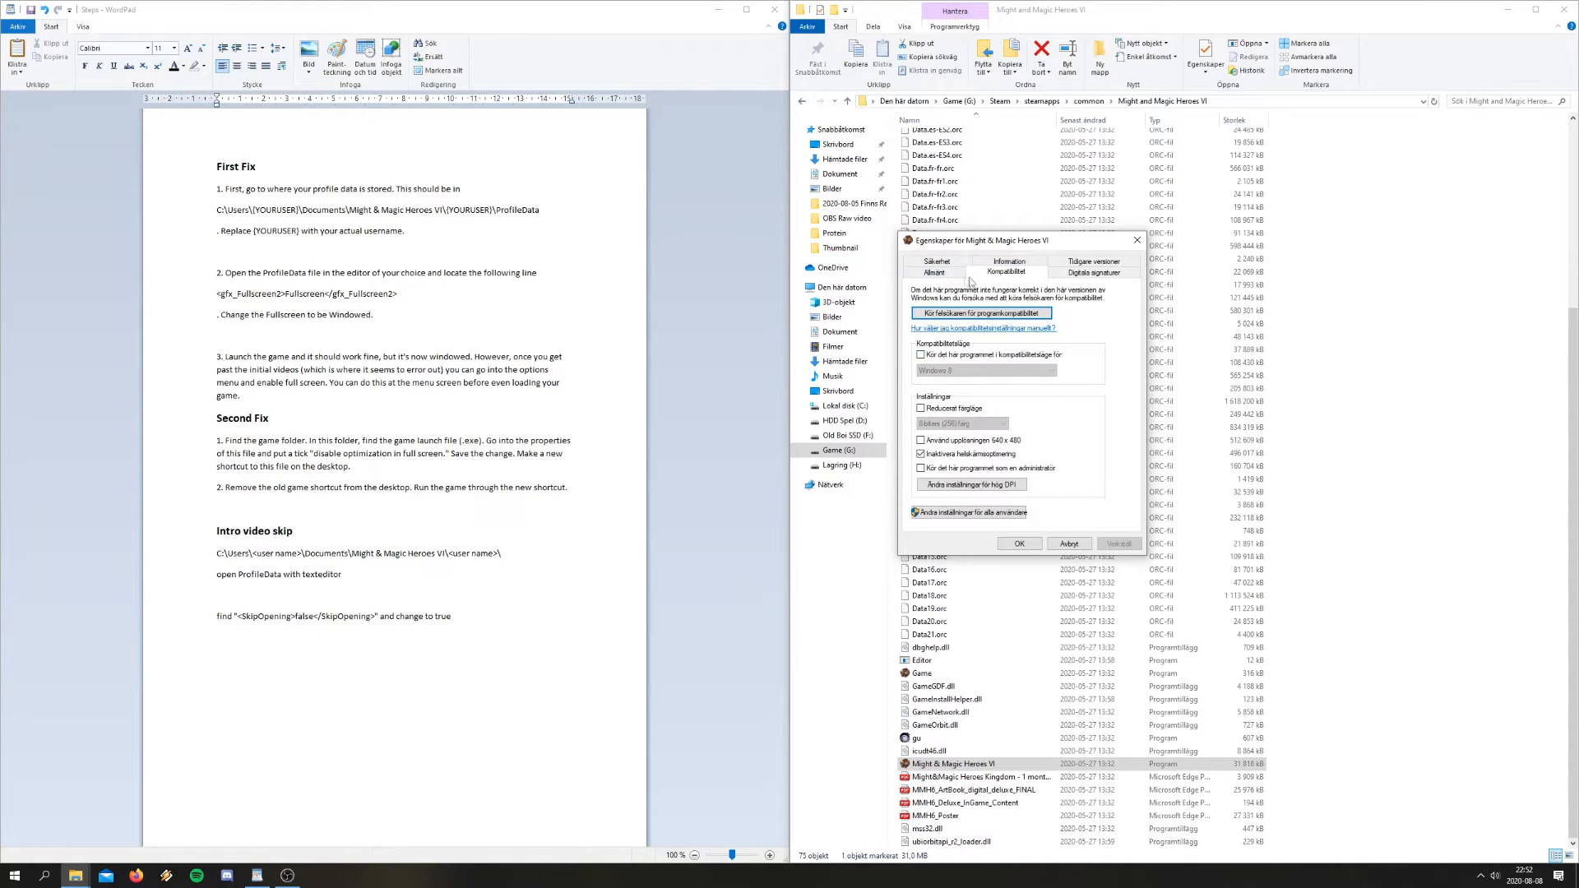
pyautogui.click(920, 354)
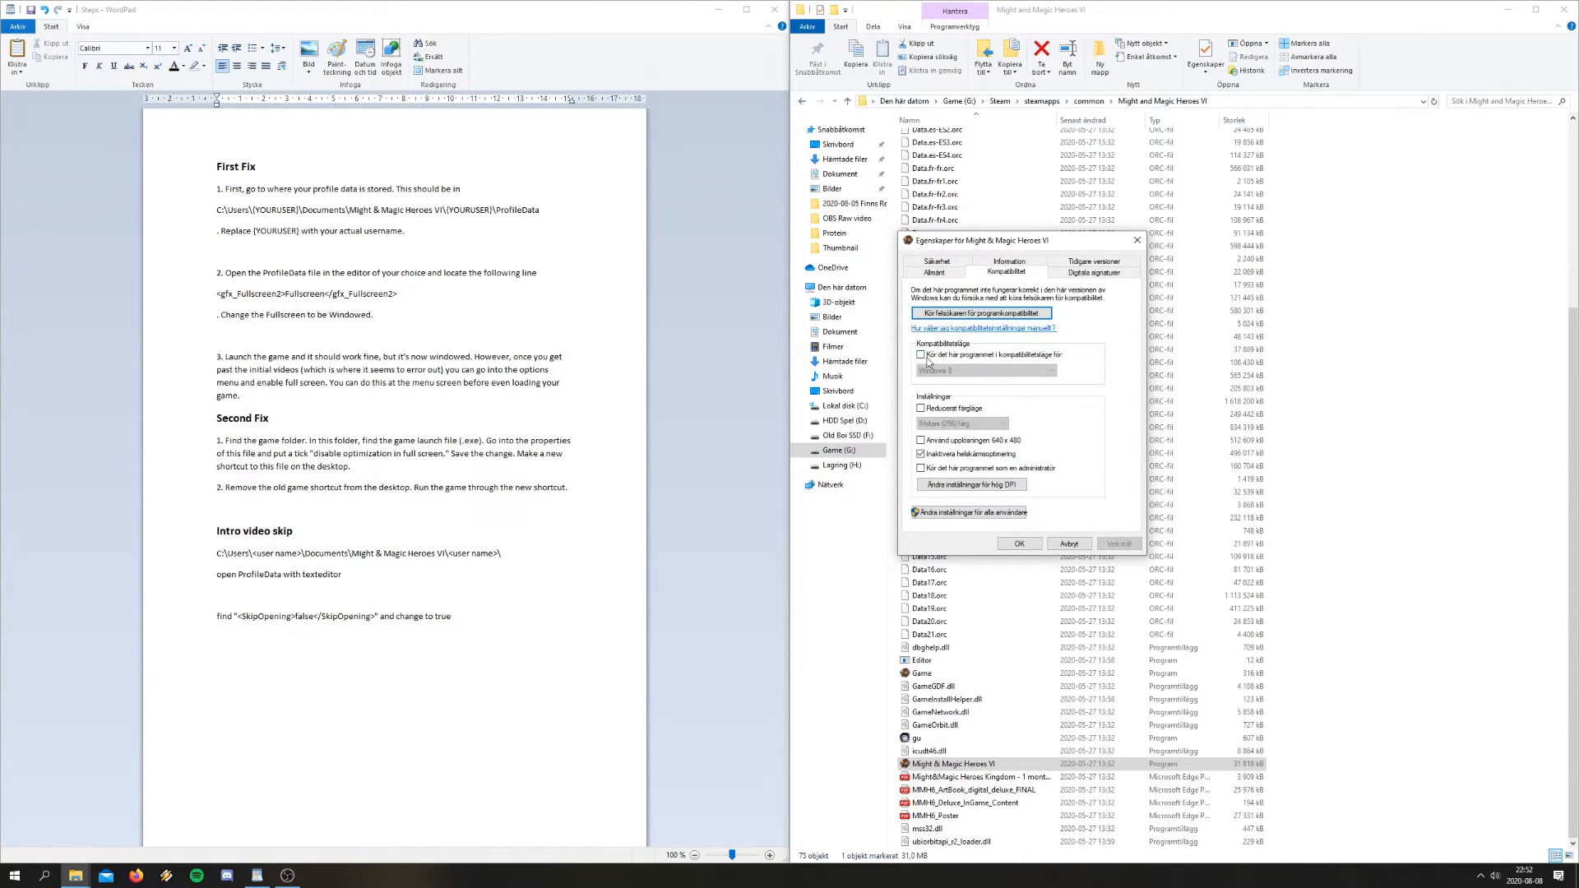
pyautogui.click(919, 354)
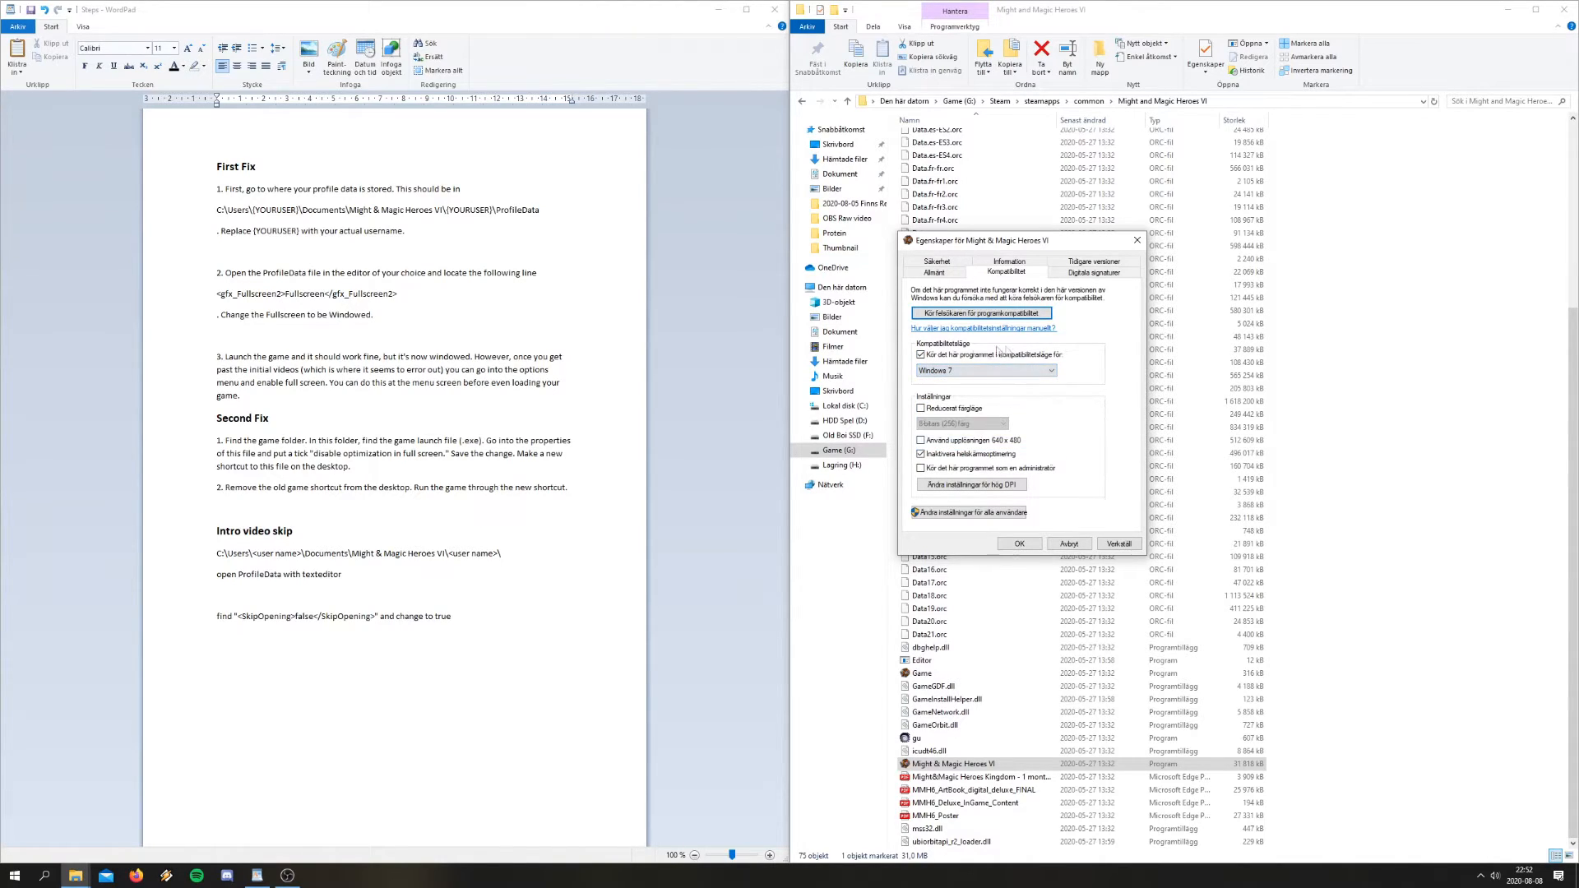
pyautogui.click(920, 355)
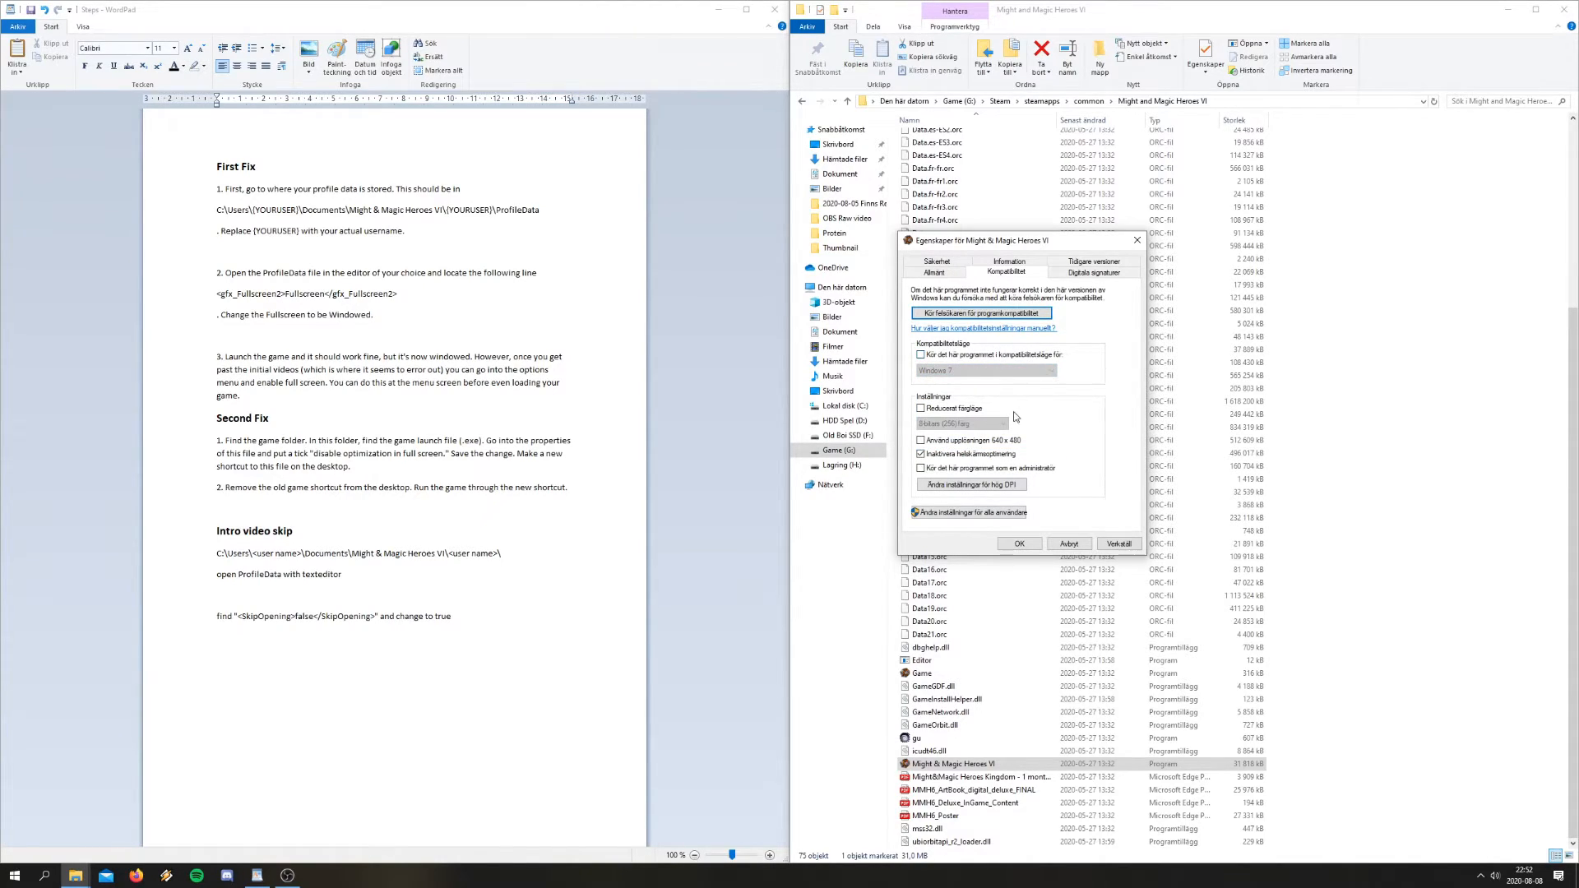
pyautogui.click(920, 453)
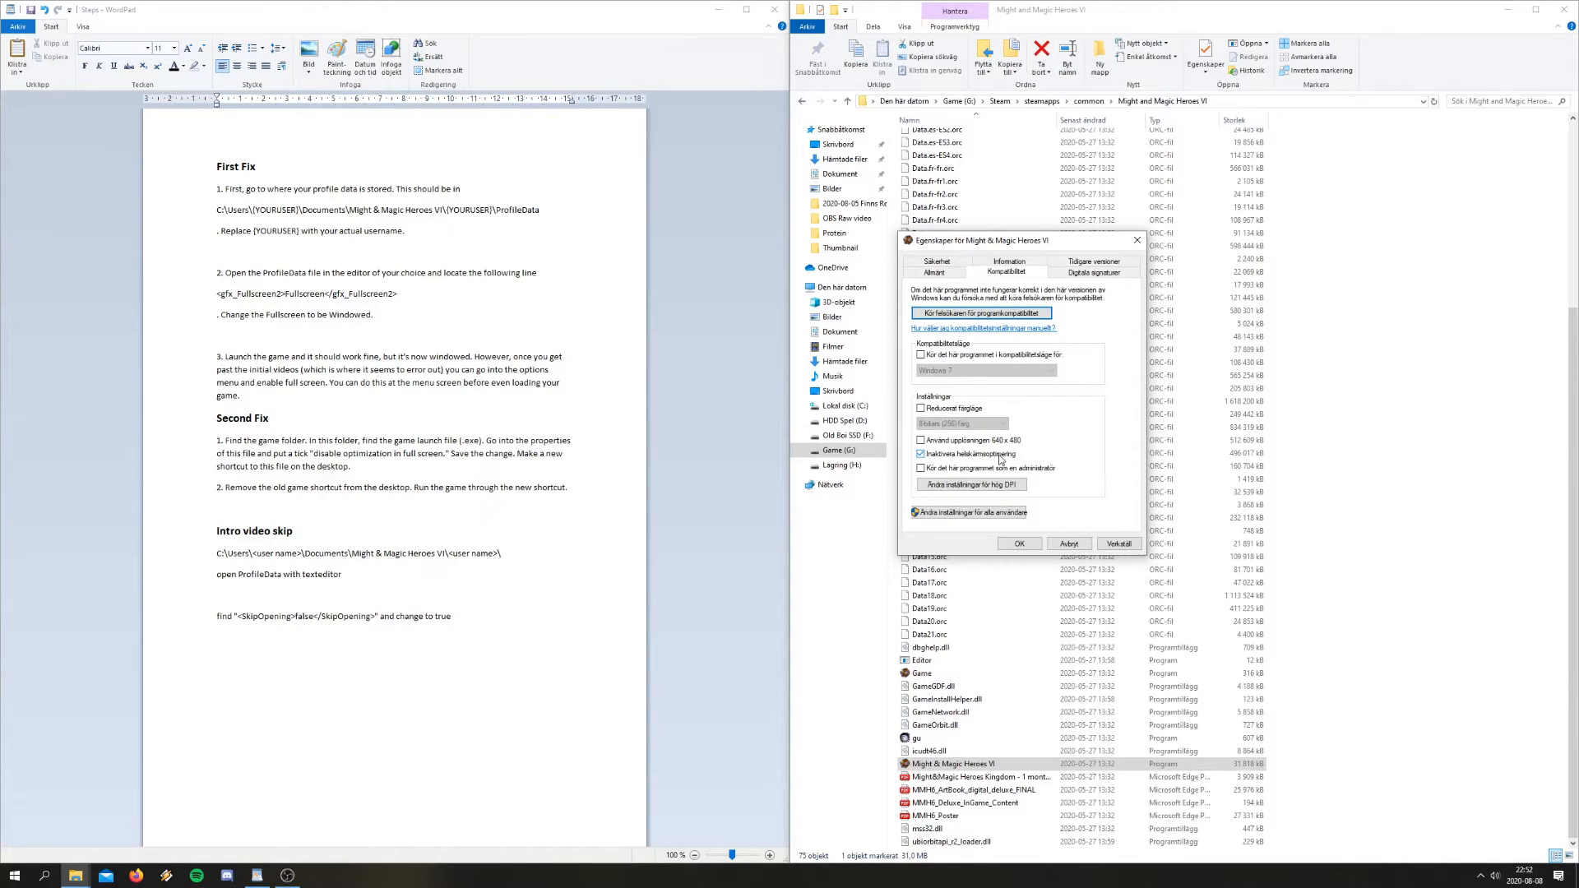
pyautogui.moveTo(997, 459)
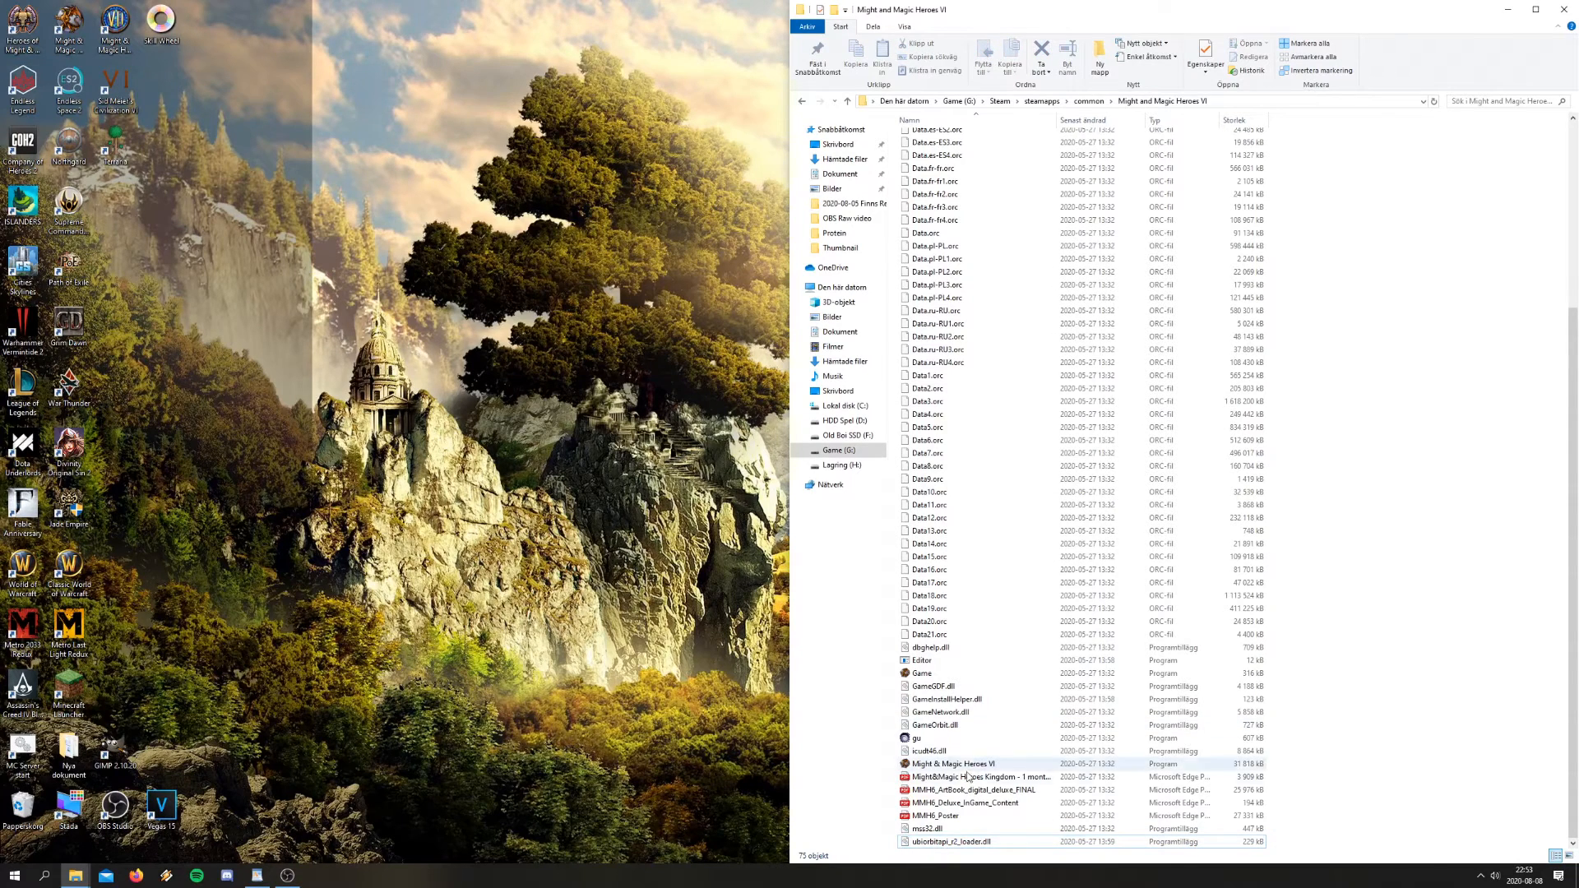
# Select the Might & Magic Heroes VI .exe and bring up its Send to Desktop option
pyautogui.click(951, 763)
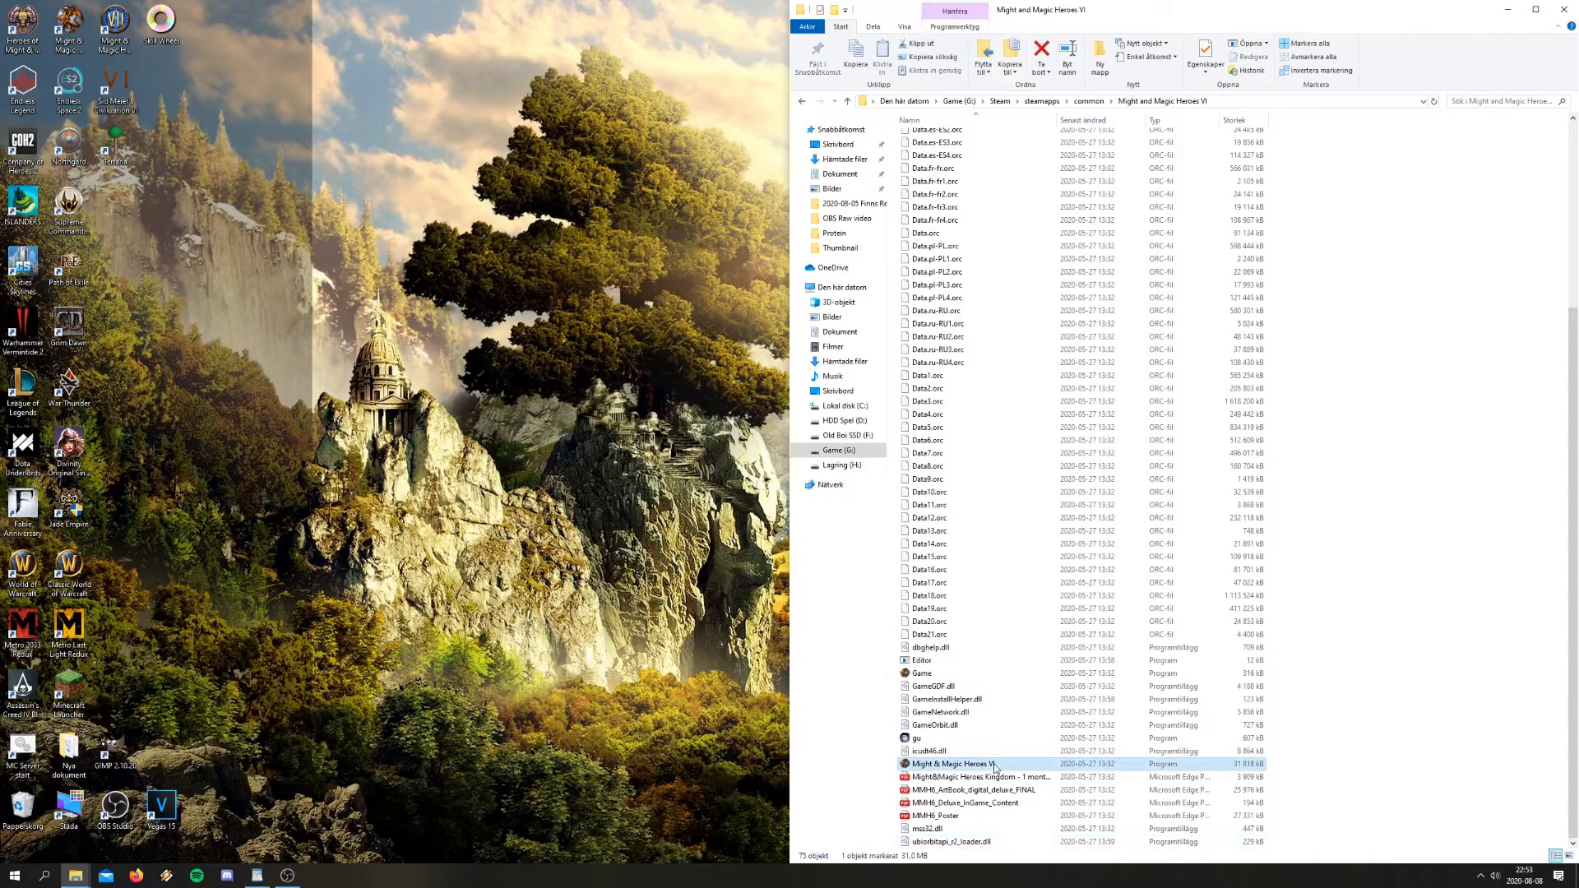
pyautogui.rightClick(959, 763)
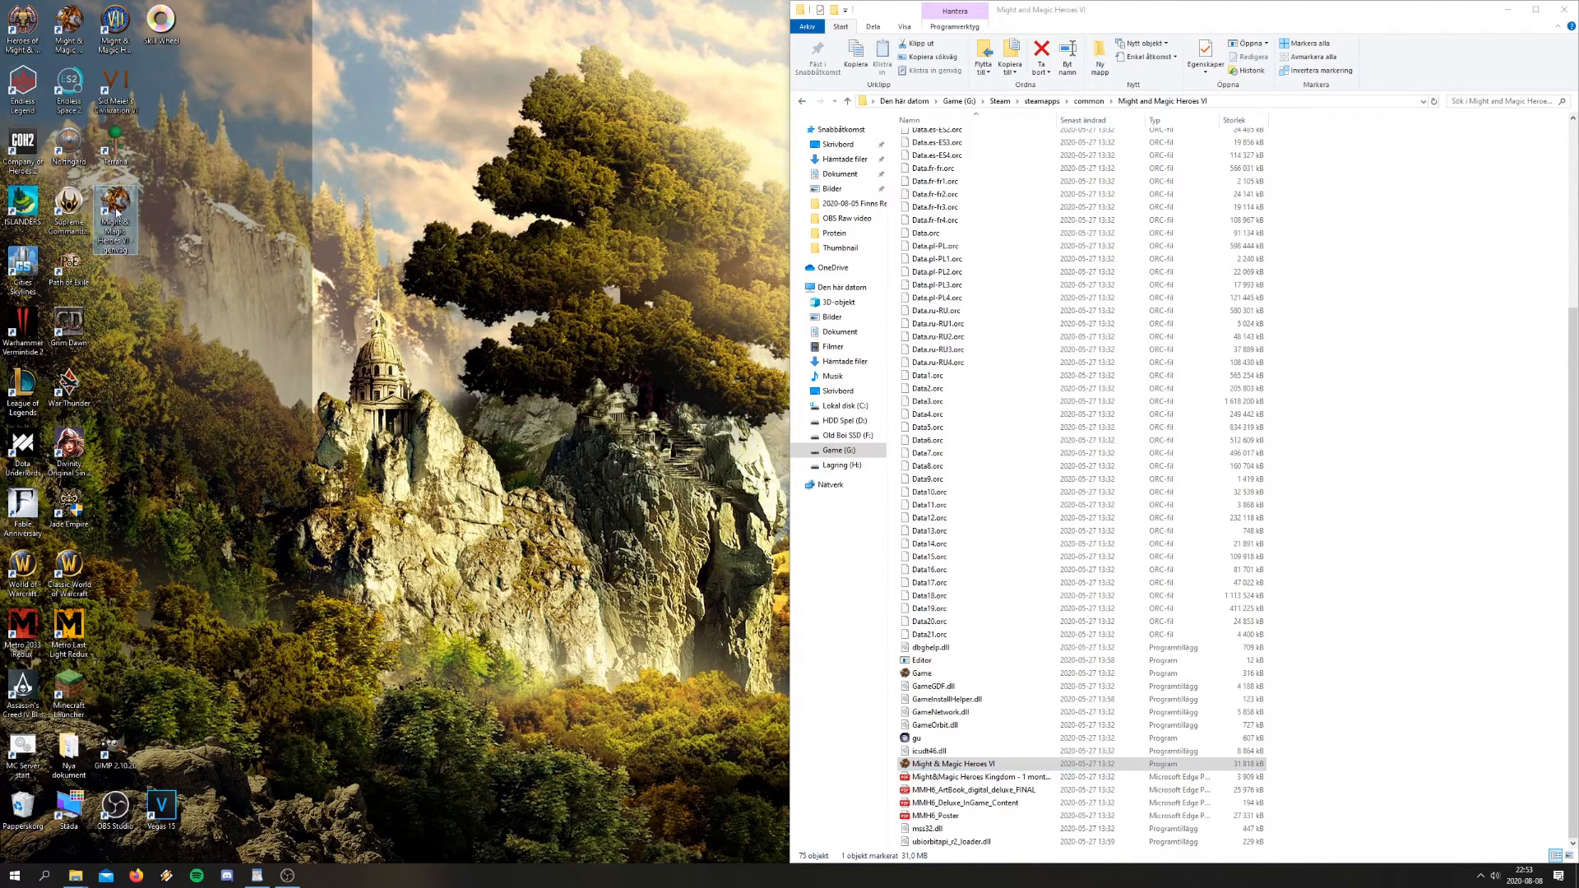
# Launch Might & Magic Heroes VI from its new desktop shortcut
pyautogui.doubleClick(950, 762)
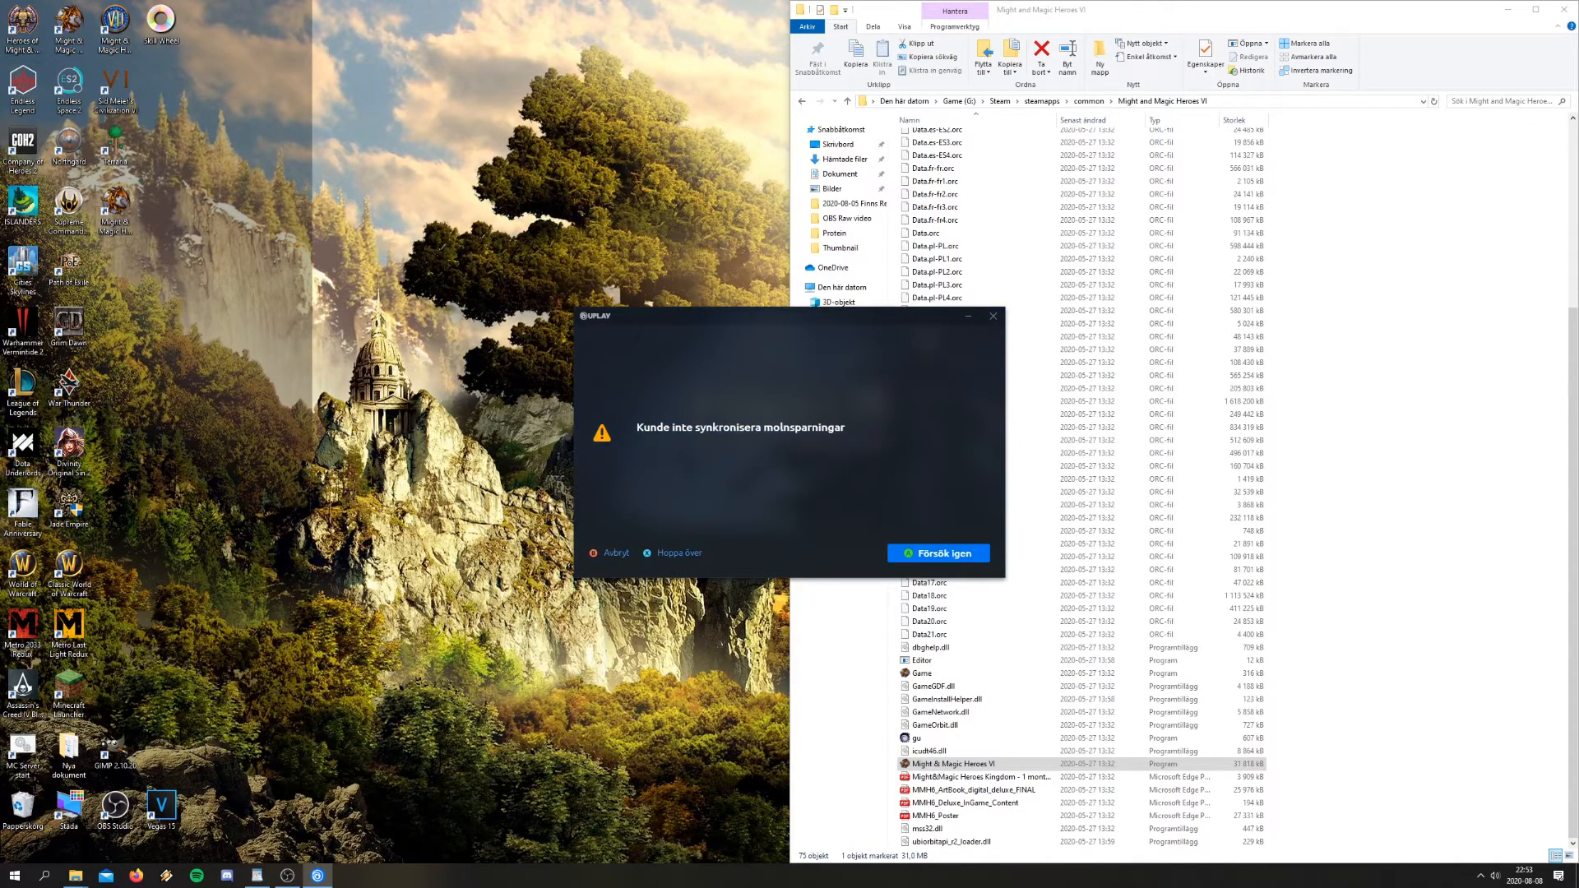
pyautogui.moveTo(692, 556)
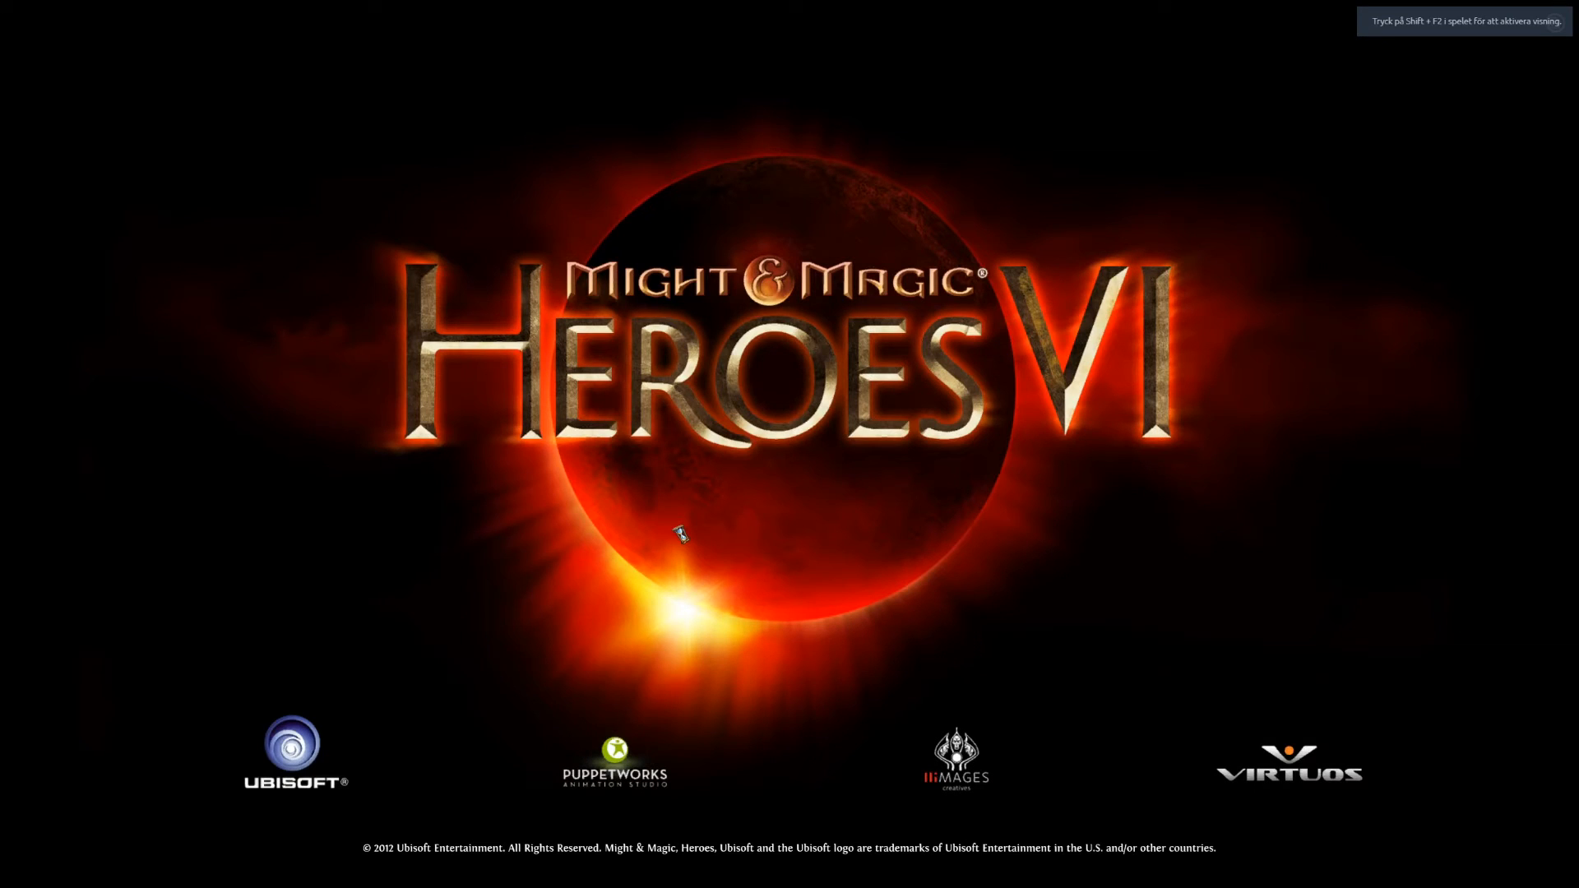
pyautogui.moveTo(687, 546)
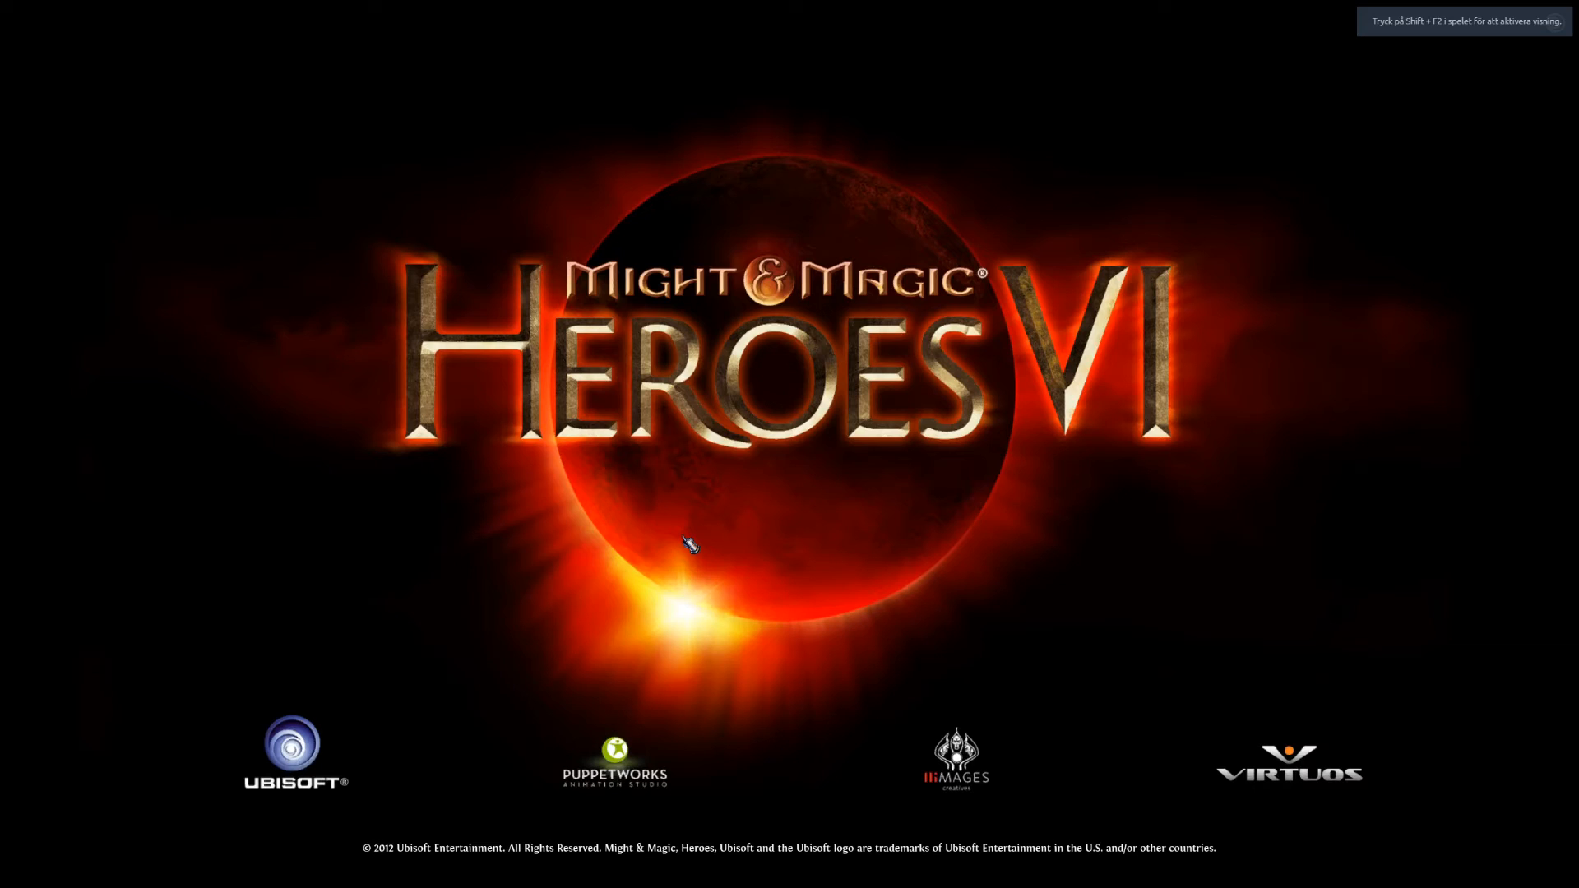